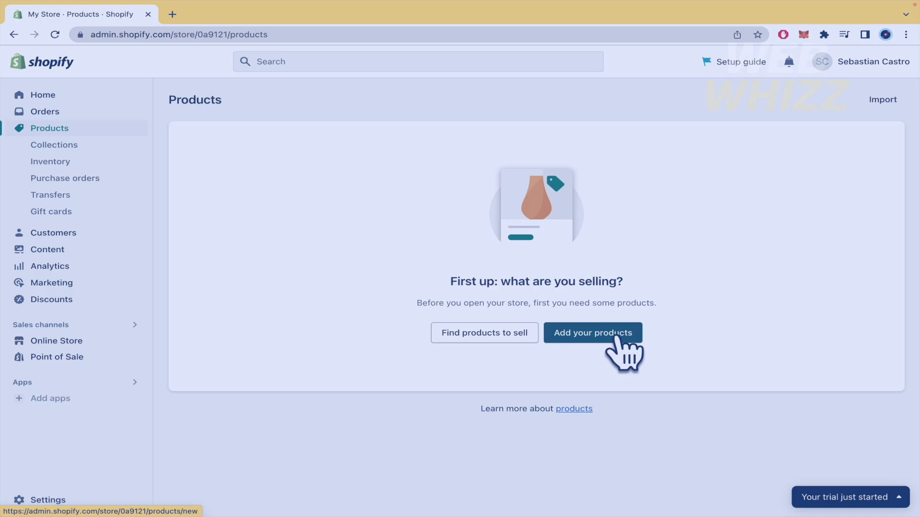
mouse_move(71, 258)
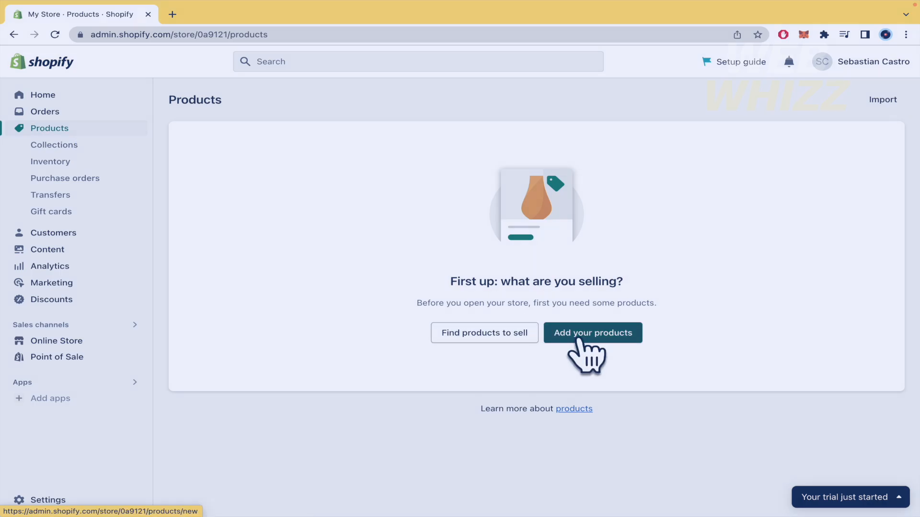
Start a new product and title it Guitar
click(592, 332)
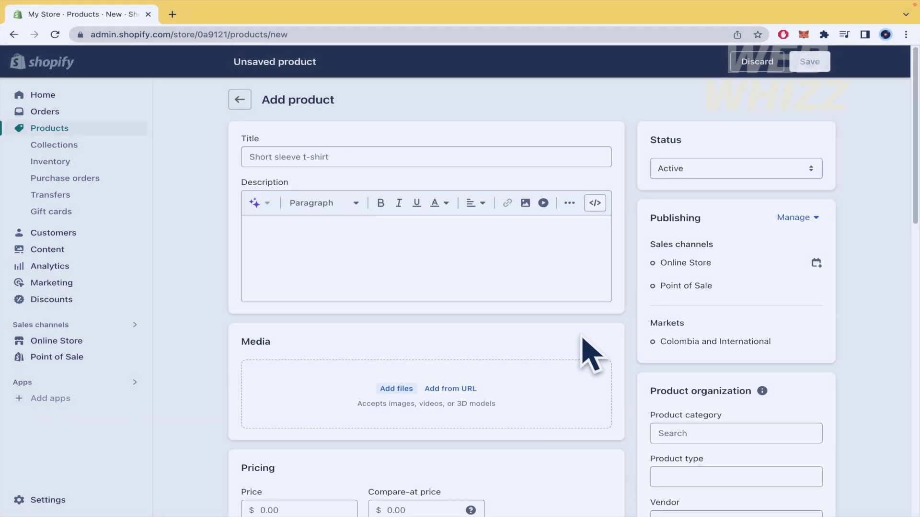
click(426, 157)
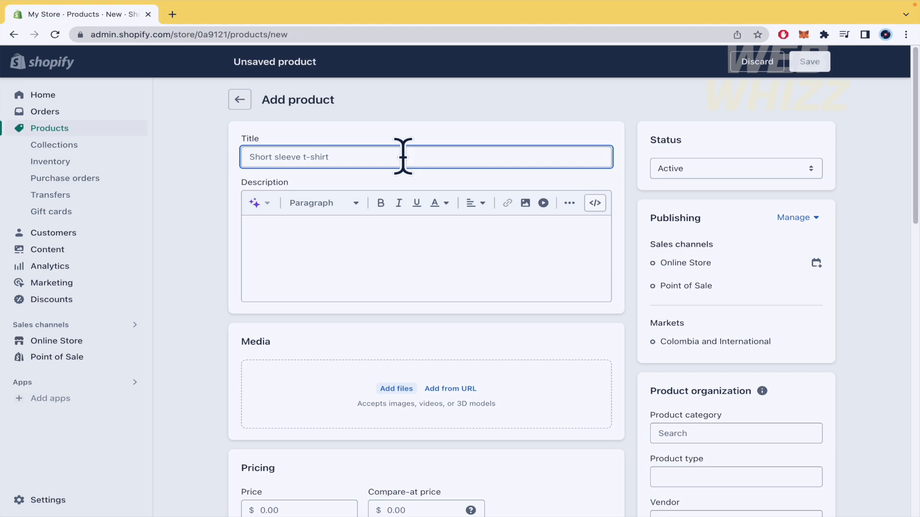
text(Guitar)
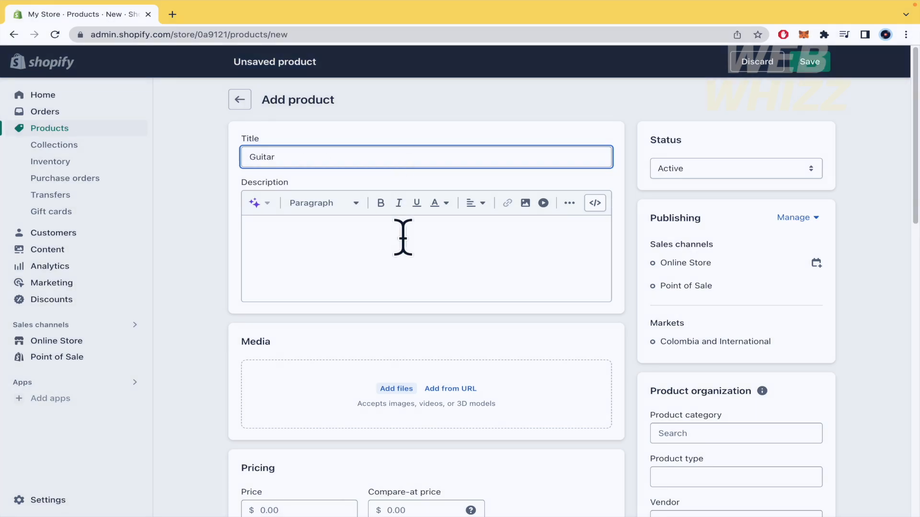
Write the description: Color: black, blue, red, plus Size, Wood and Strings headings
click(426, 259)
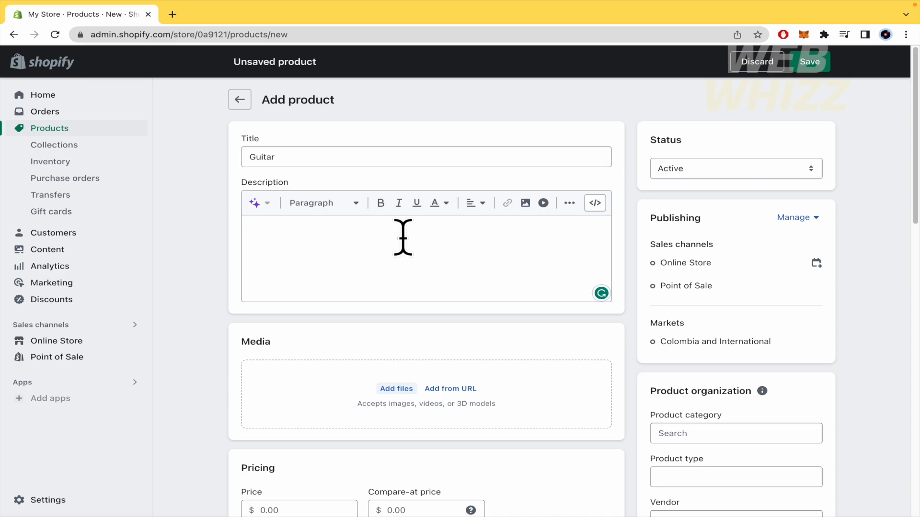
text(Color:)
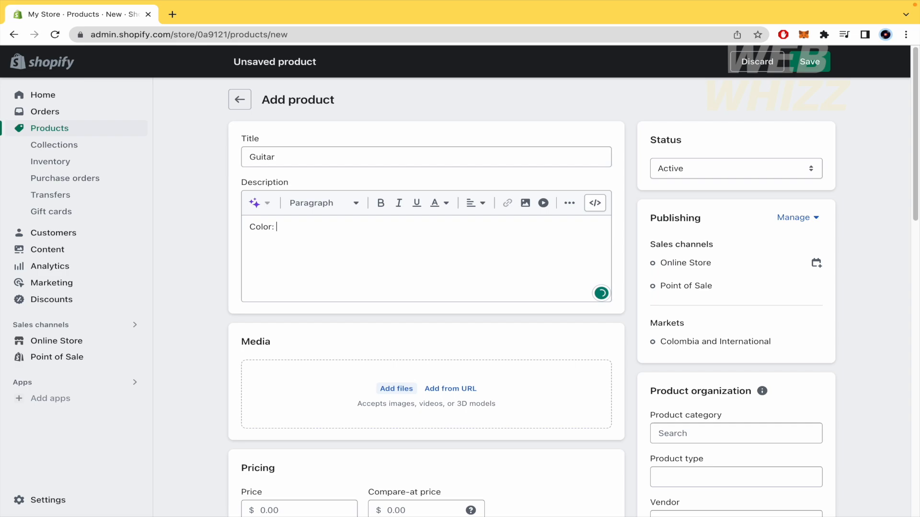
text(black, blu)
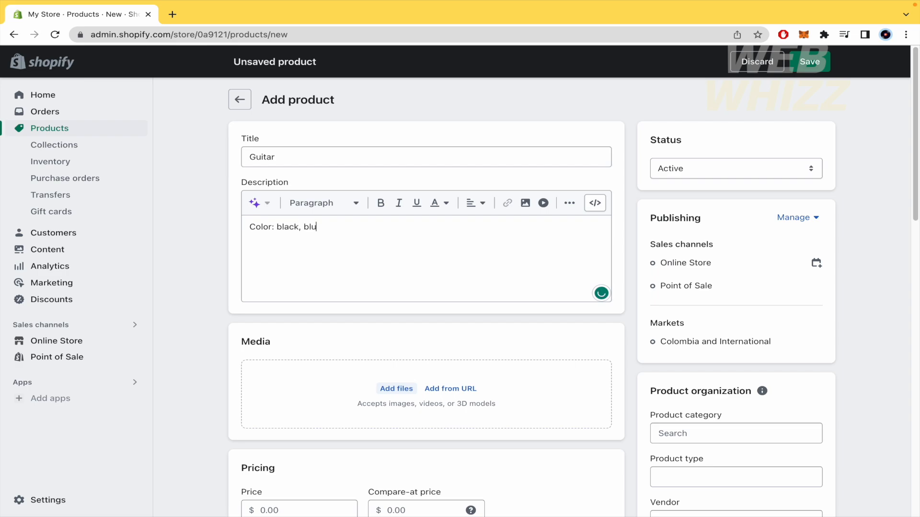
text(e, red)
text(Size:)
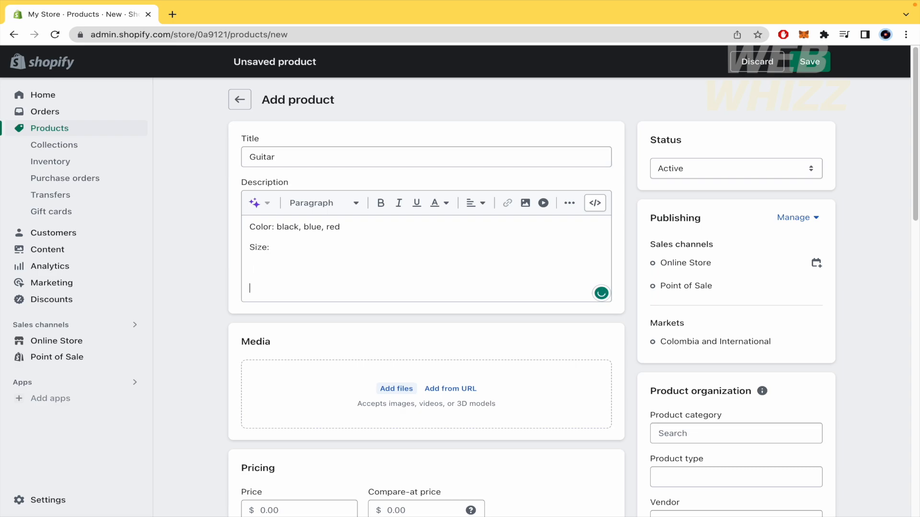
text(Wood:)
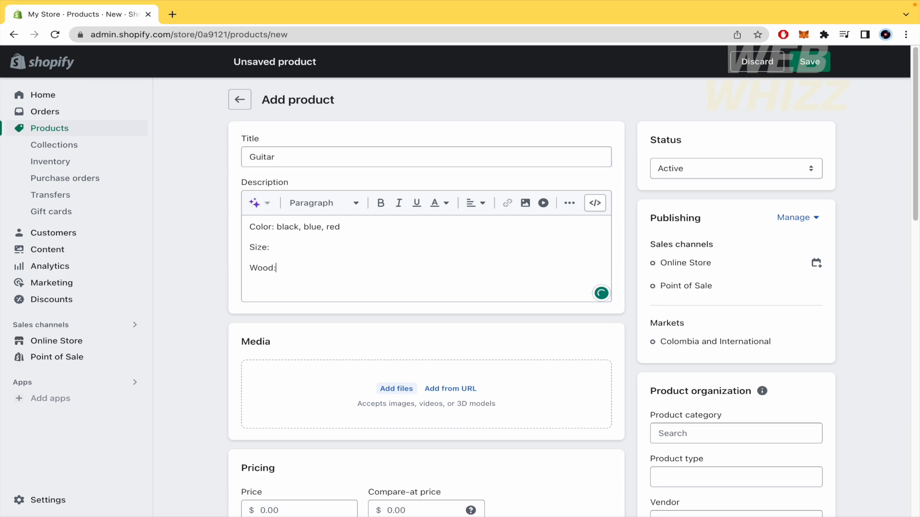
text(Str)
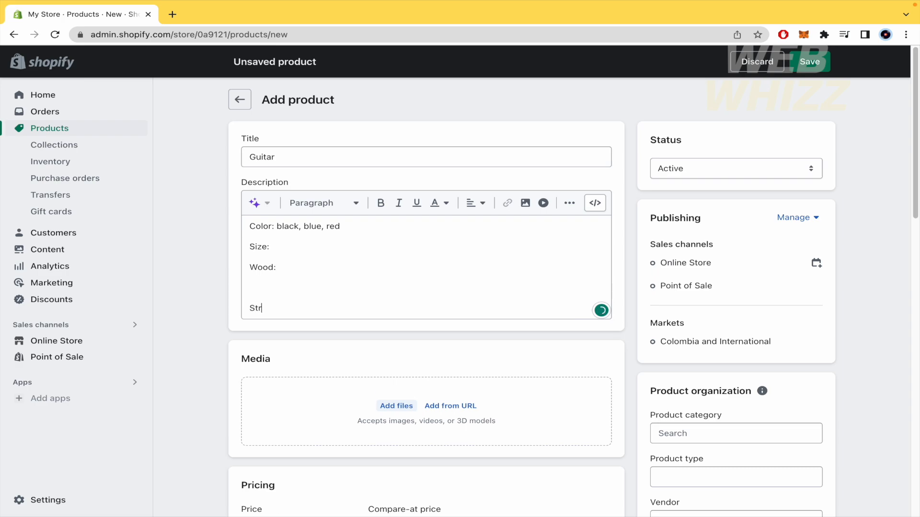
text(ings)
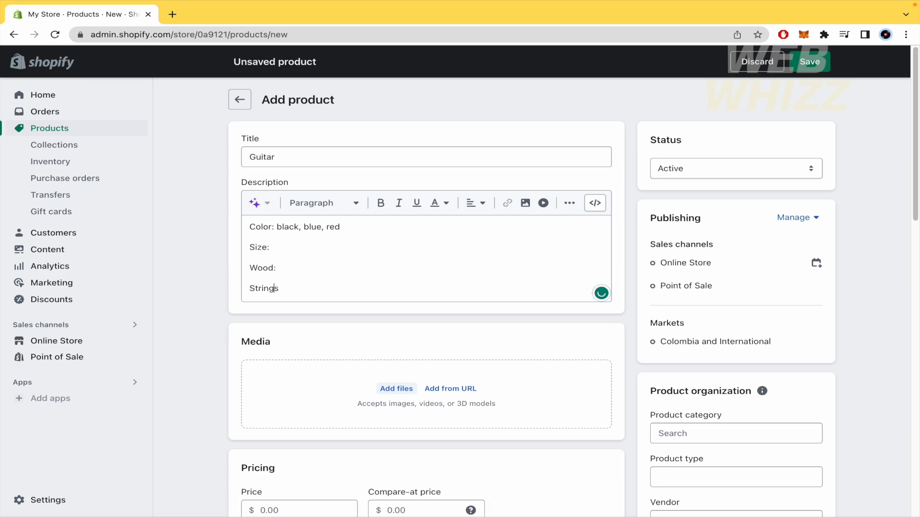
text(:)
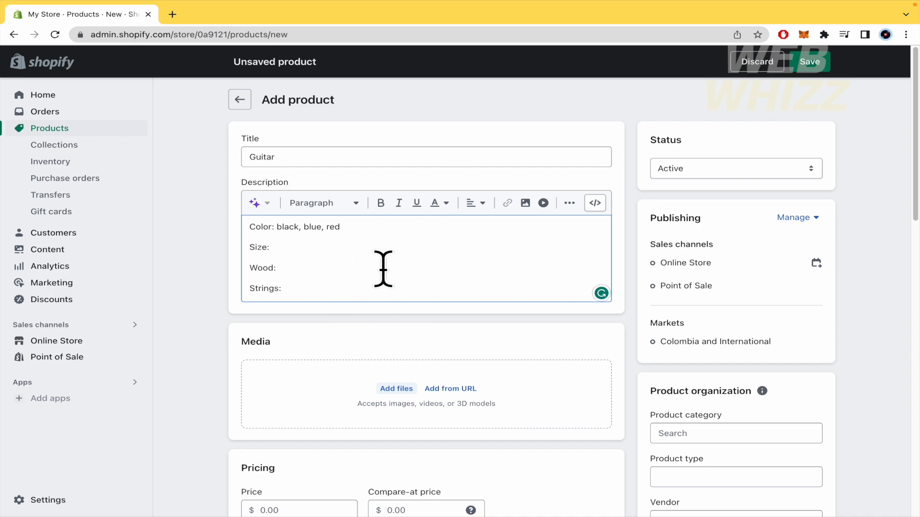
mouse_move(458, 243)
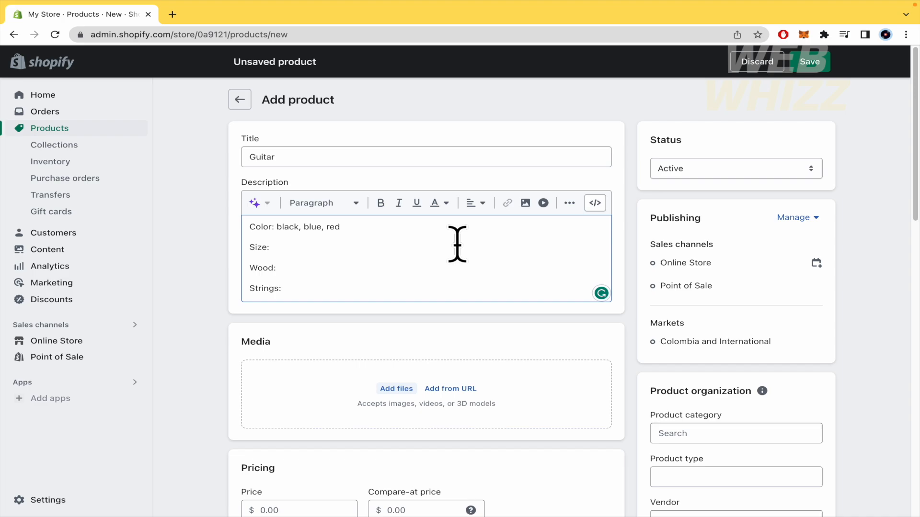
Scroll past Pricing, Inventory and Shipping to the Variants card
scroll(down, 3)
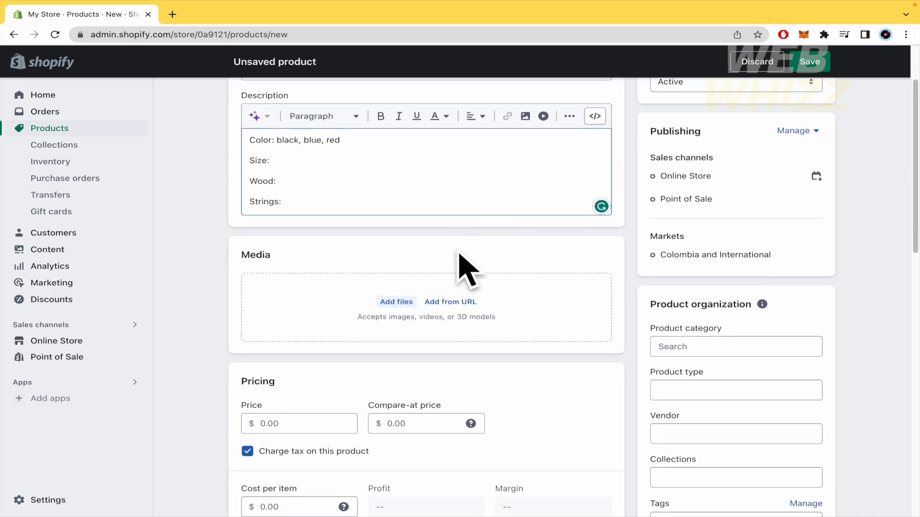
scroll(down, 3)
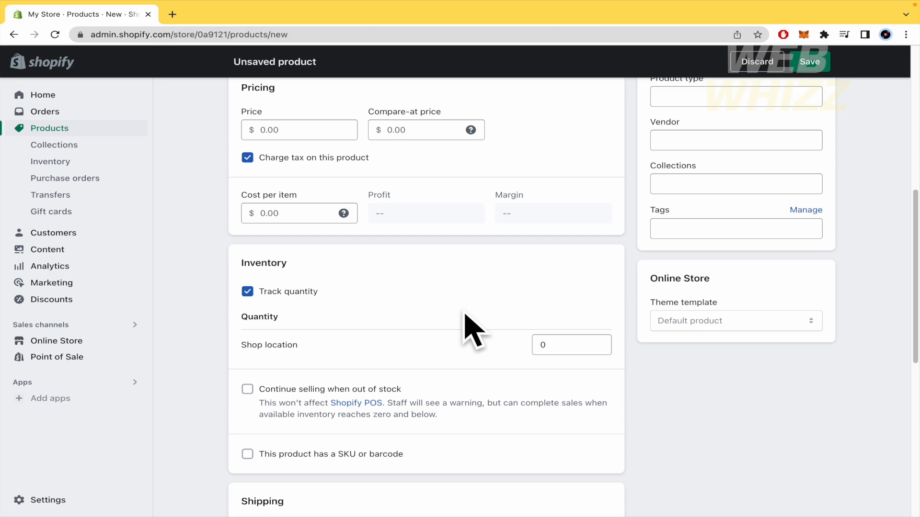
scroll(down, 3)
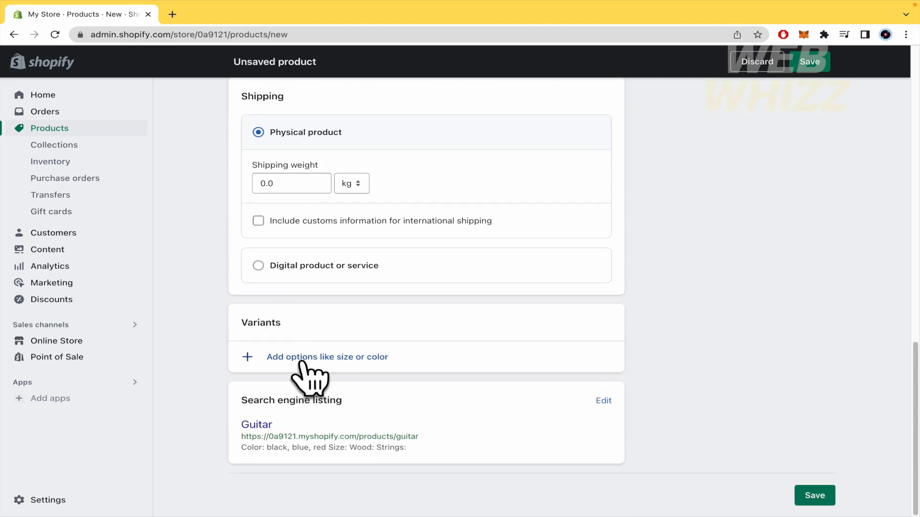
Create two unnamed variant option rows, dismissing the option name suggestions
click(327, 356)
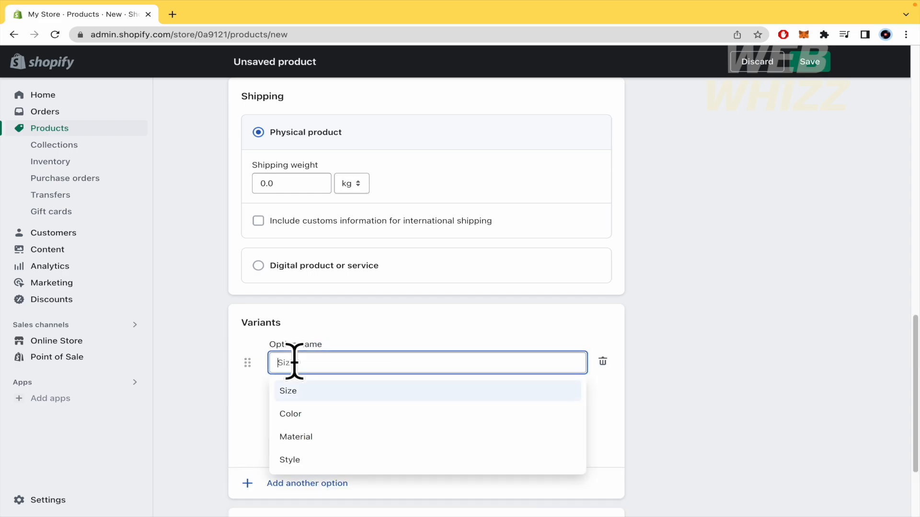
click(288, 391)
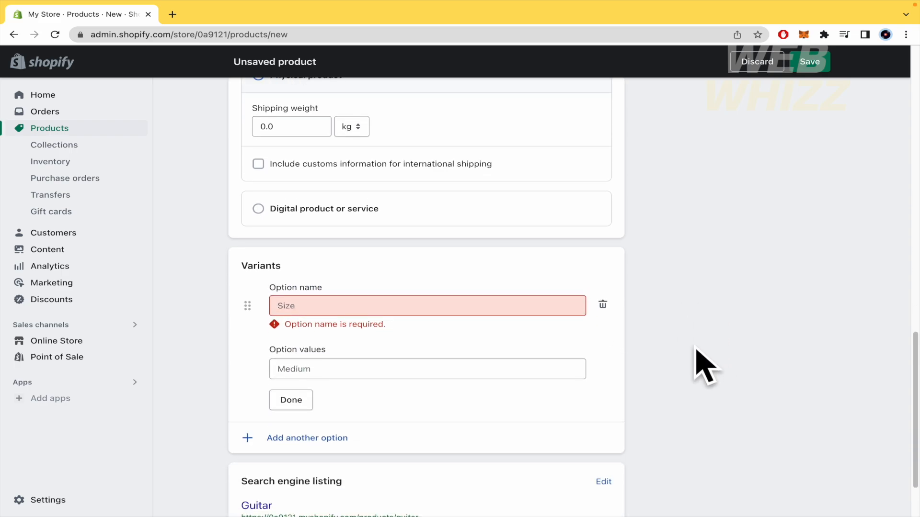
click(427, 305)
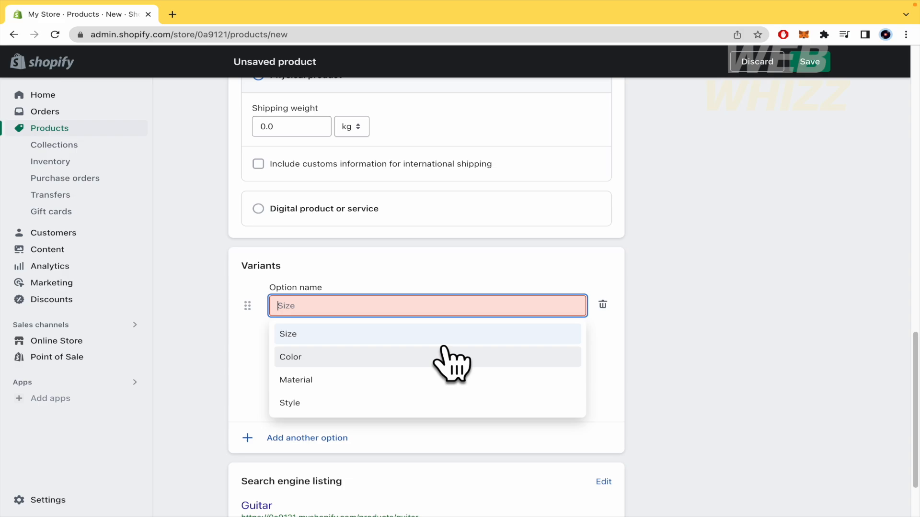
mouse_move(448, 379)
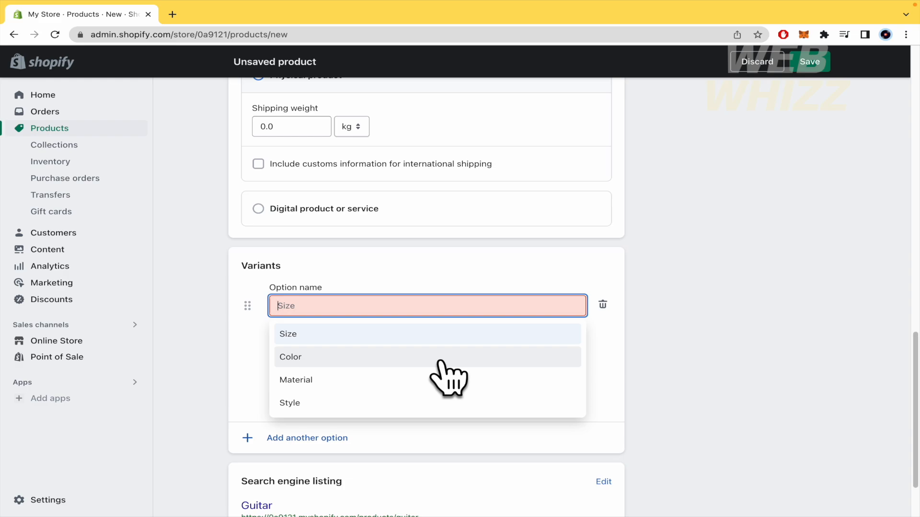
mouse_move(275, 464)
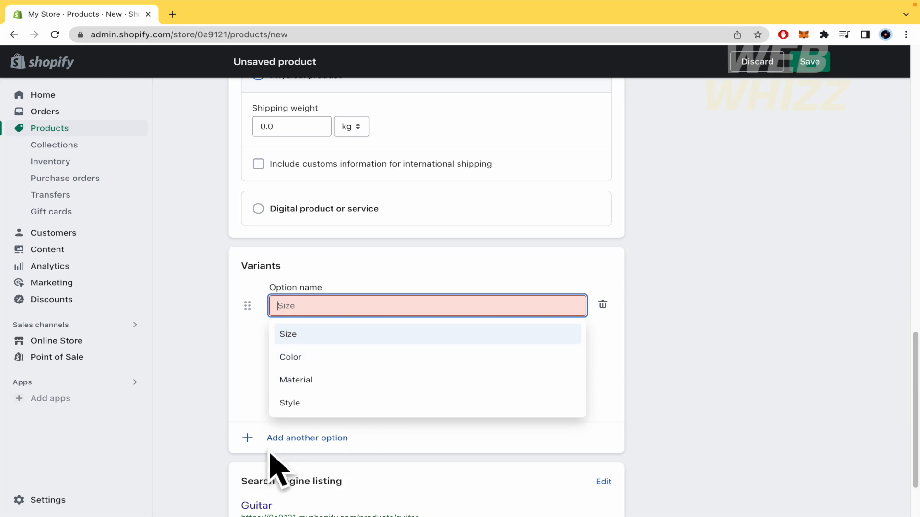
click(307, 438)
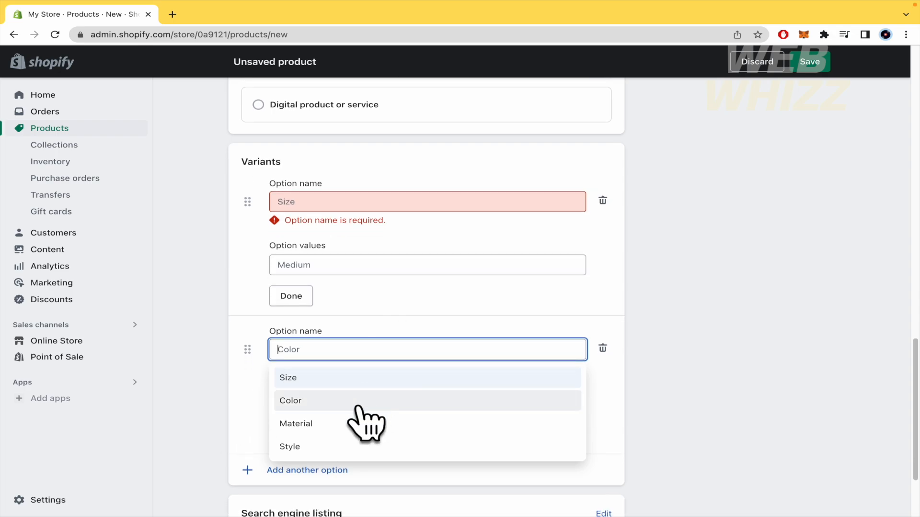
mouse_move(394, 432)
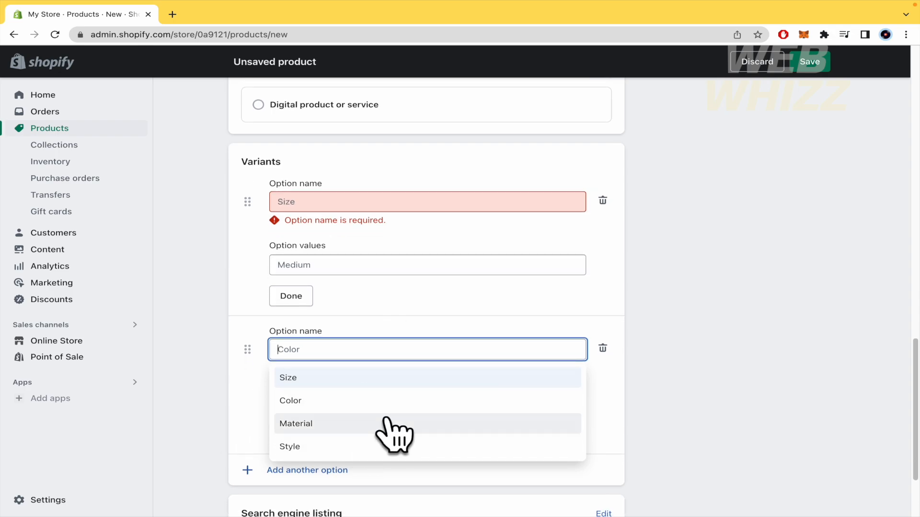
click(290, 400)
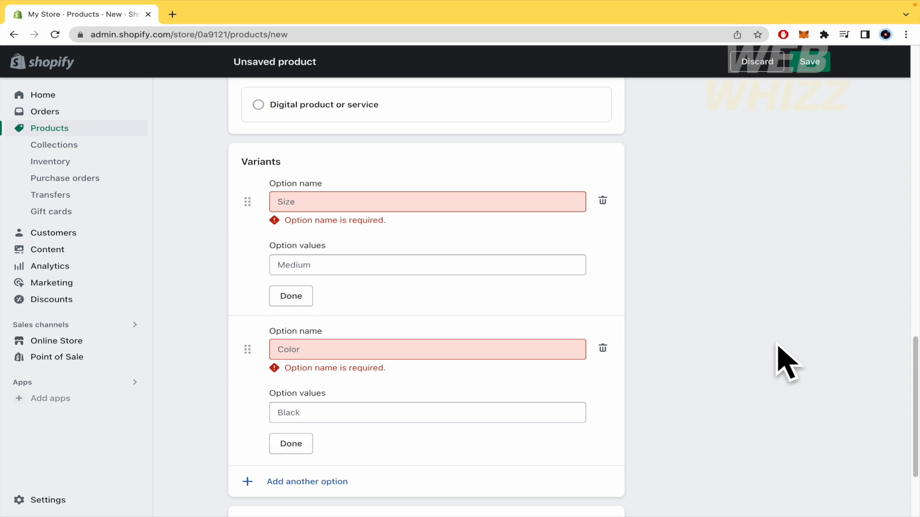
mouse_move(413, 263)
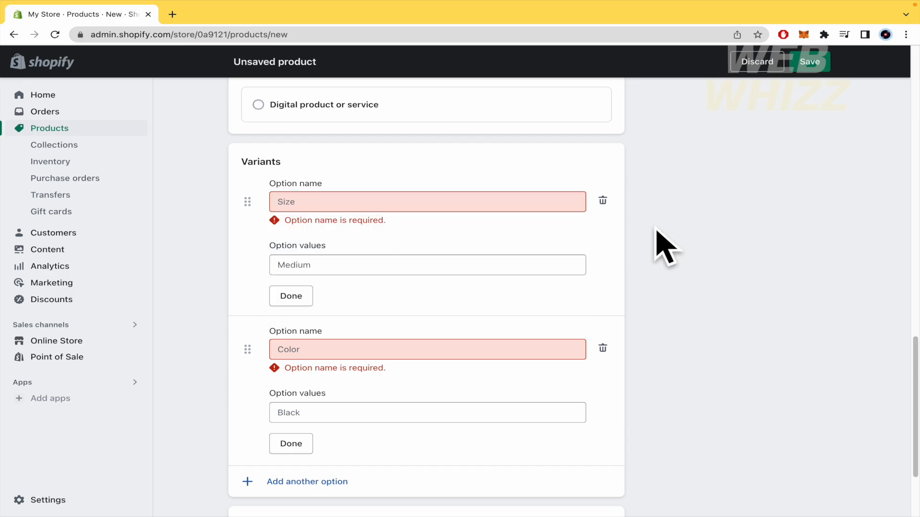
Delete the Color and Size description lines, keeping only Wood and Strings
scroll(up, 3)
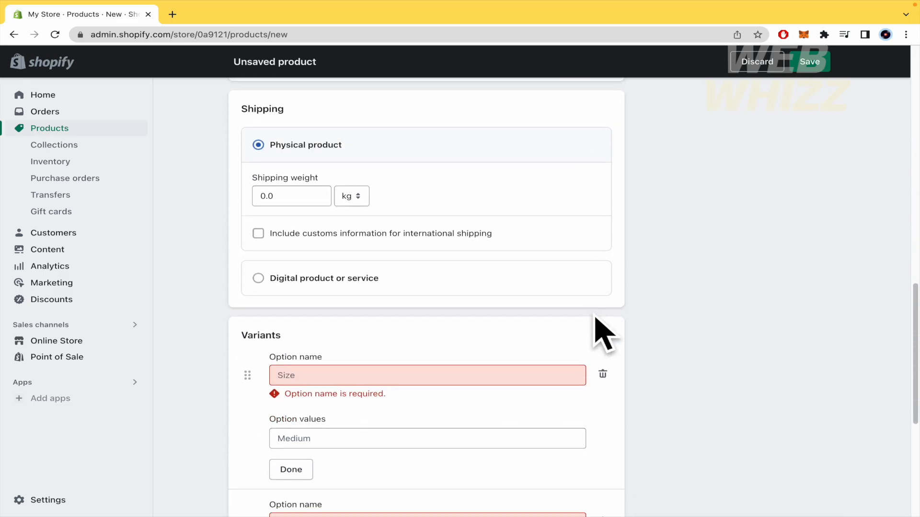
scroll(up, 3)
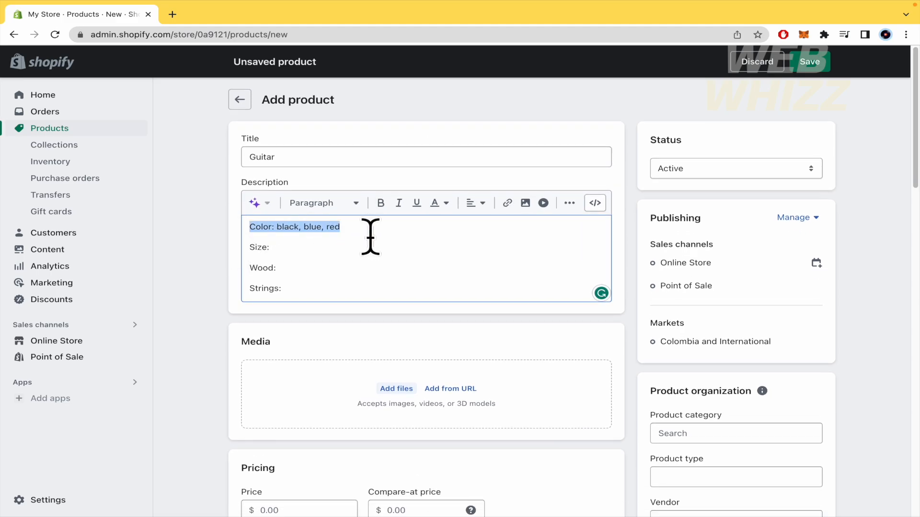
scroll(down, 3)
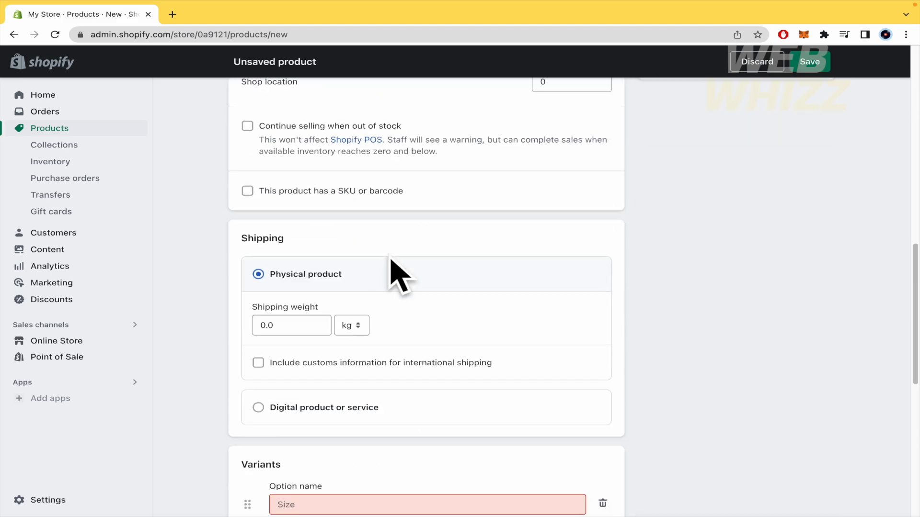
scroll(down, 3)
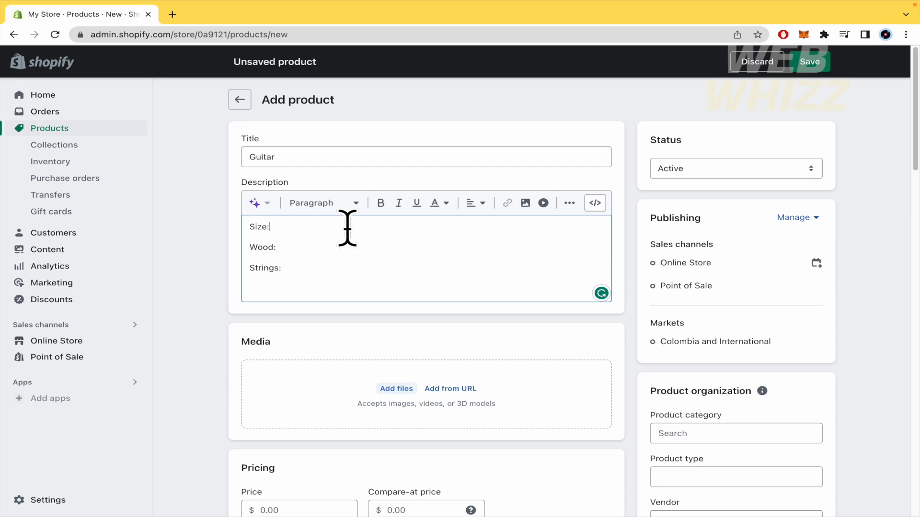
key(Backspace)
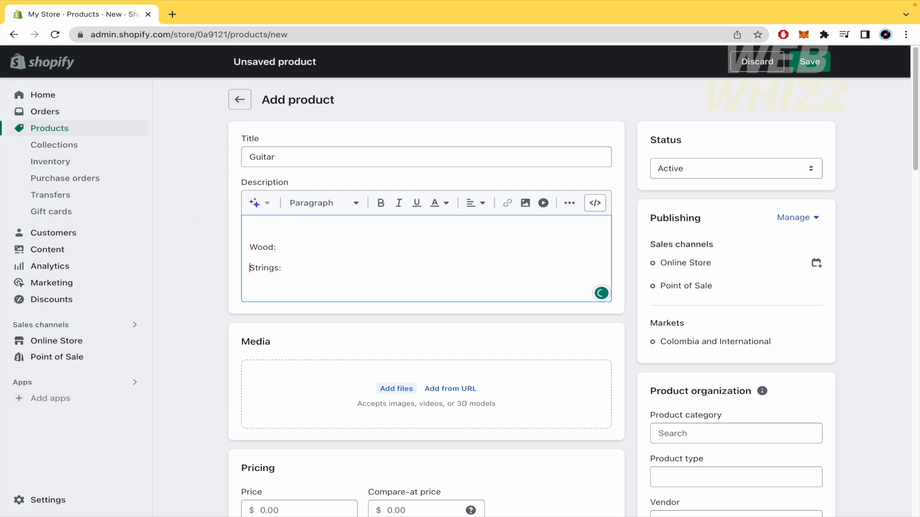
Enter Size values Small, Medium and 19.45, yielding nine variants, and add a third option
scroll(down, 3)
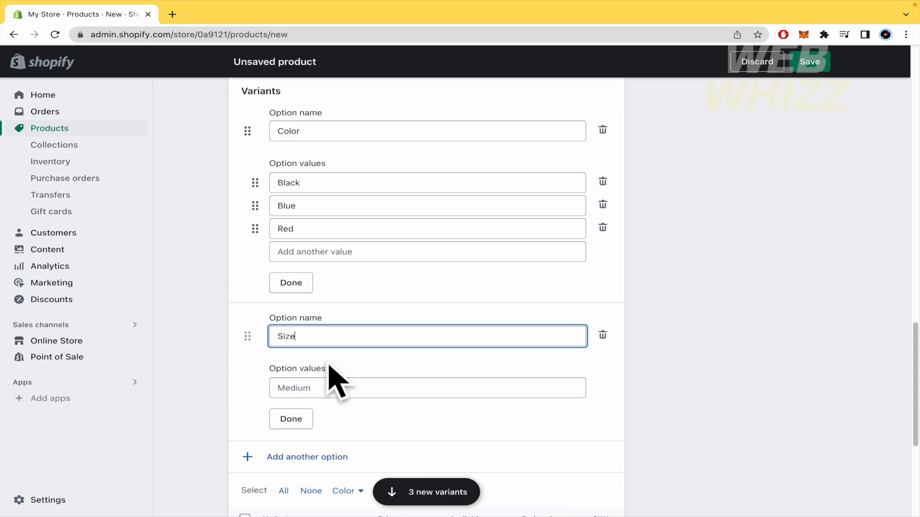
click(427, 388)
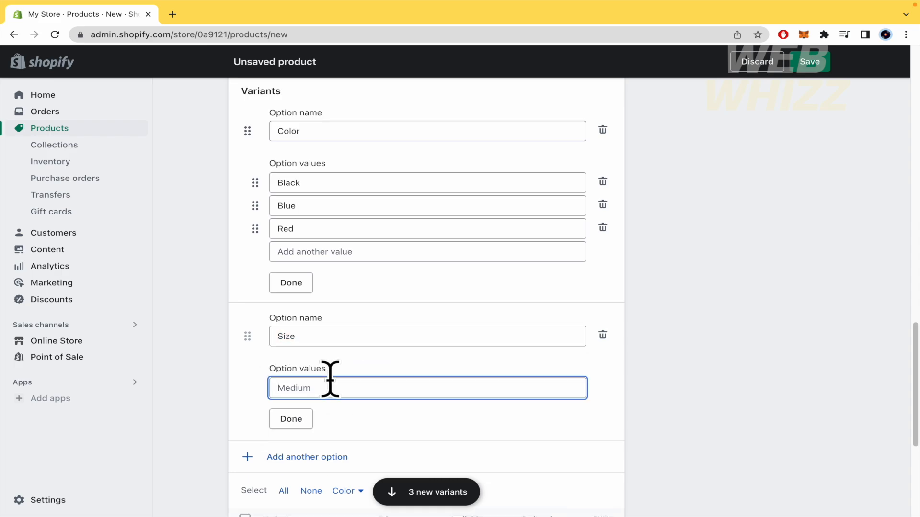
text(Small)
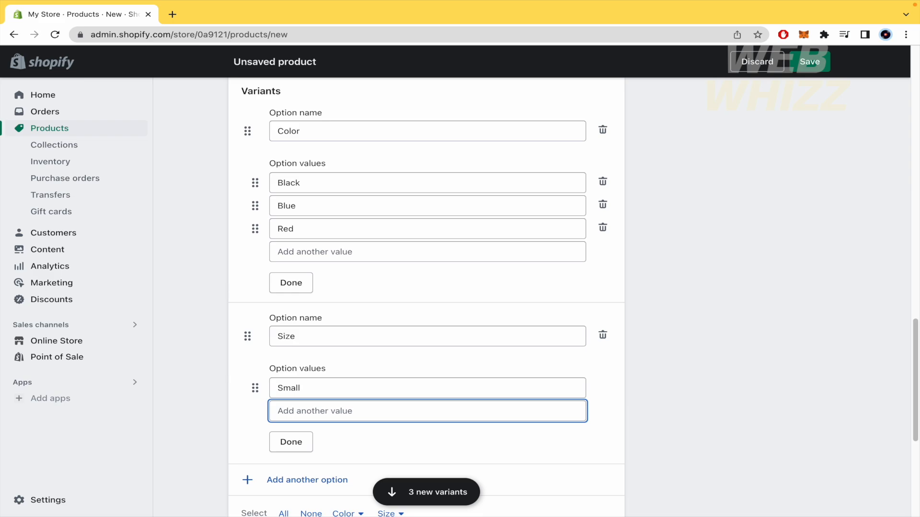
text(Medium)
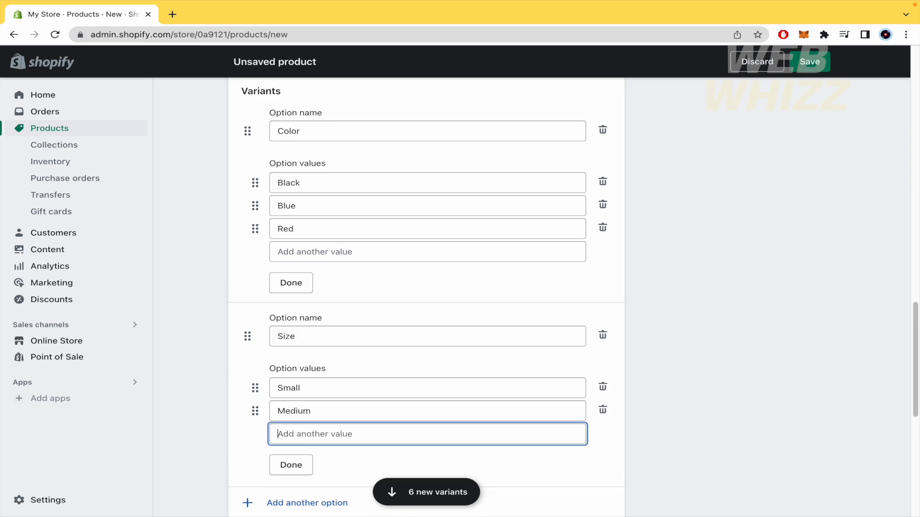
text(19)
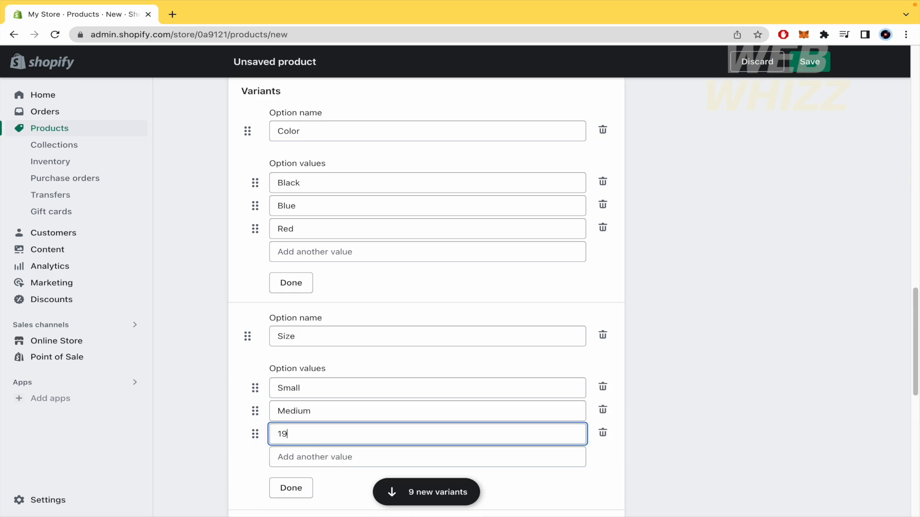
text(.45)
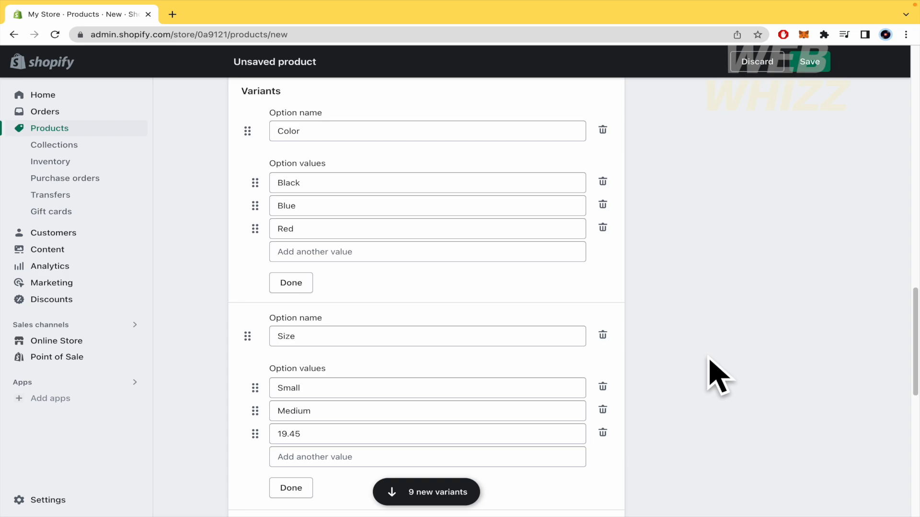
scroll(down, 3)
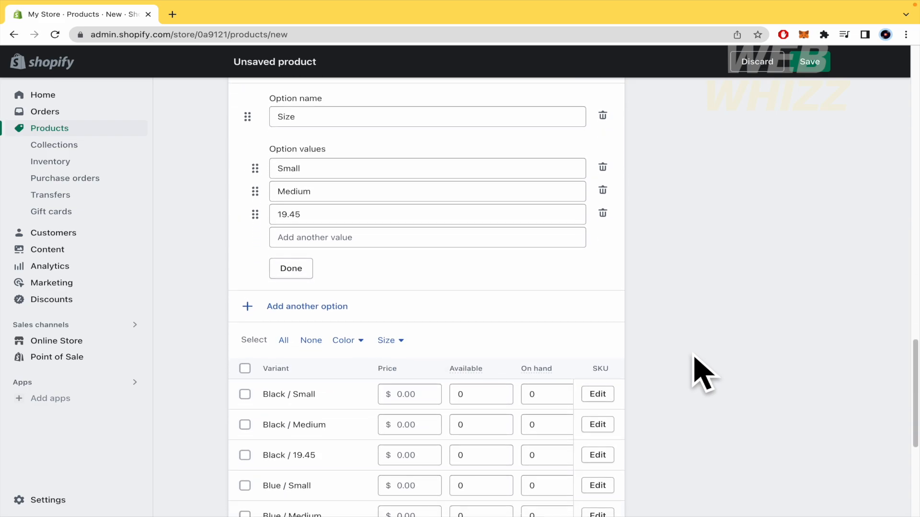
click(307, 306)
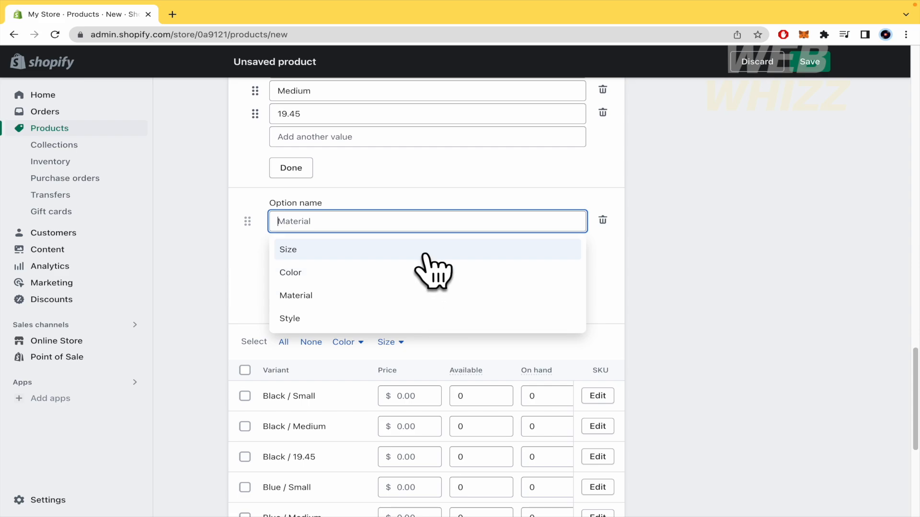
mouse_move(453, 325)
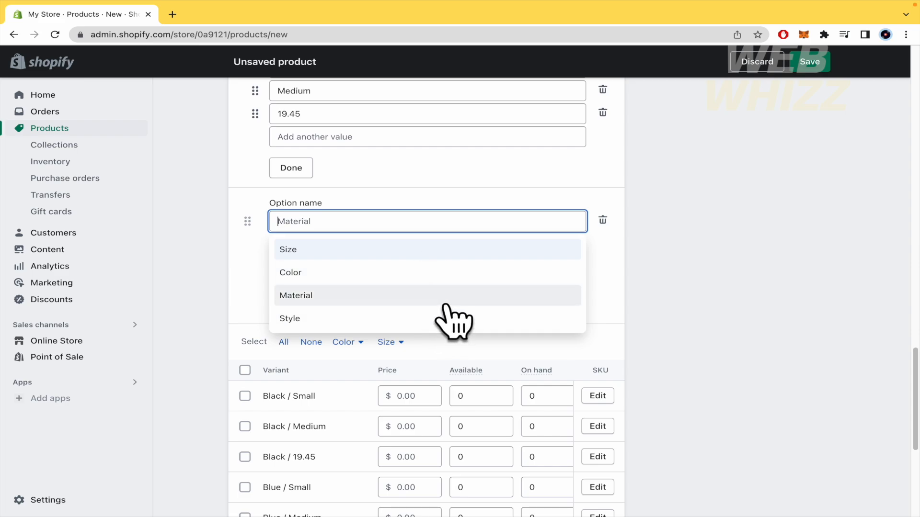
Name the third option Material and give it the value Pine
click(296, 295)
text(Pine)
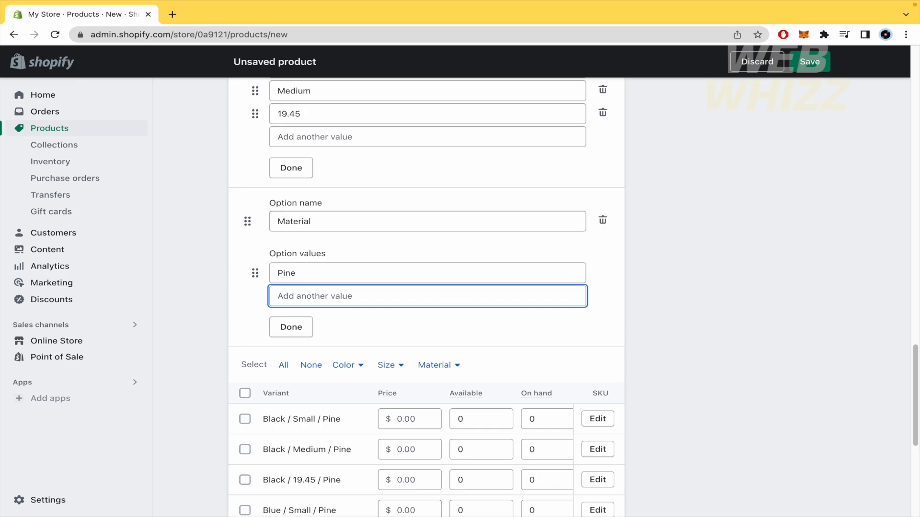
scroll(up, 3)
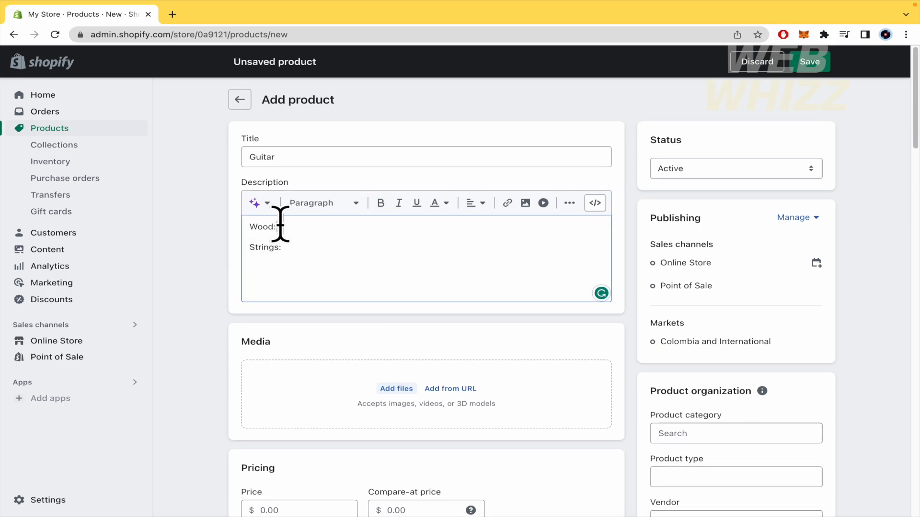
scroll(down, 3)
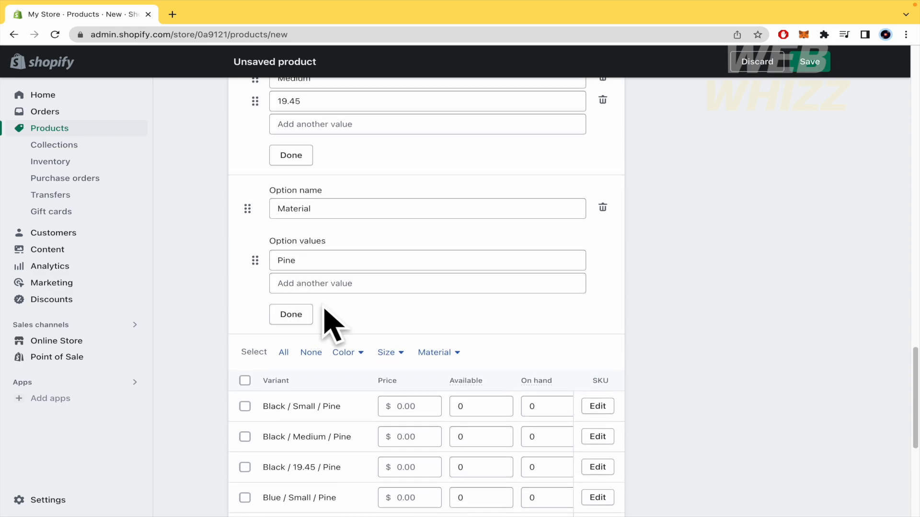
mouse_move(361, 209)
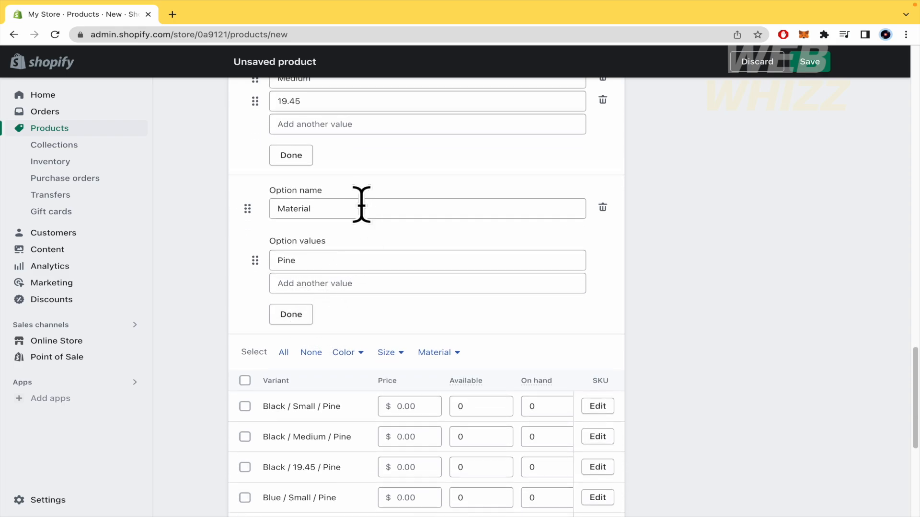
click(426, 208)
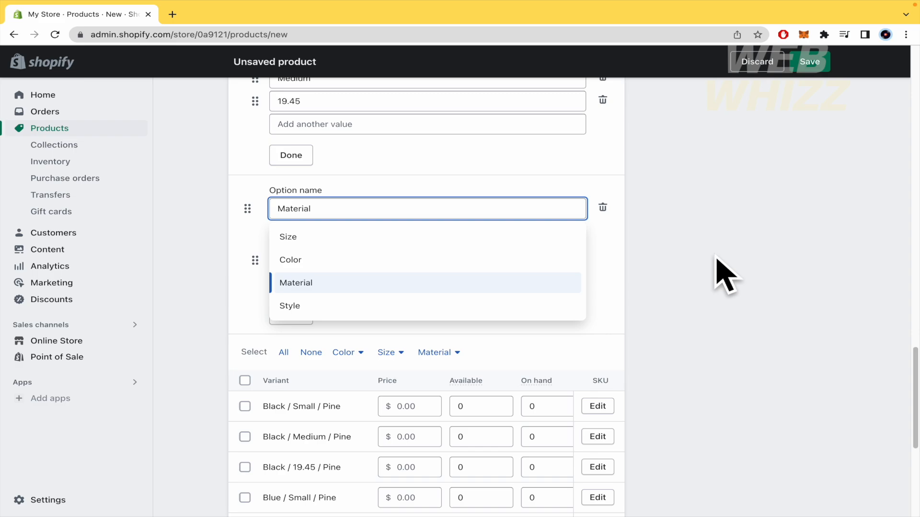
click(295, 283)
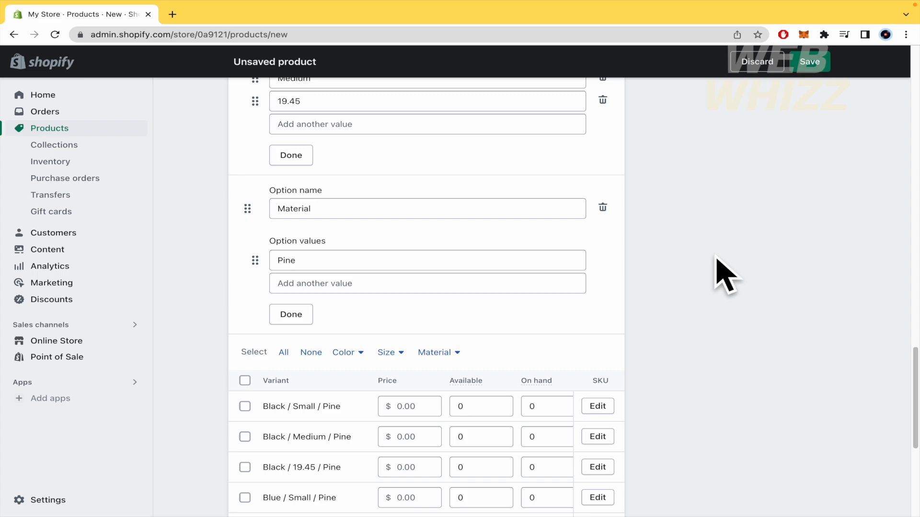
mouse_move(506, 212)
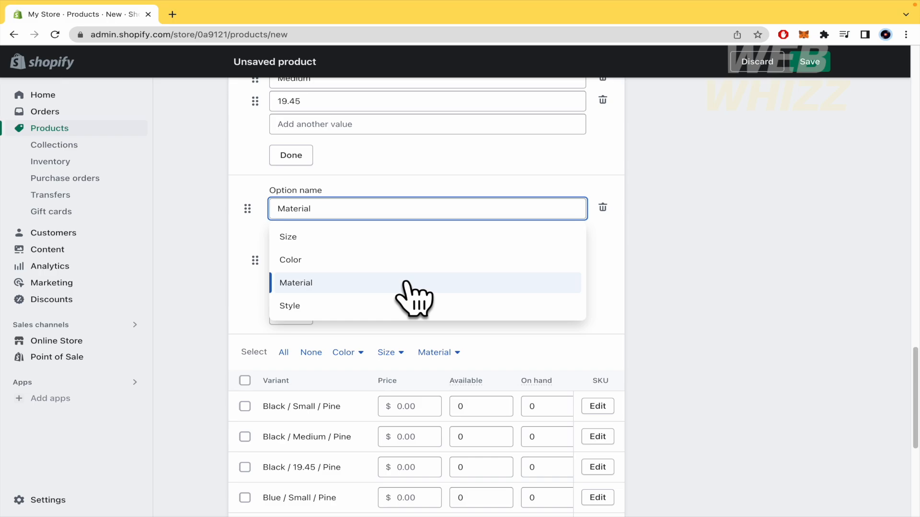
mouse_move(698, 311)
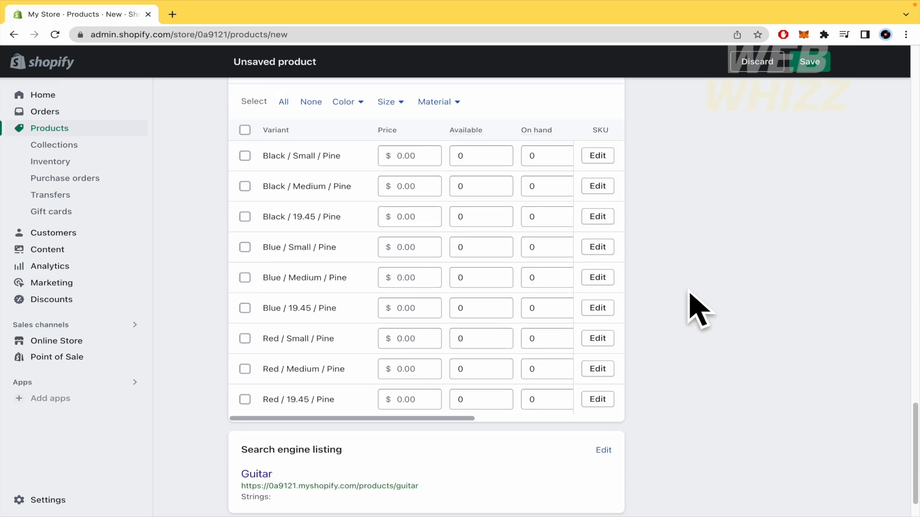
scroll(up, 3)
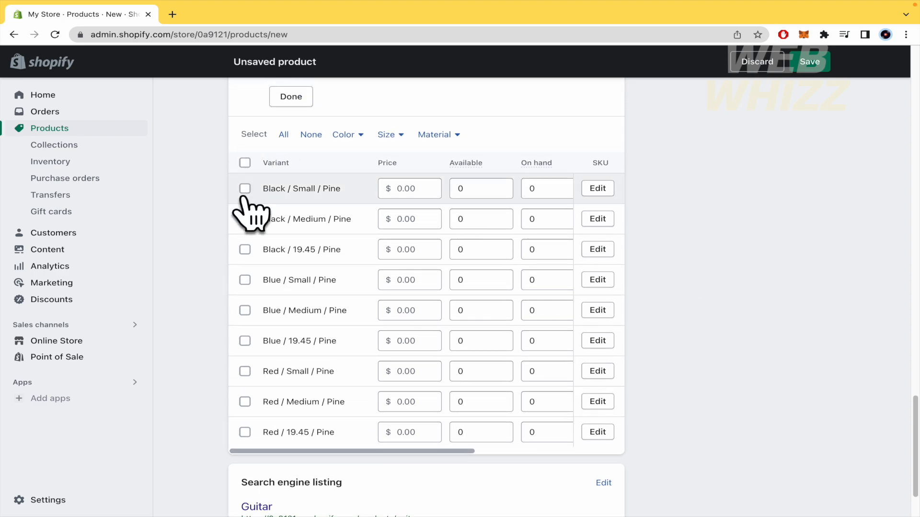
mouse_move(241, 211)
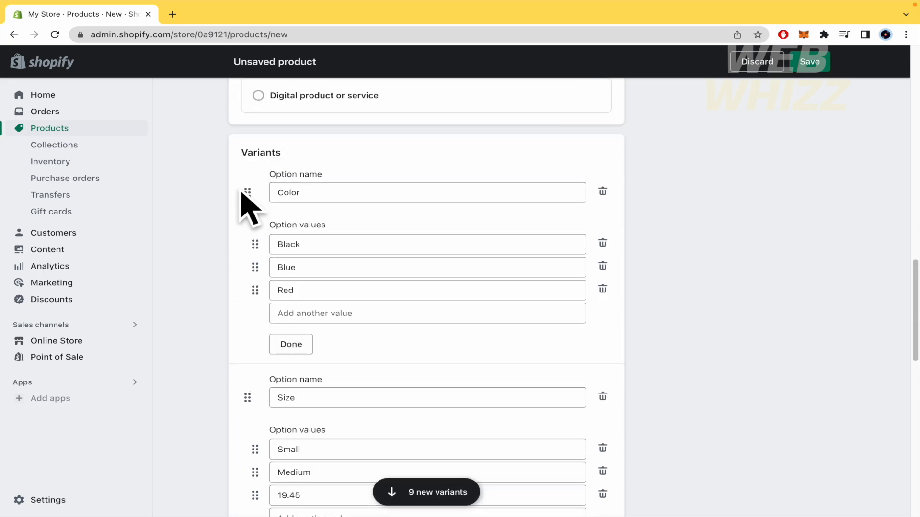
scroll(down, 3)
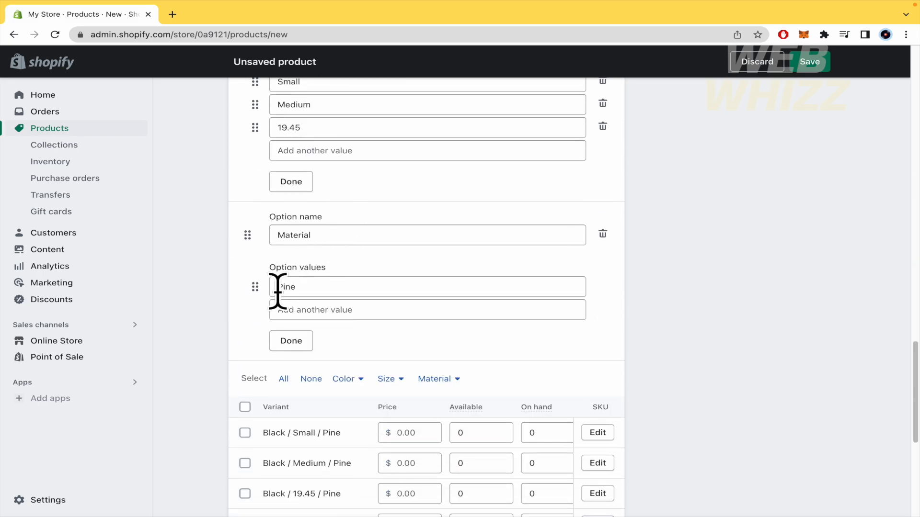
click(245, 271)
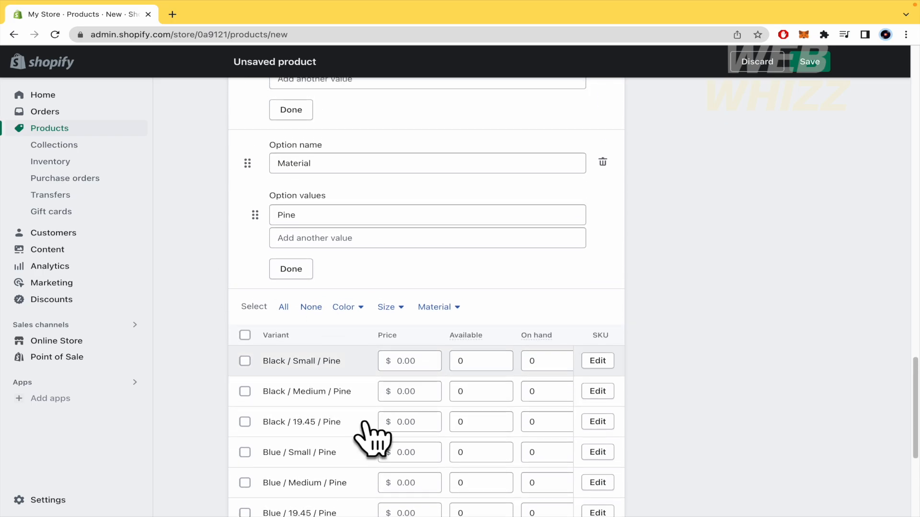
scroll(down, 3)
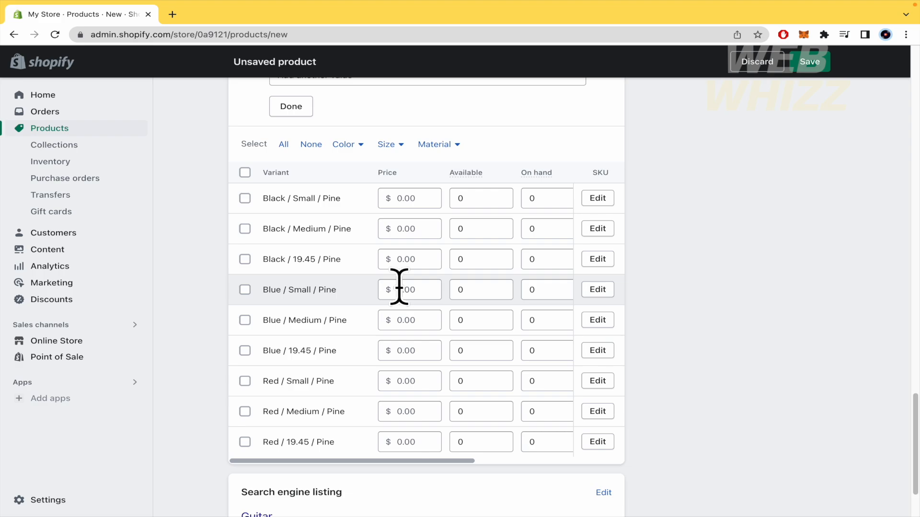
mouse_move(345, 228)
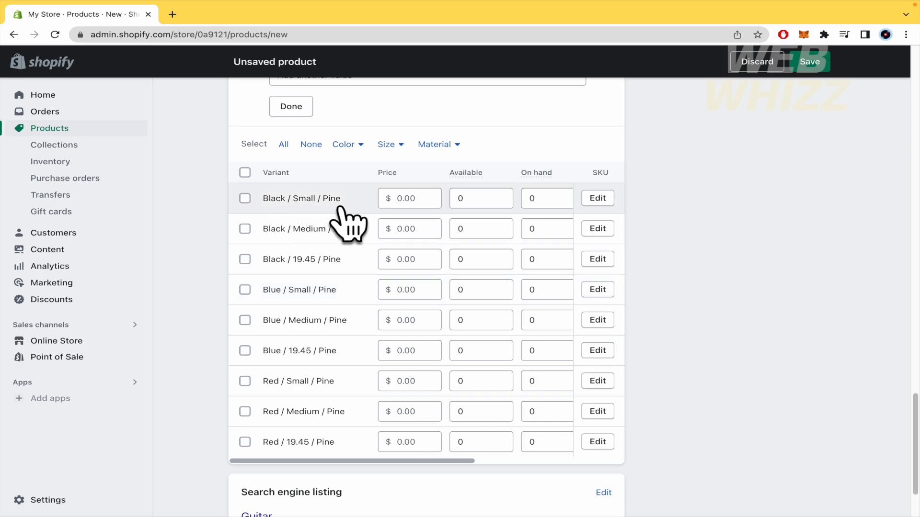
mouse_move(360, 251)
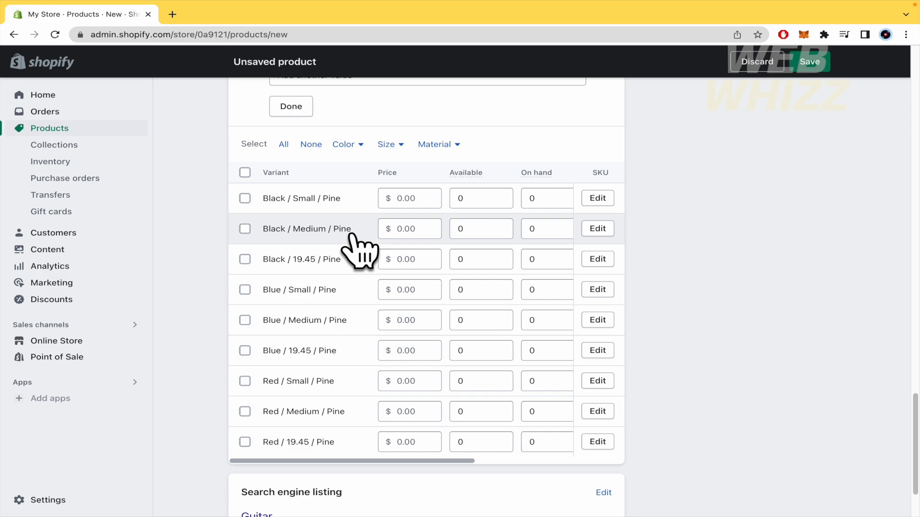
mouse_move(352, 284)
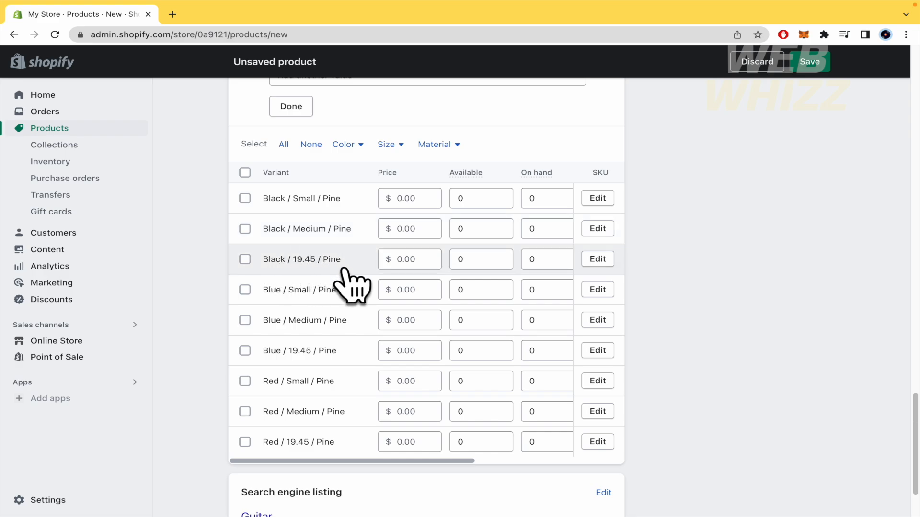
mouse_move(287, 267)
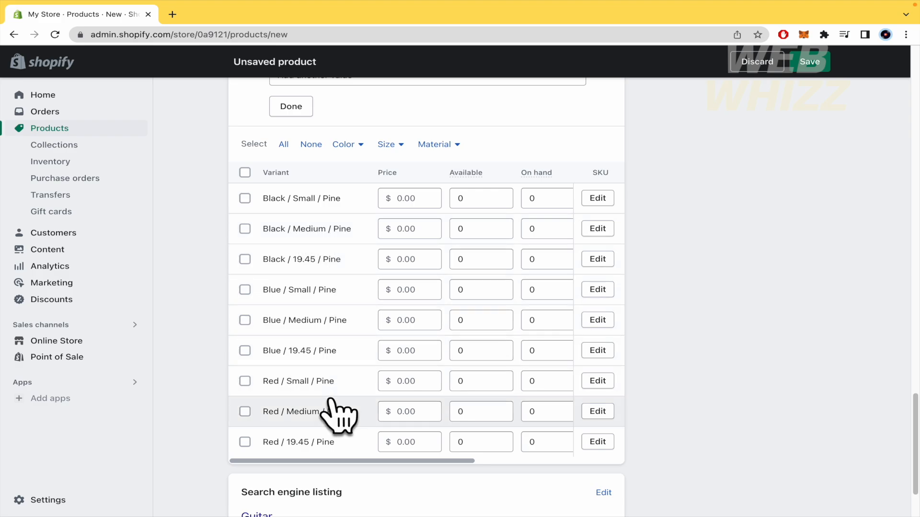
mouse_move(247, 211)
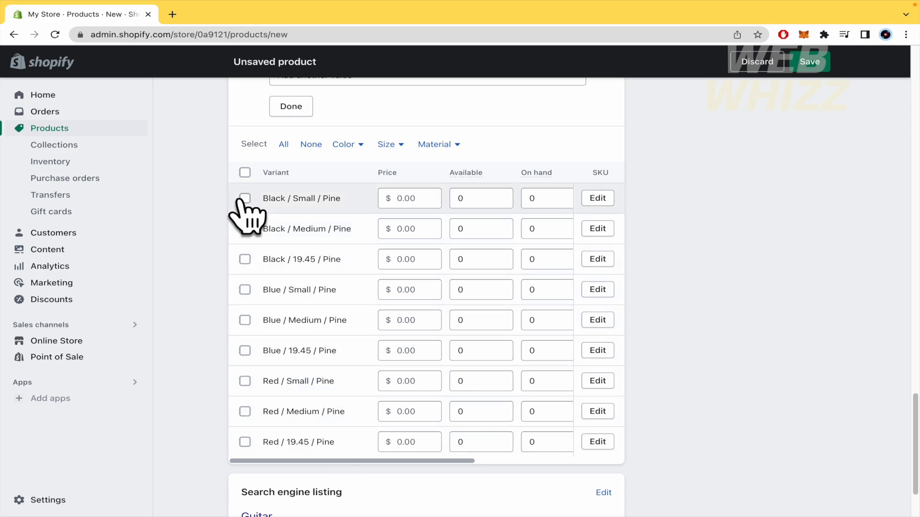
Tick the Black / Medium / Pine, Blue / Small / Pine and Red / Small / Pine variants
click(245, 198)
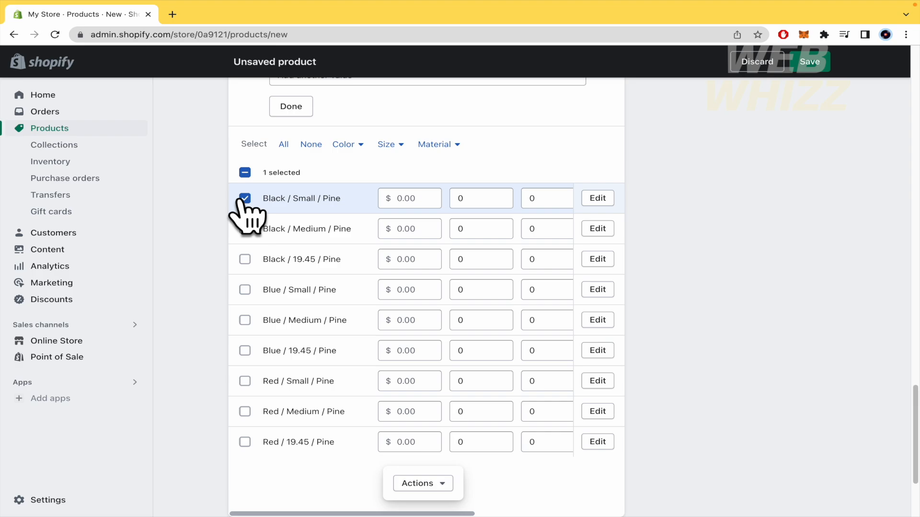
click(480, 198)
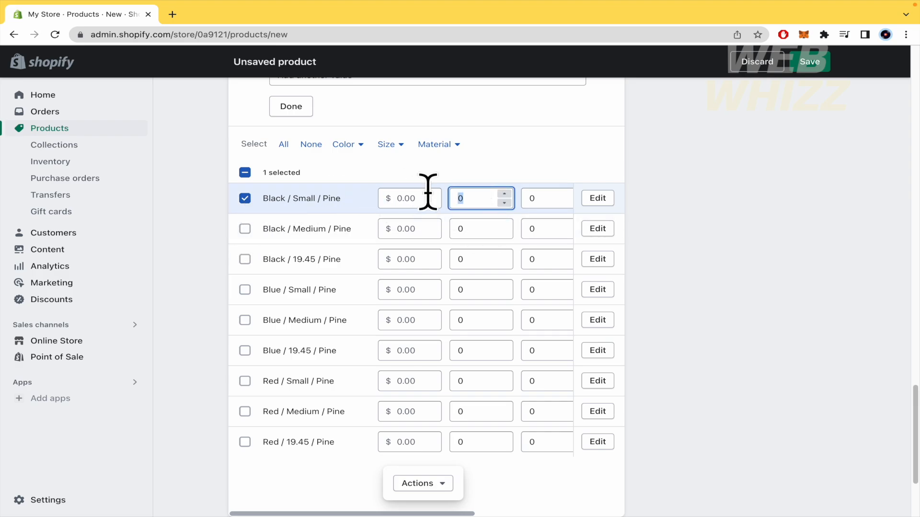
click(243, 198)
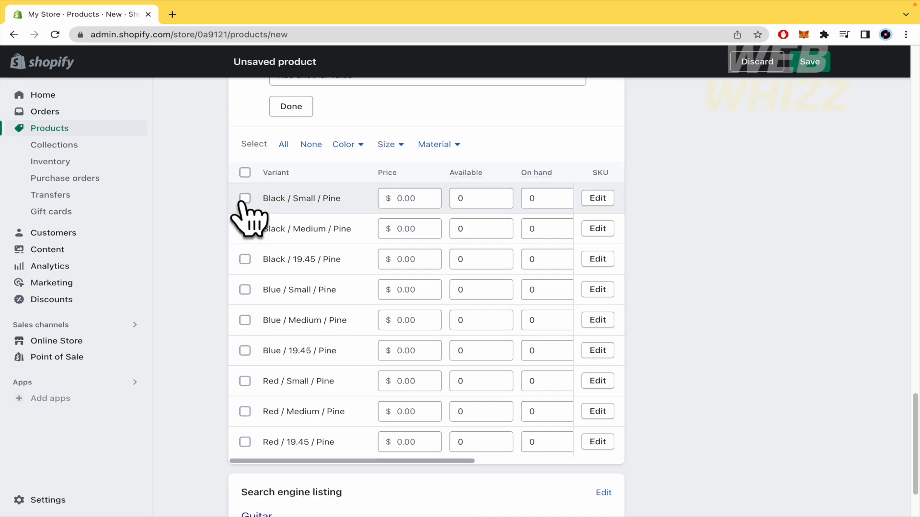
scroll(right, 3)
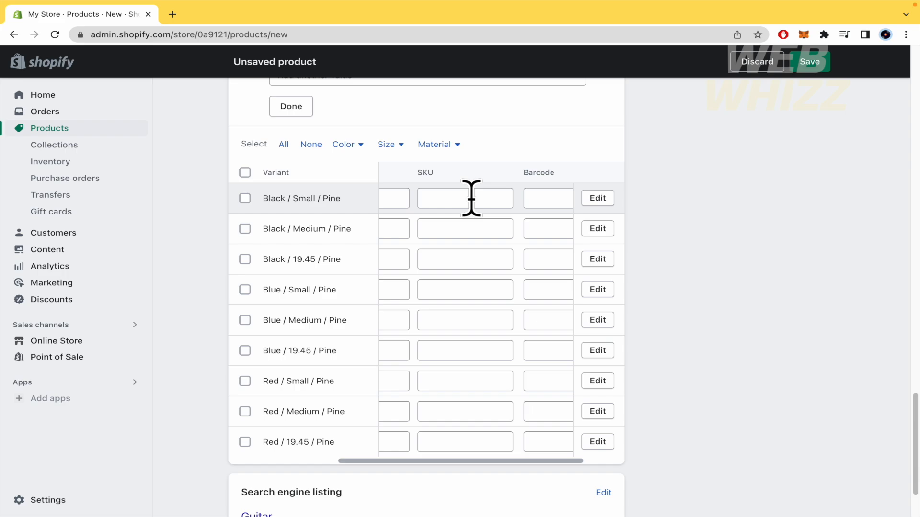
scroll(right, 3)
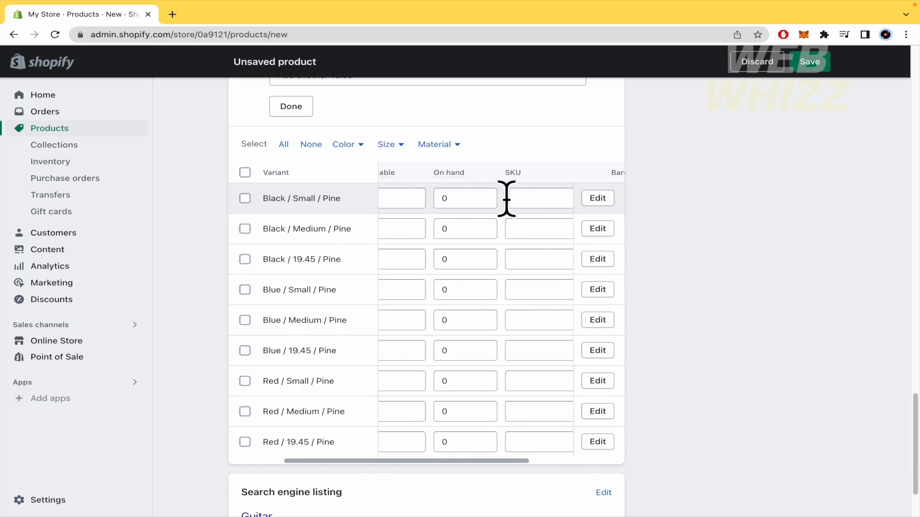
click(245, 229)
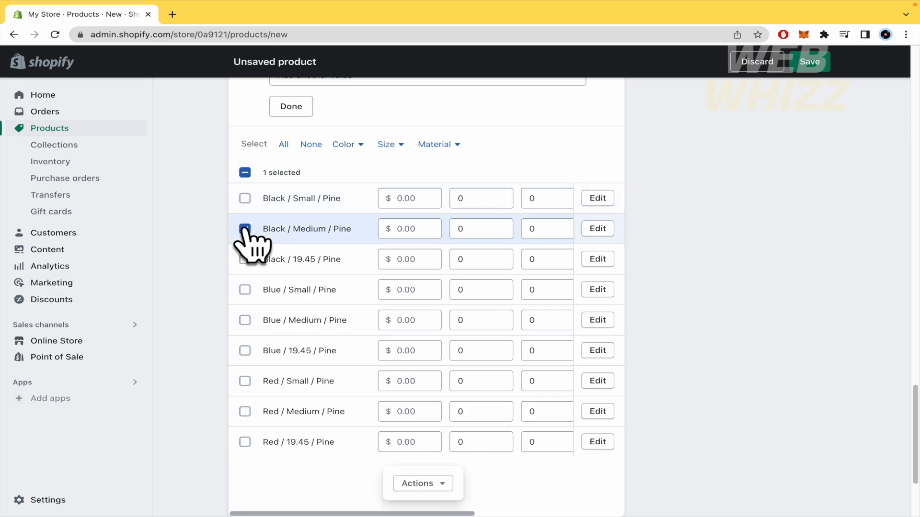
click(245, 381)
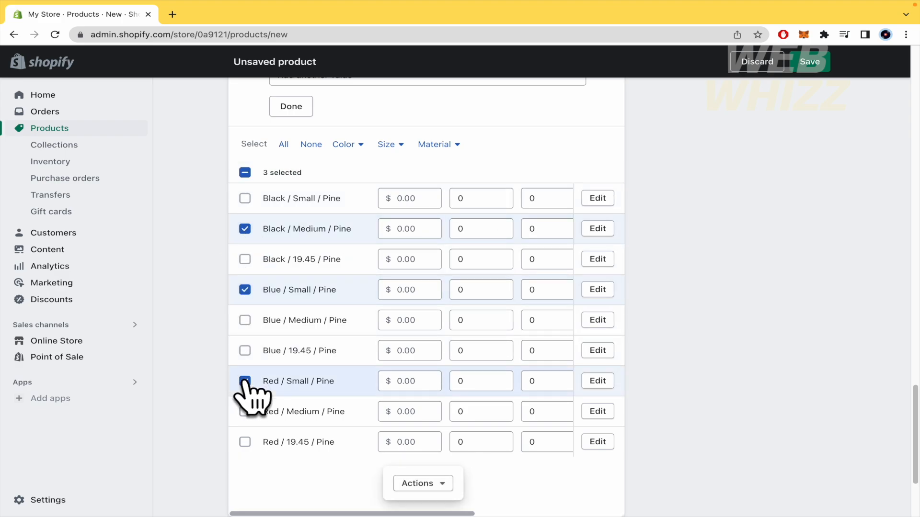
click(245, 381)
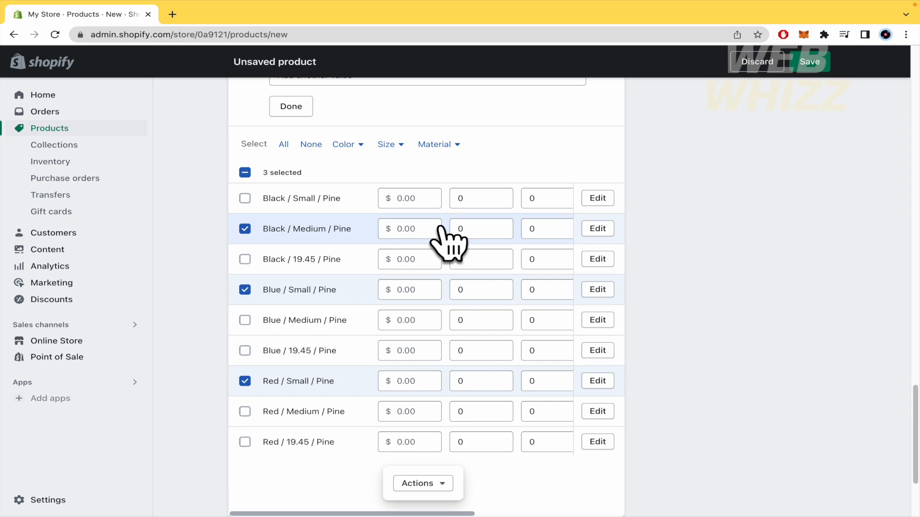
click(481, 228)
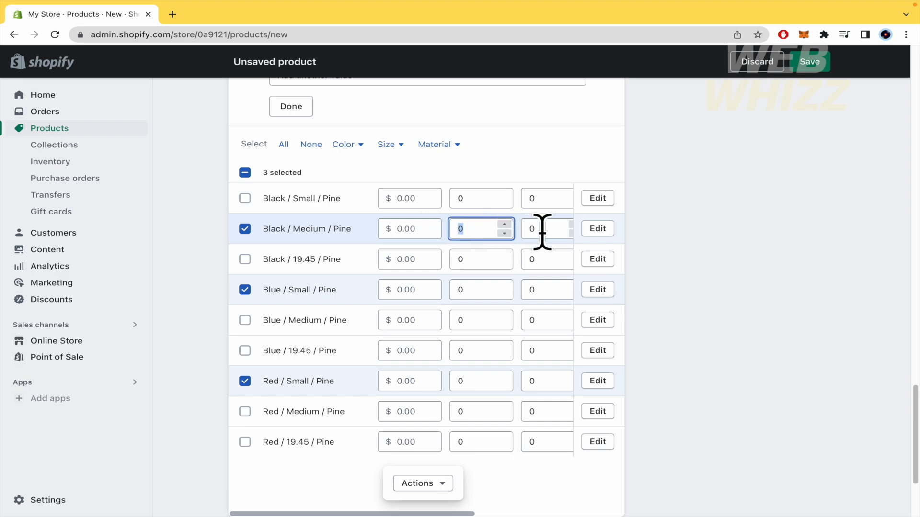
mouse_move(630, 229)
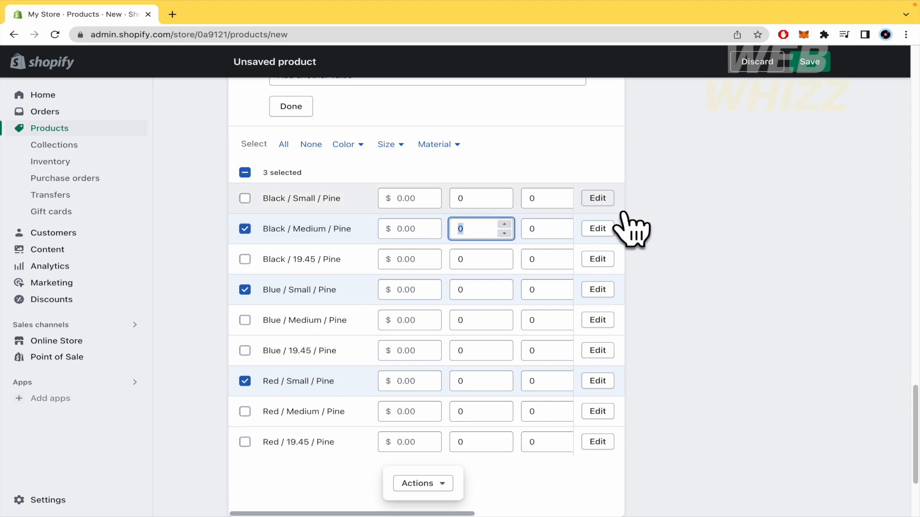
scroll(down, 3)
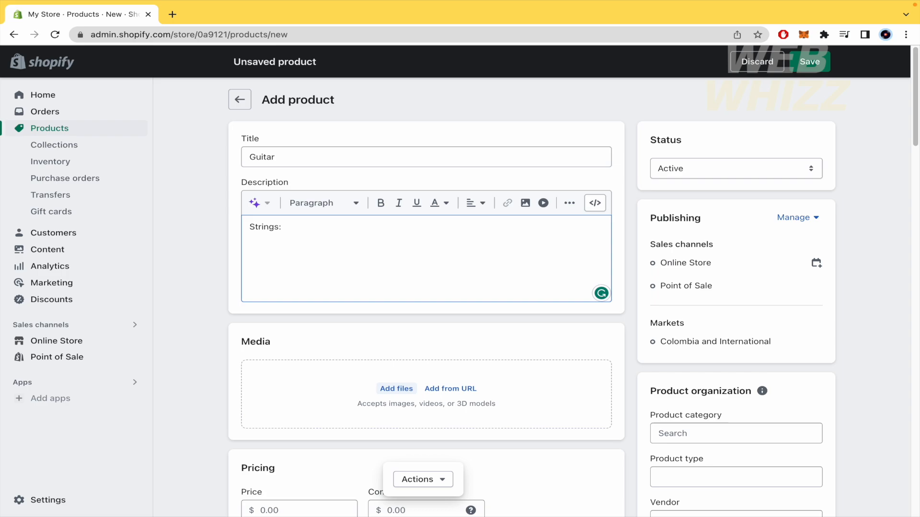
Type 'Material of Bars' and 'Dimenions of mouth' lines below Strings: in the description
text(Material of)
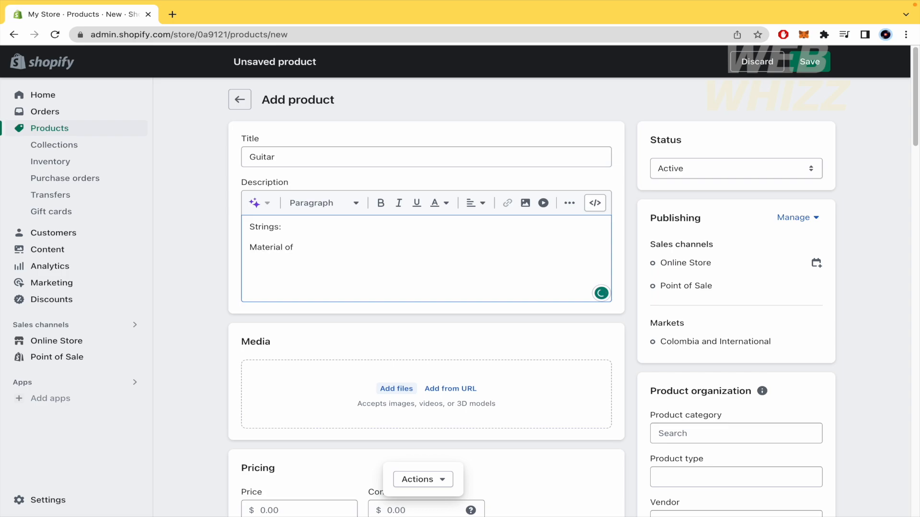
text(Bars)
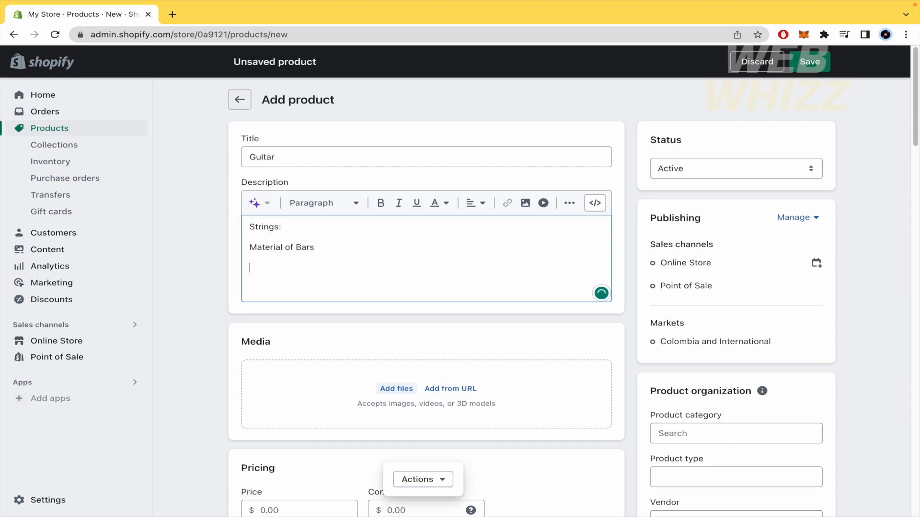
text(Dim)
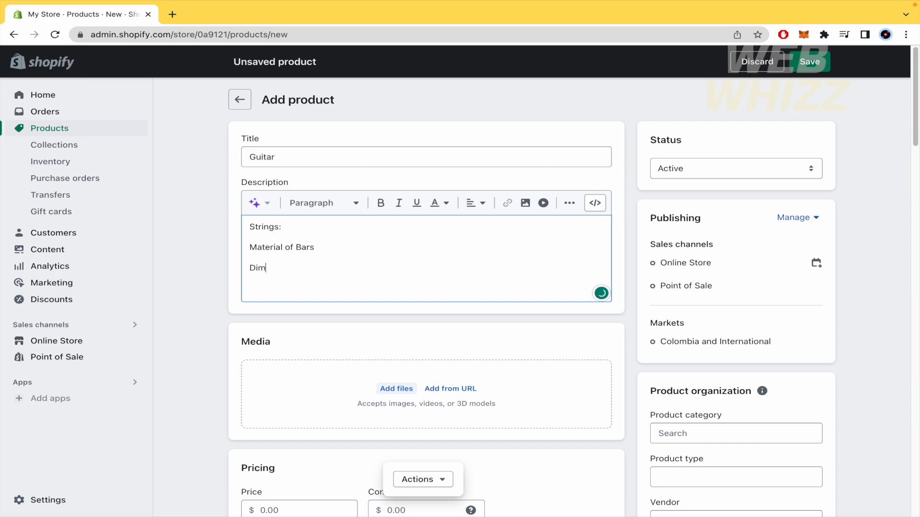
text(enions)
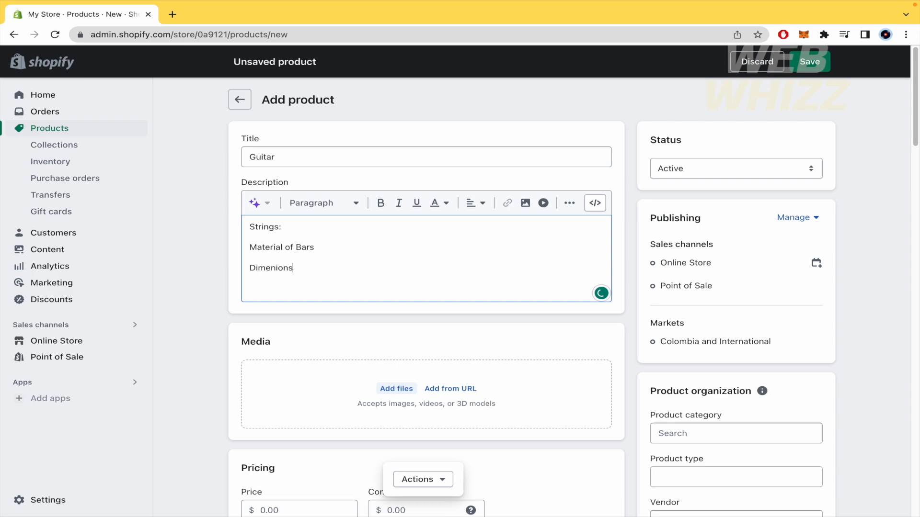
text(of mouth)
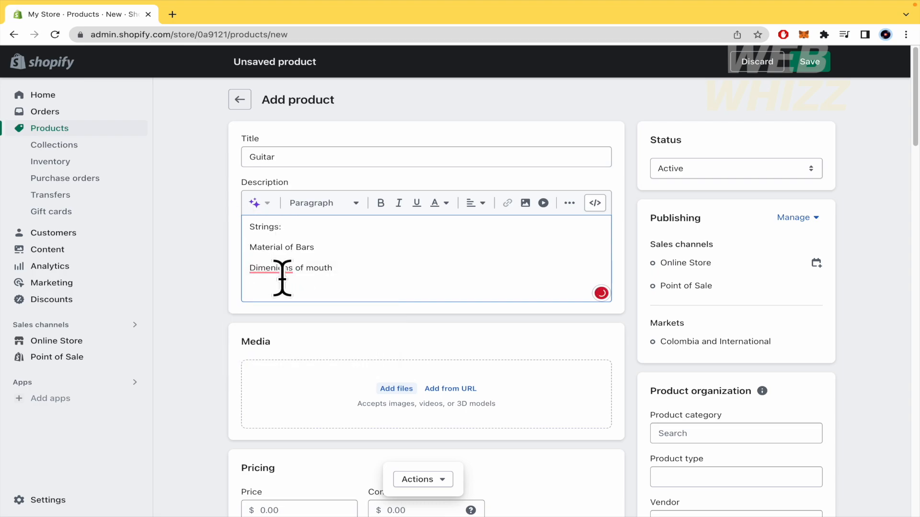
scroll(down, 3)
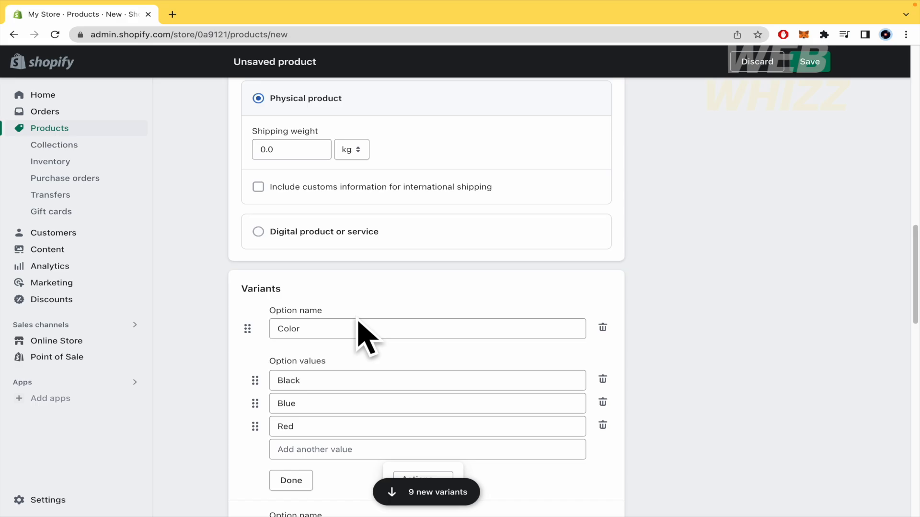
scroll(down, 3)
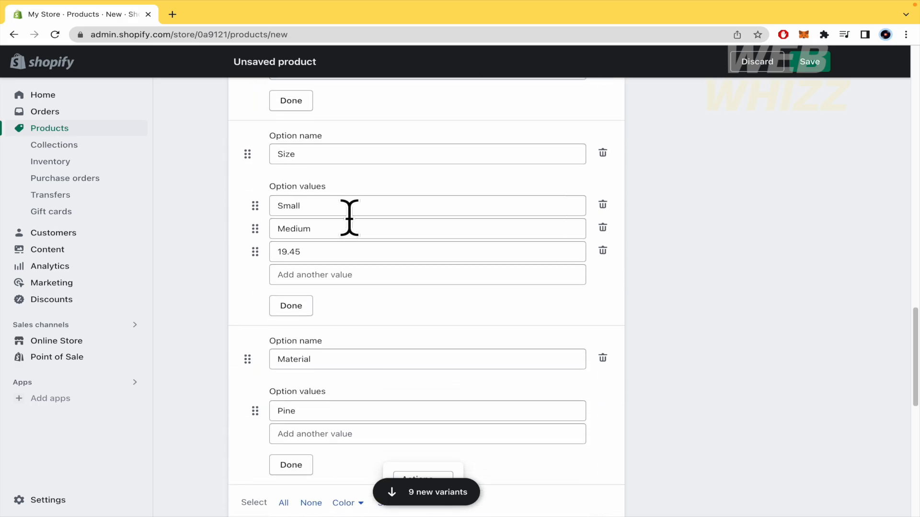
scroll(down, 3)
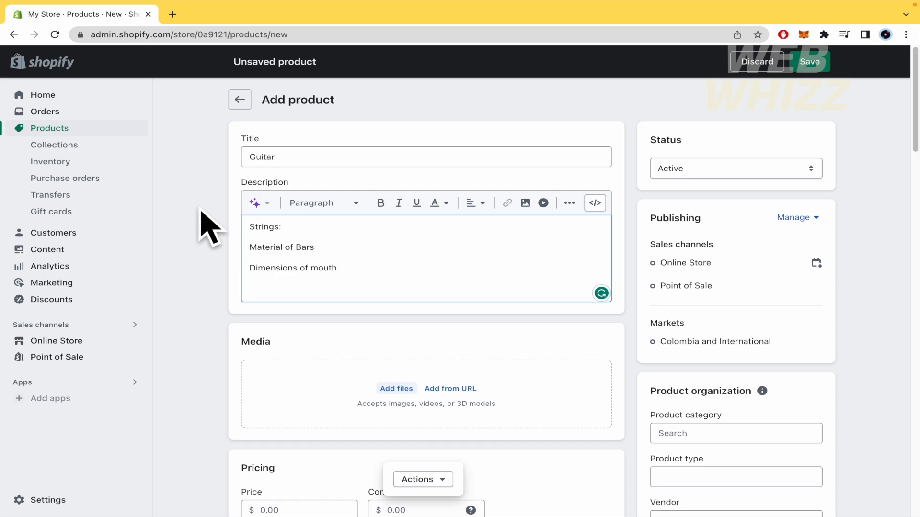
mouse_move(57, 341)
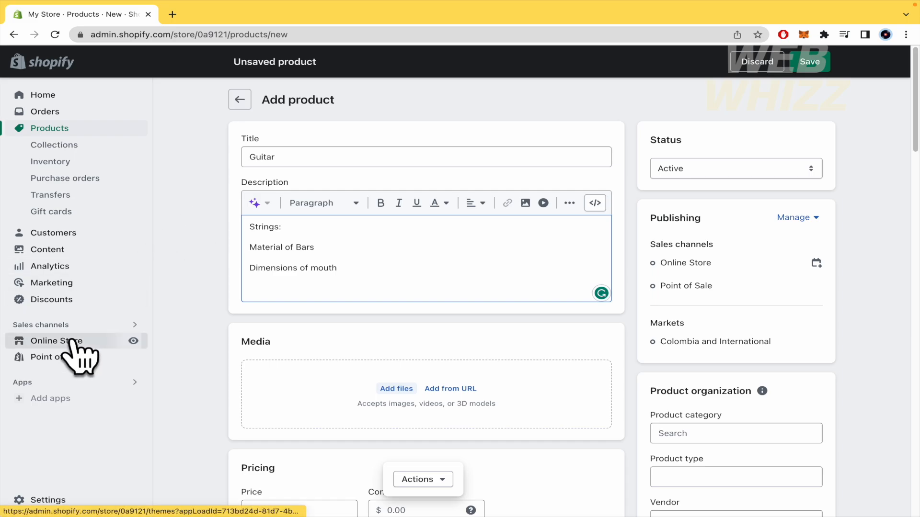
Save the Guitar product and open Online Store Themes, where Dawn is current
click(57, 340)
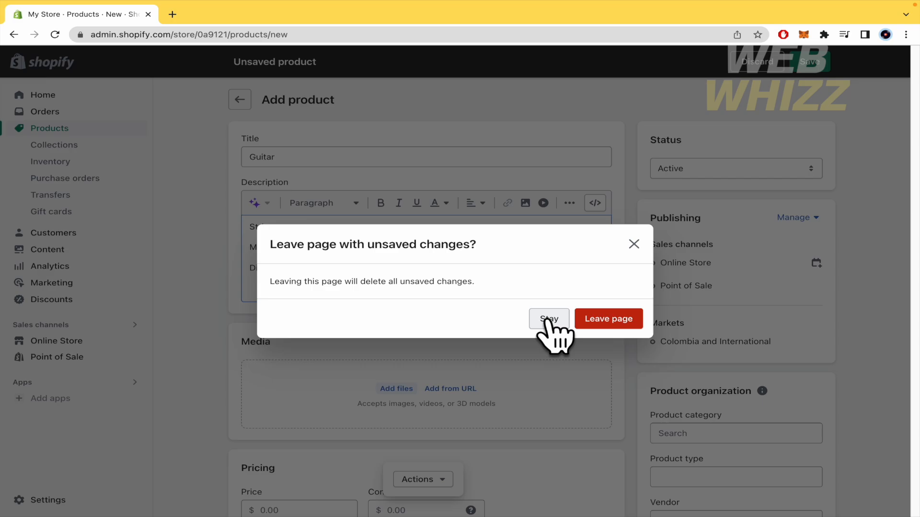
click(548, 318)
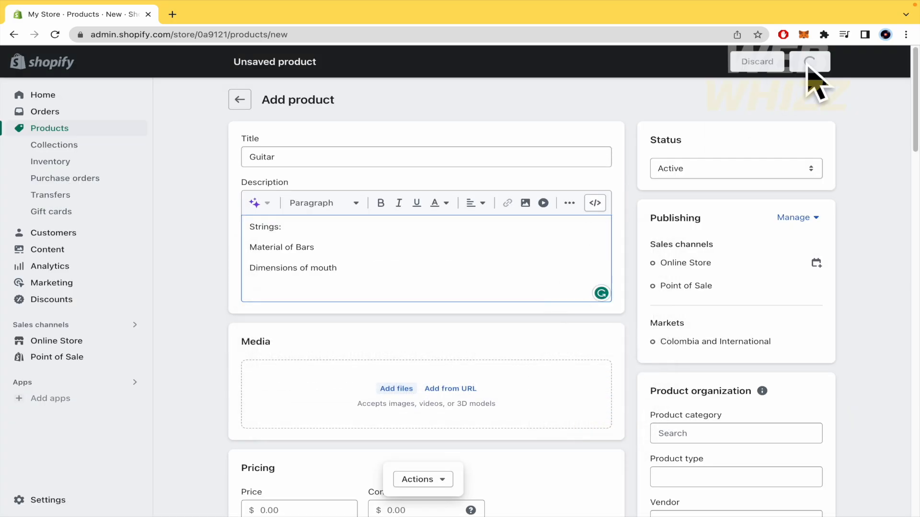
click(809, 61)
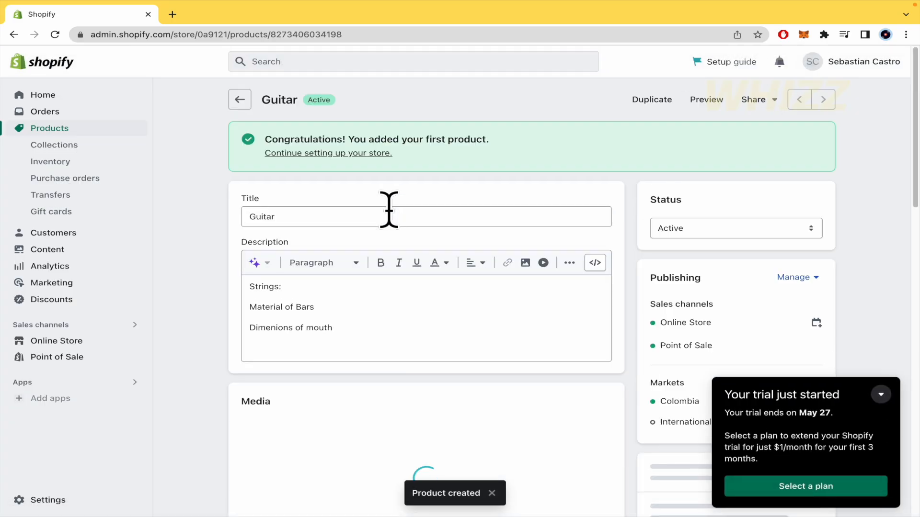
click(57, 340)
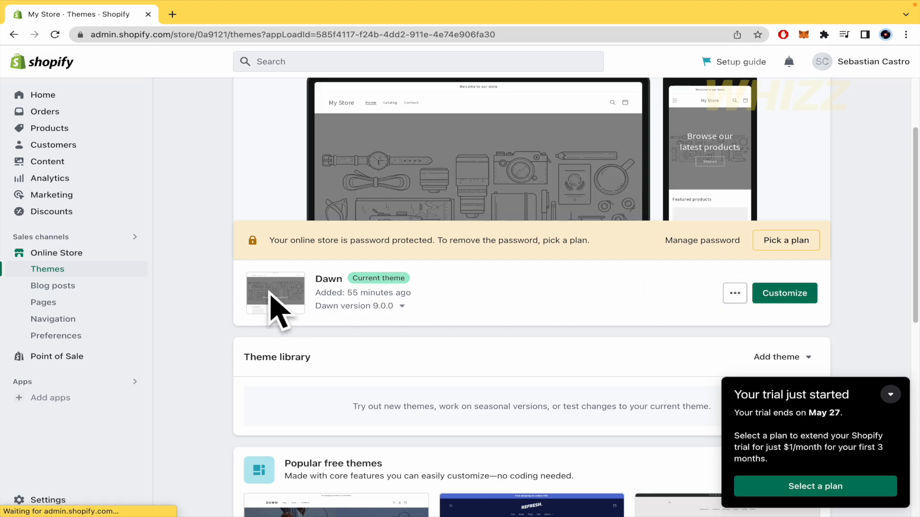
Customize Dawn, select the Featured collection, and preview the Guitar product page
click(784, 294)
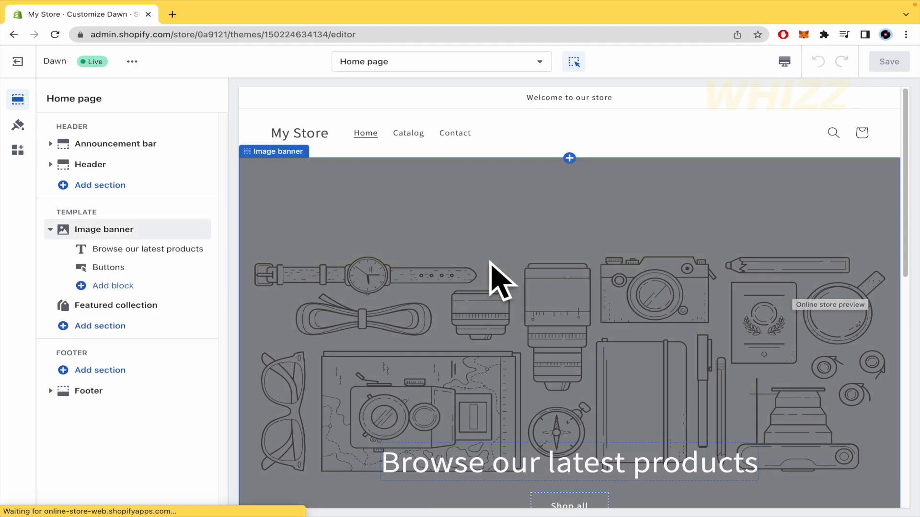
scroll(down, 3)
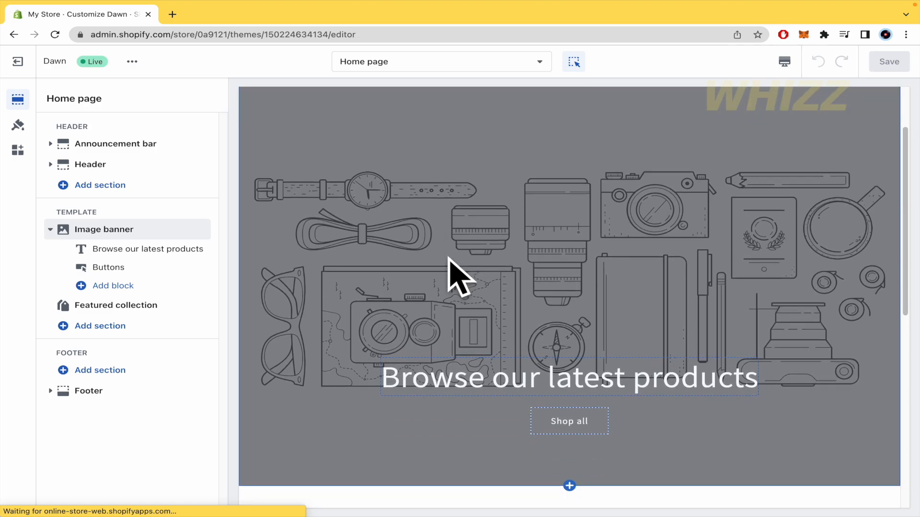
scroll(down, 3)
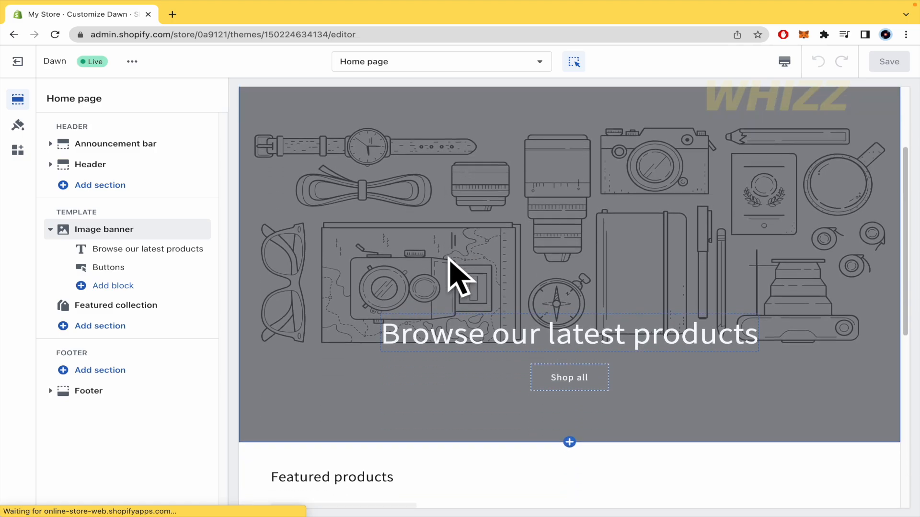
scroll(down, 3)
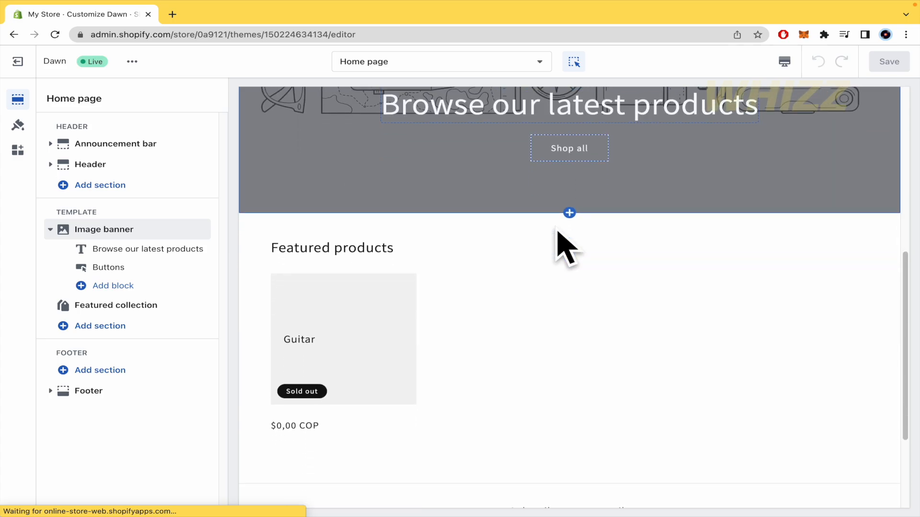
click(116, 305)
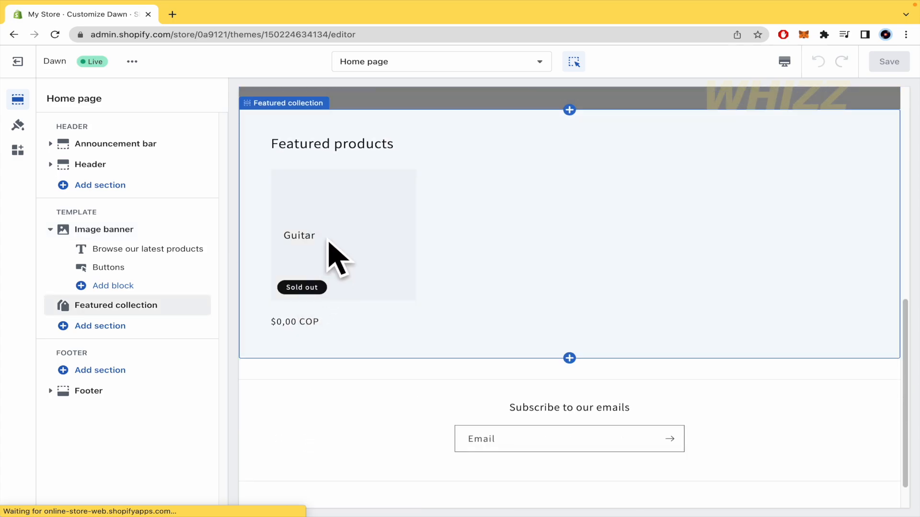
mouse_move(361, 259)
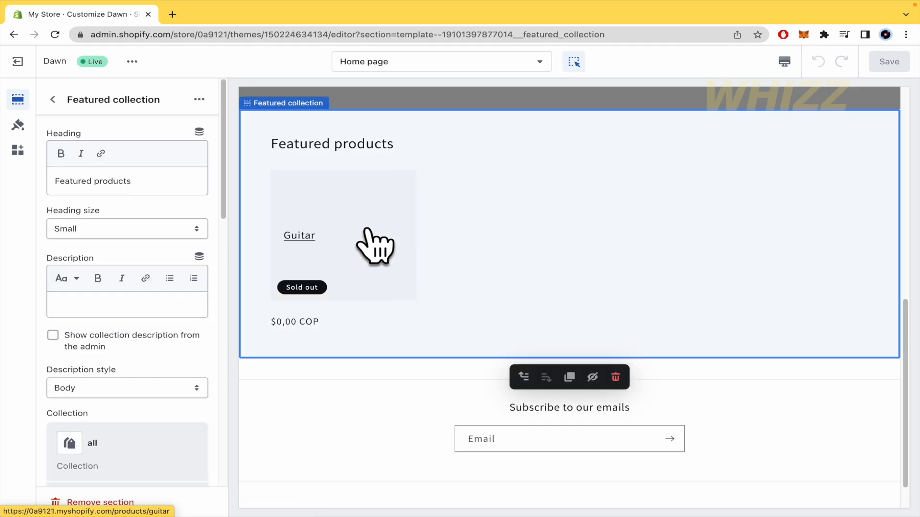
click(299, 236)
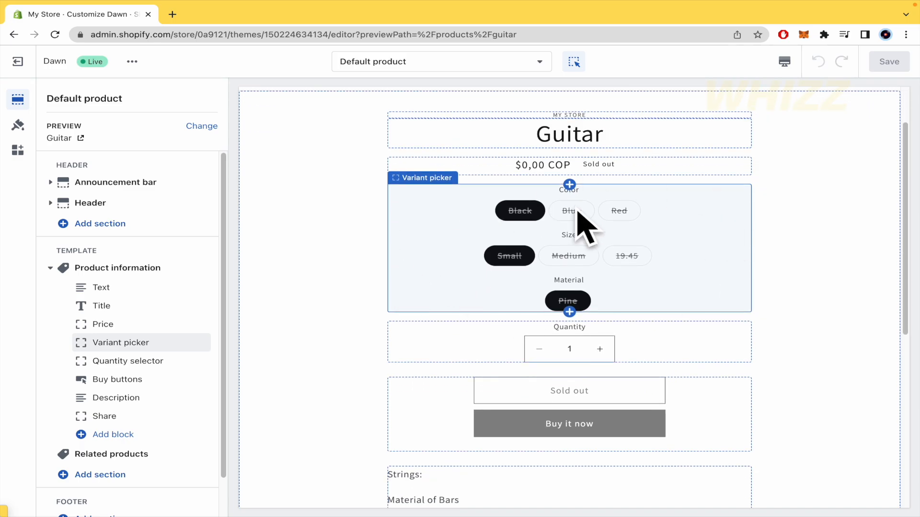
click(441, 61)
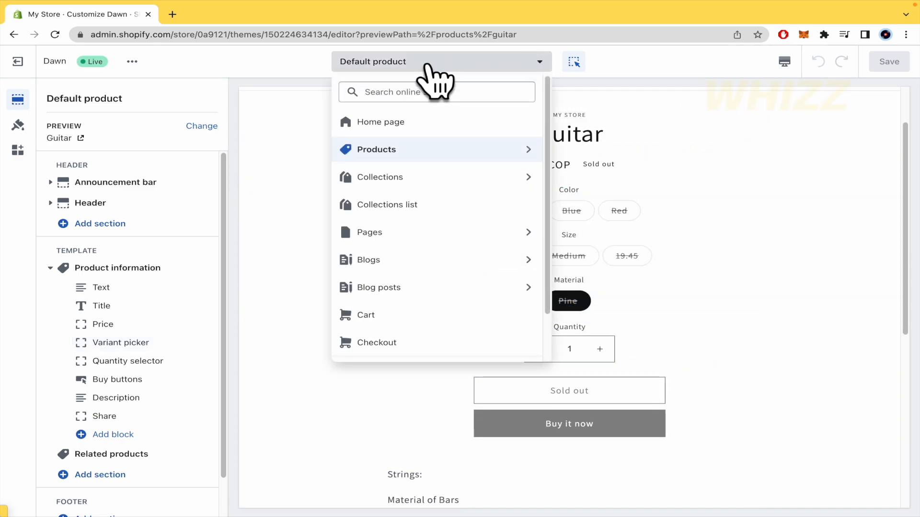
mouse_move(486, 79)
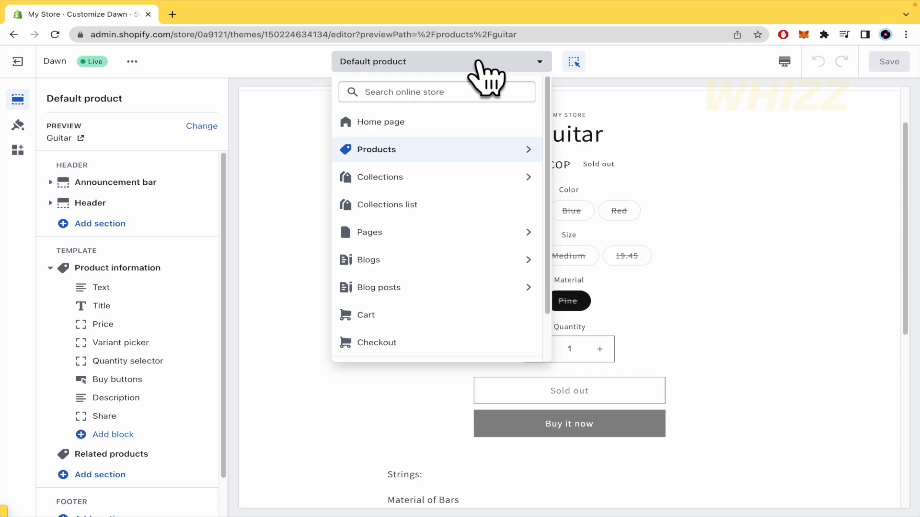
mouse_move(429, 158)
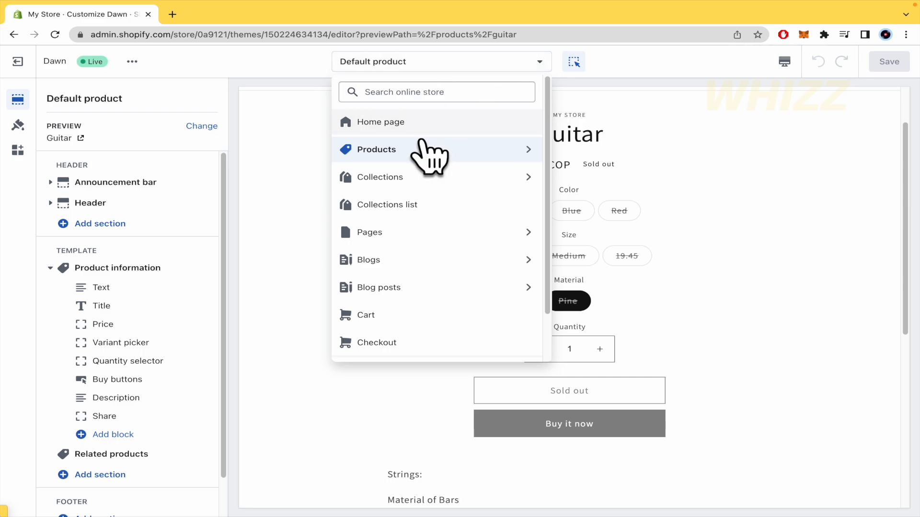
click(377, 149)
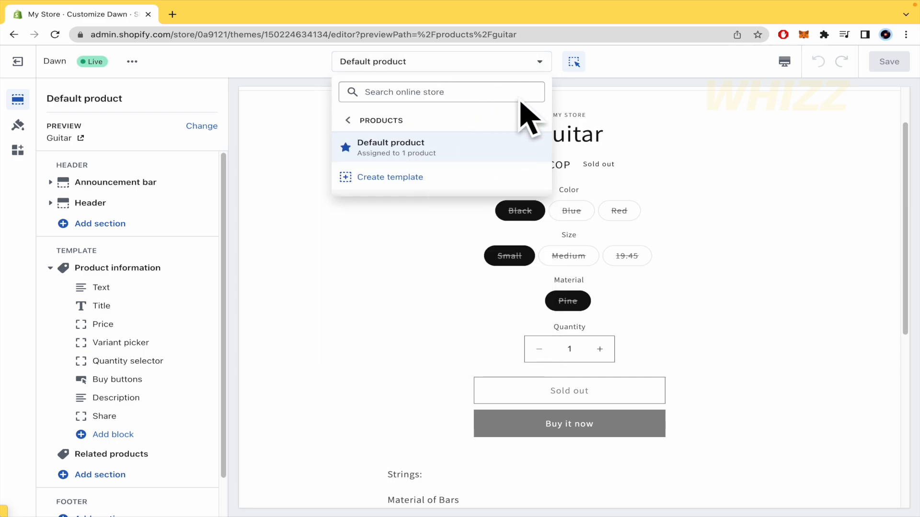
mouse_move(423, 167)
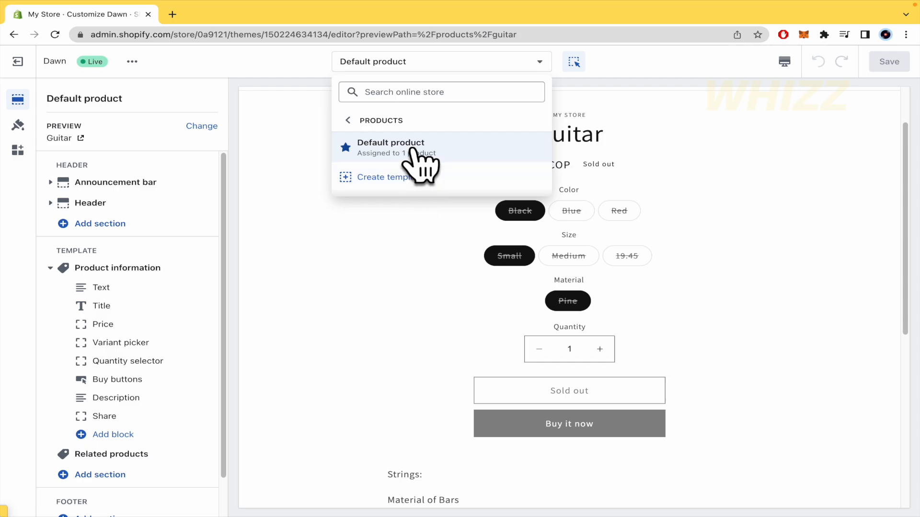
mouse_move(536, 79)
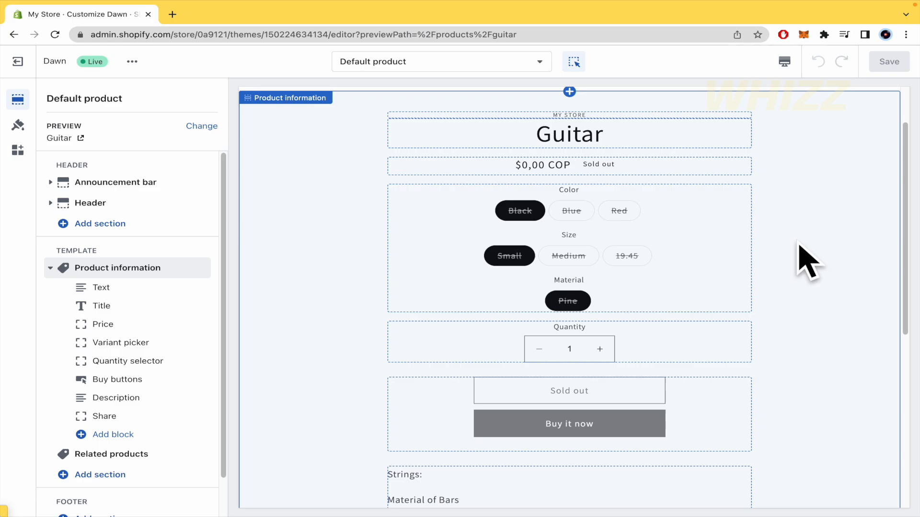
scroll(up, 3)
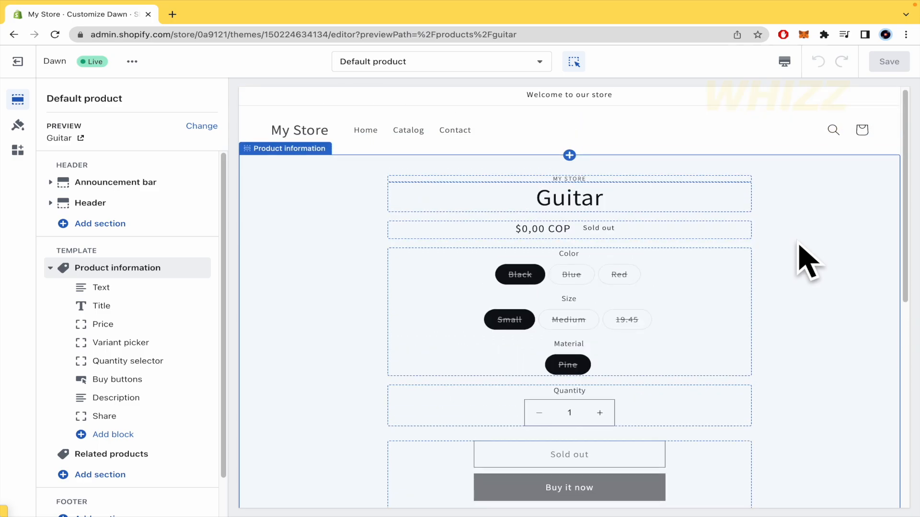
scroll(down, 3)
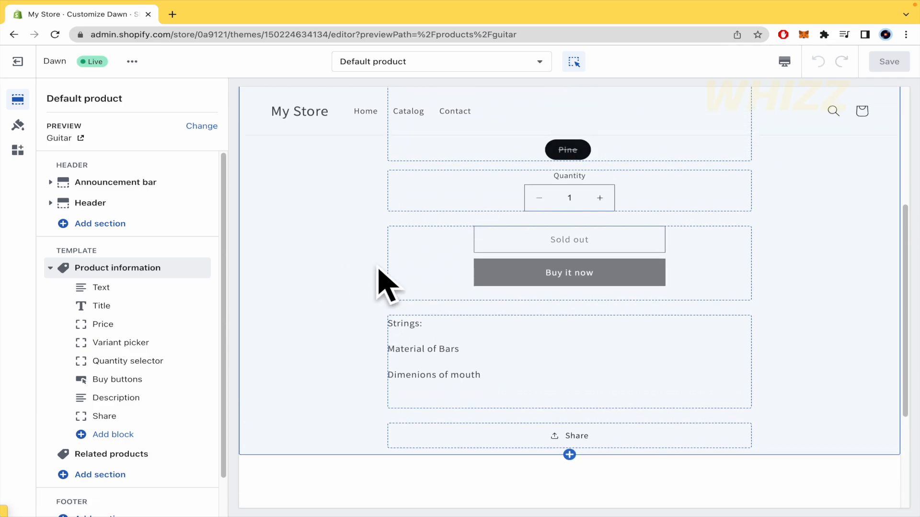
Add a Text block to the Guitar's Product information, between Material and Quantity
click(101, 288)
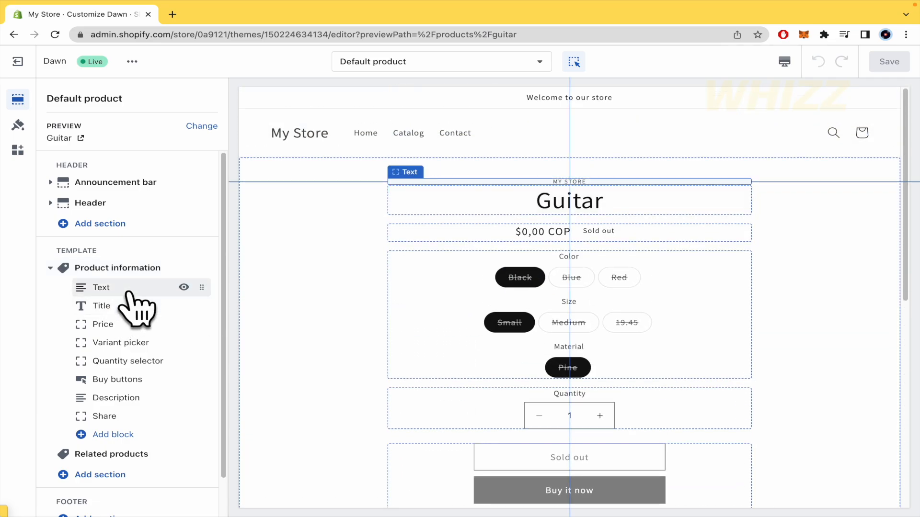
click(116, 267)
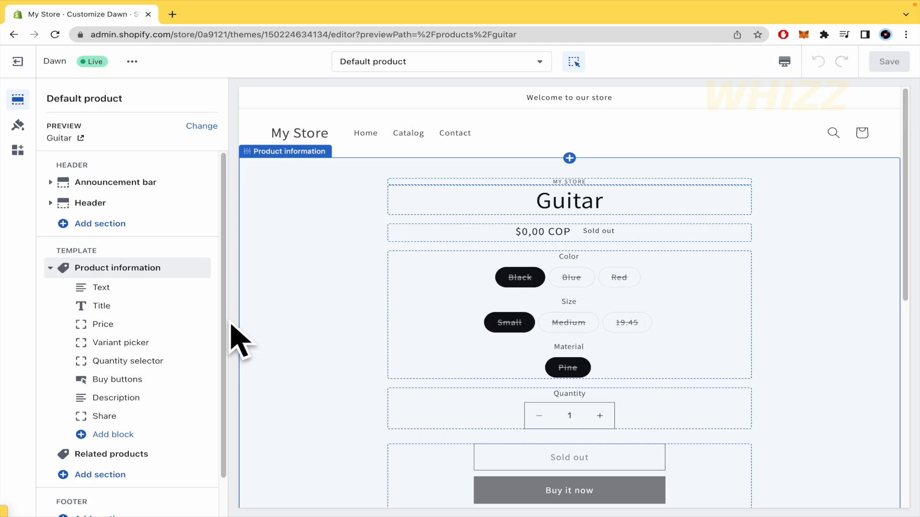
click(115, 398)
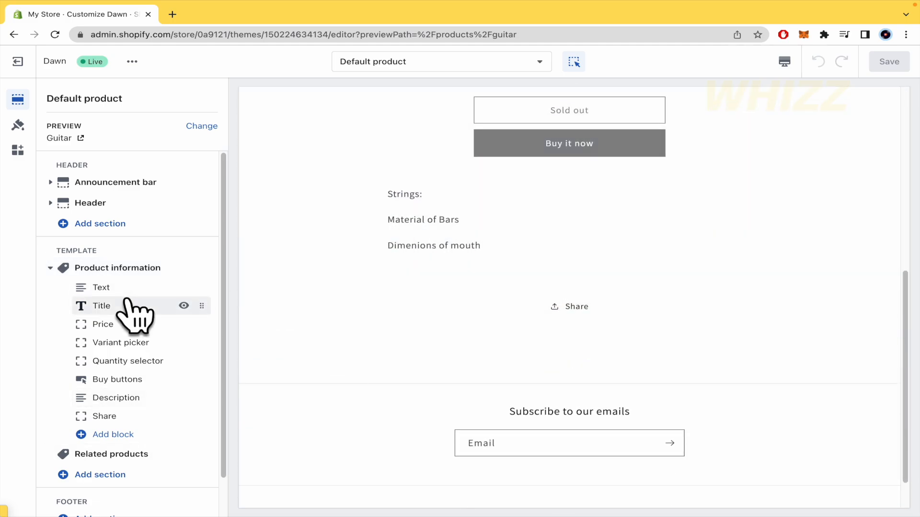
click(101, 288)
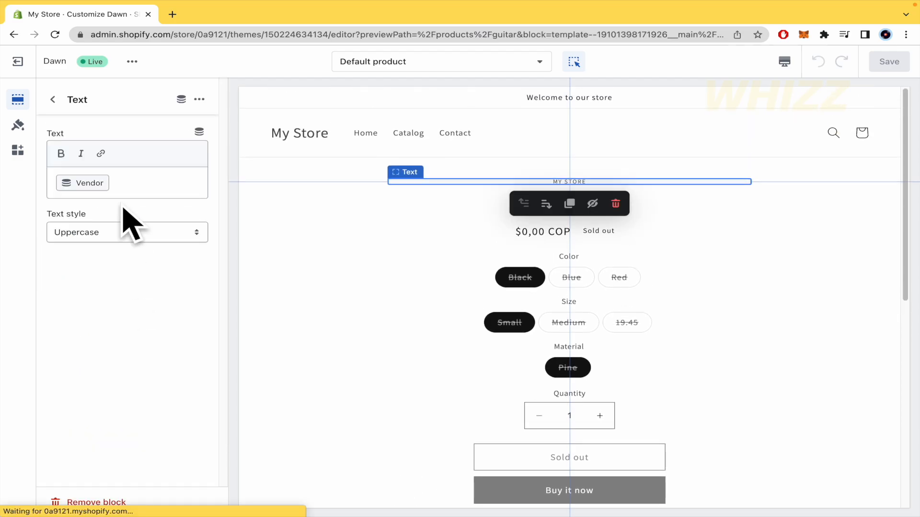
mouse_move(66, 99)
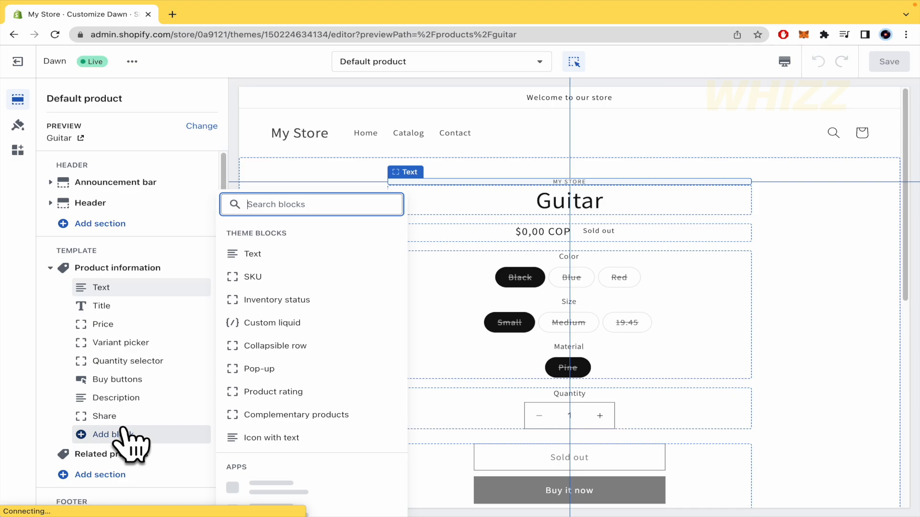
text(text)
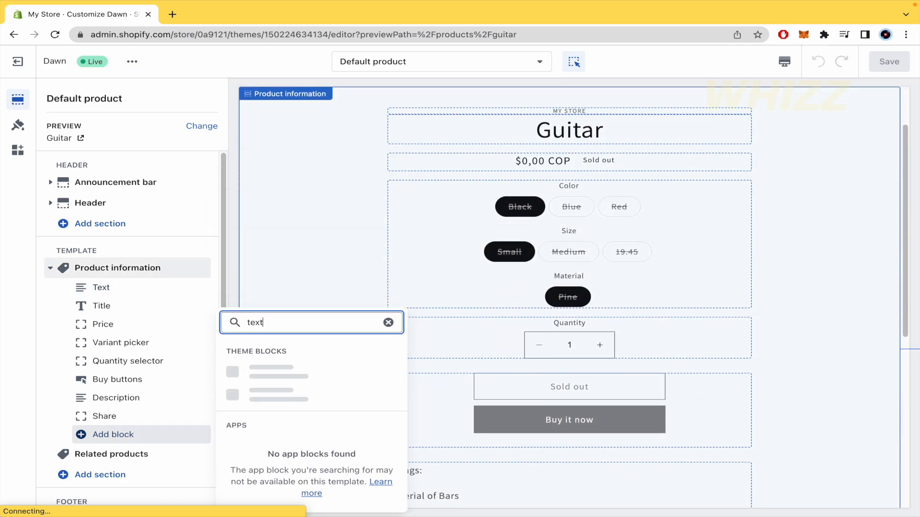
mouse_move(343, 373)
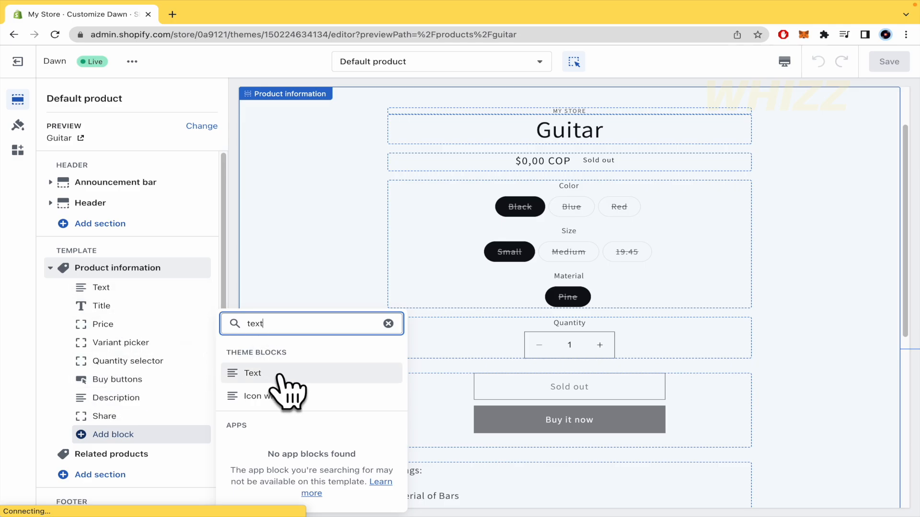
click(252, 373)
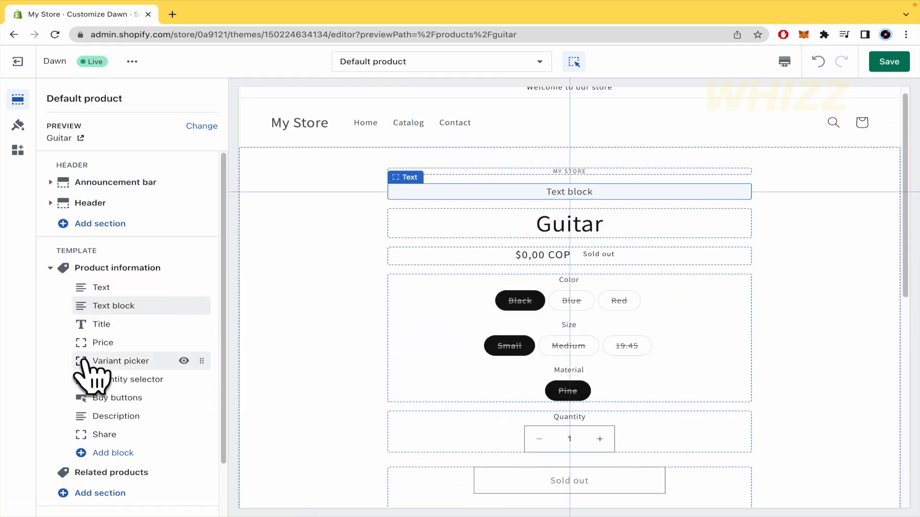
click(121, 361)
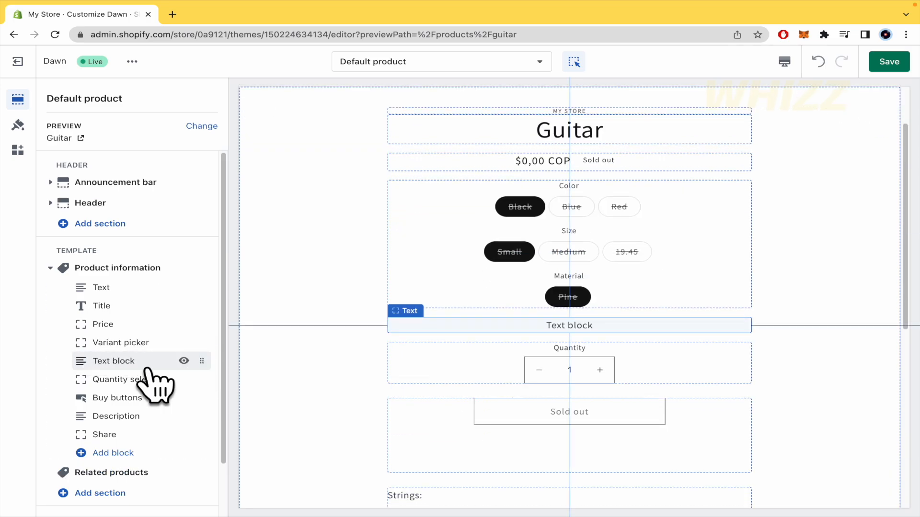
Make the new Text block read 'Strings:' and check its dynamic sources (Title, Vendor)
click(113, 360)
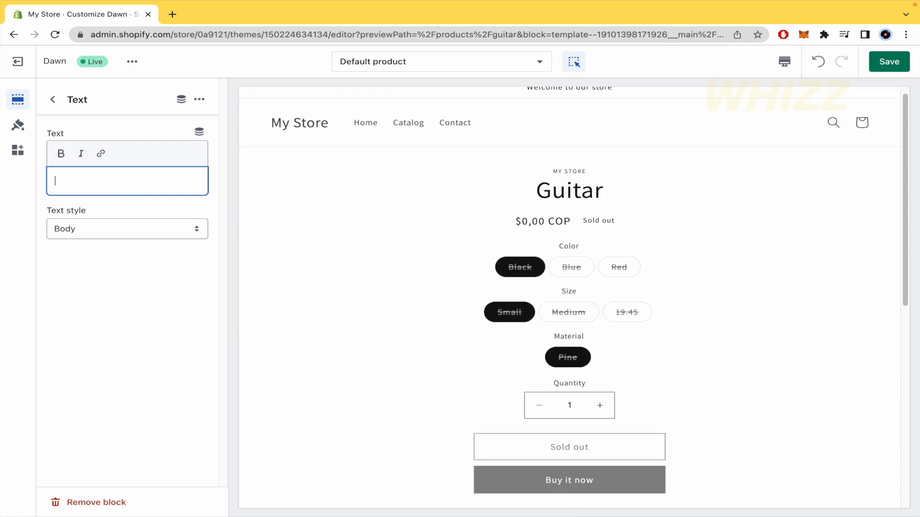
text(Strings:)
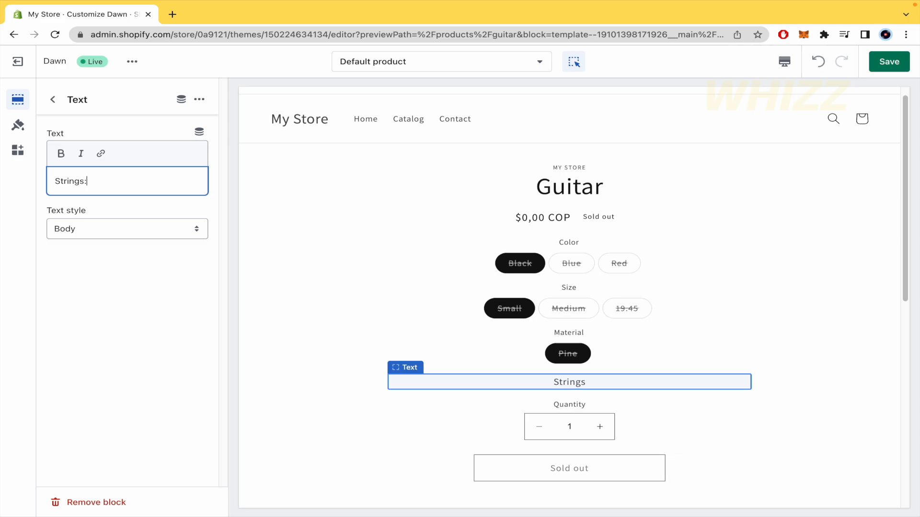
text(:)
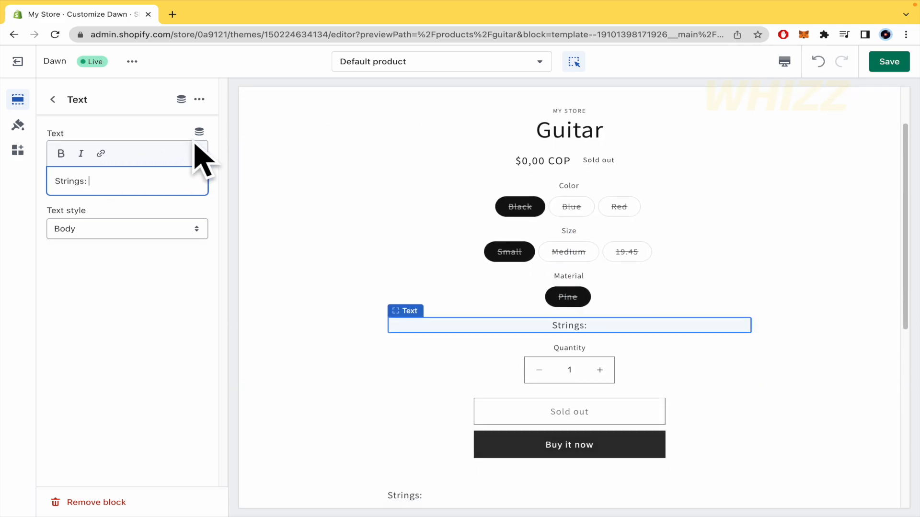
mouse_move(199, 131)
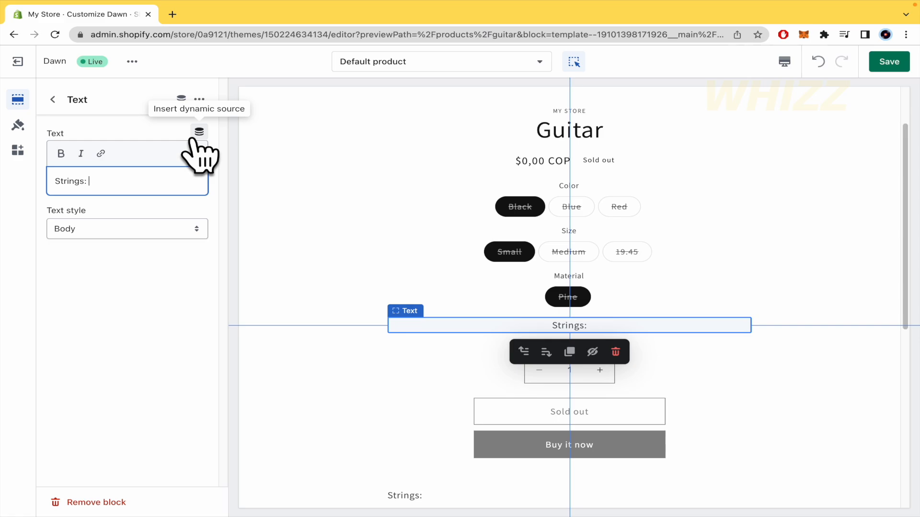
click(199, 131)
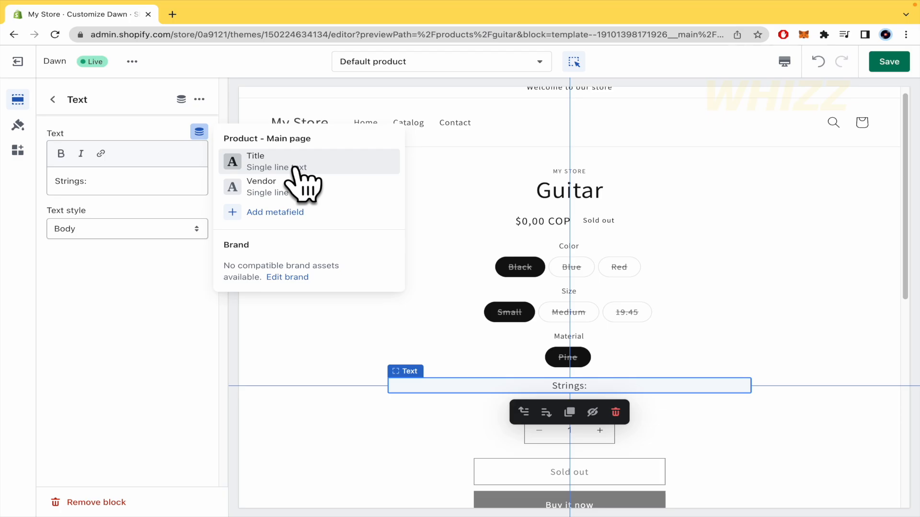
mouse_move(349, 229)
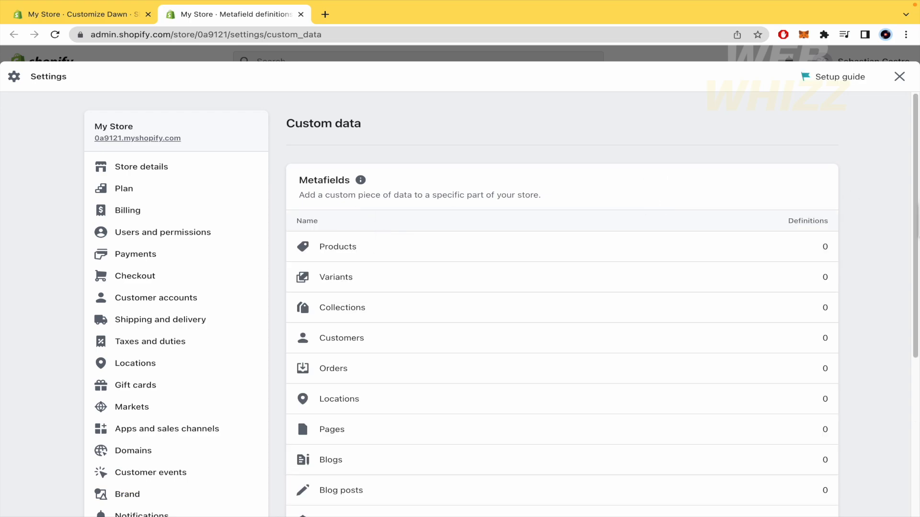
mouse_move(901, 225)
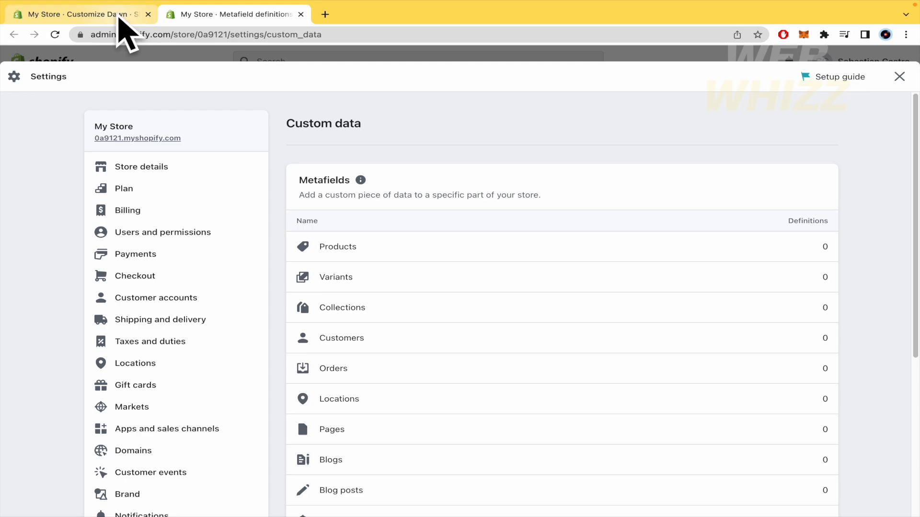
Go from Add metafield to Custom data Variants and start a new variant definition
click(80, 14)
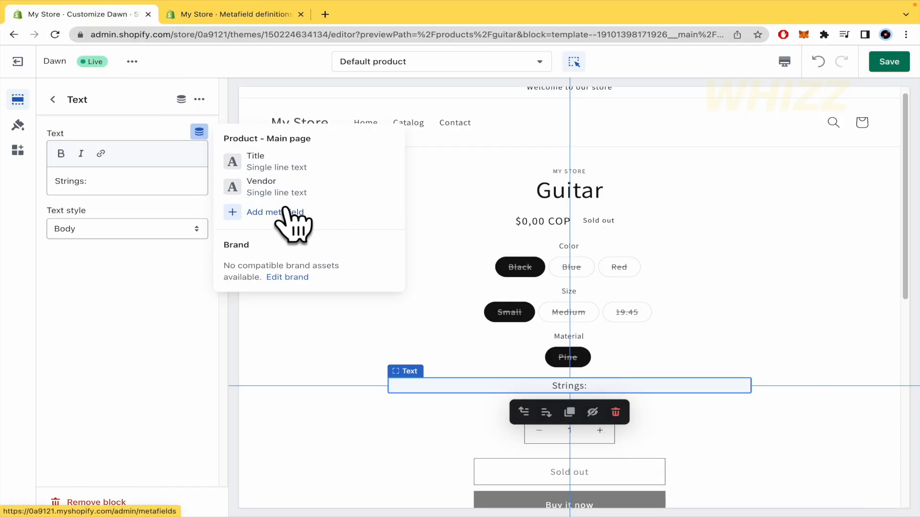
click(275, 212)
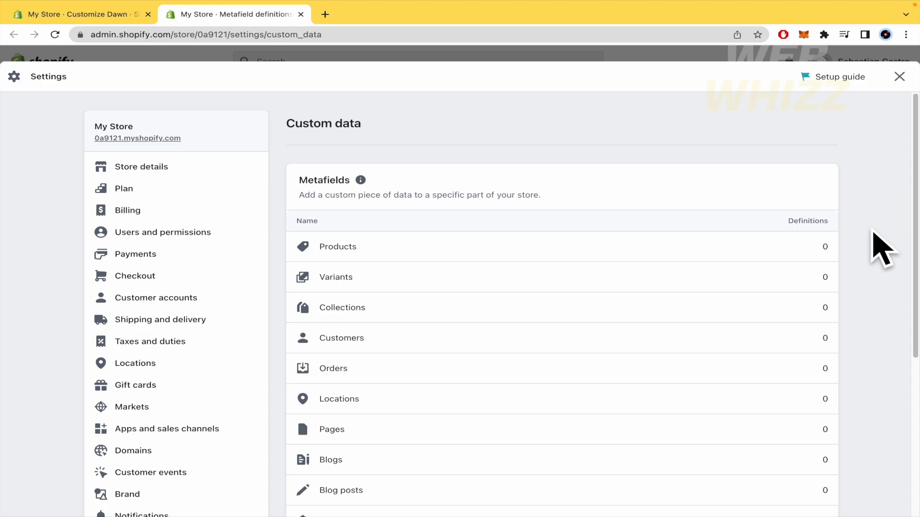
scroll(down, 3)
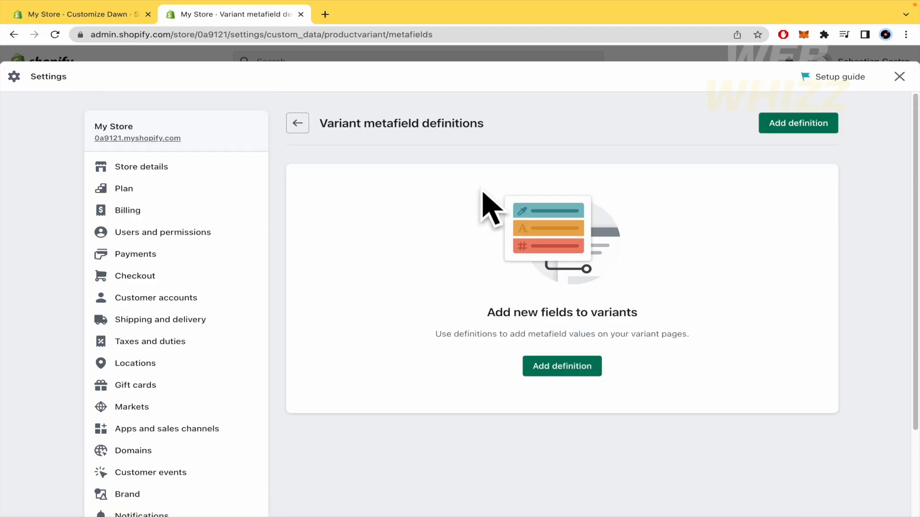
click(561, 366)
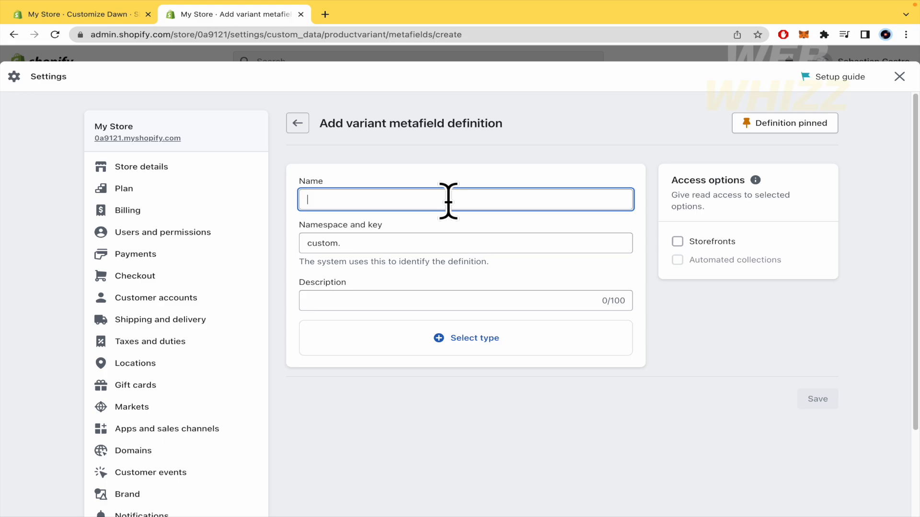
Name the variant metafield 'Strings' with key nylon.strings and description D'addario
text(Strings)
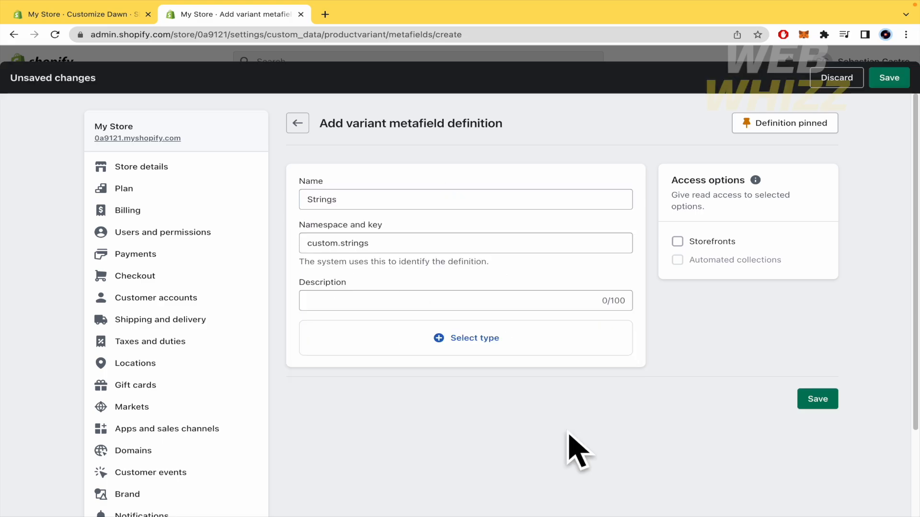
mouse_move(408, 243)
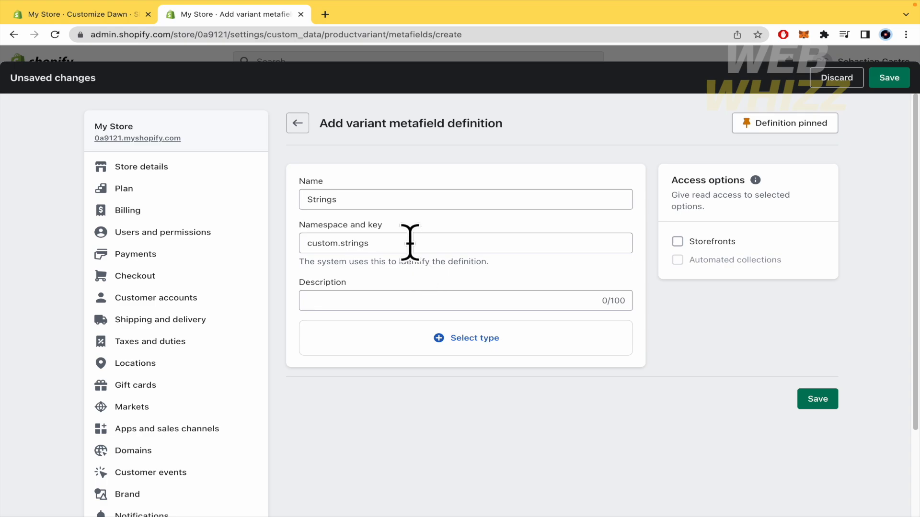
double_click(353, 243)
text(nylon)
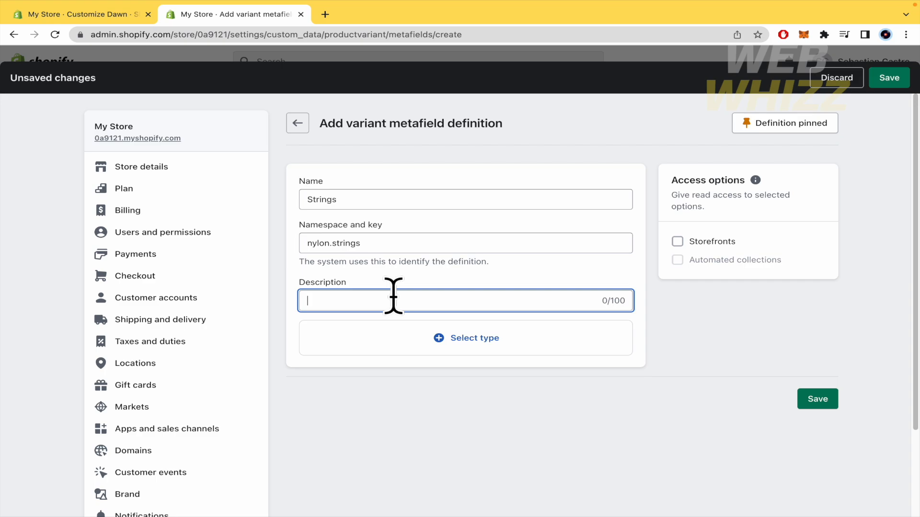
text(D)
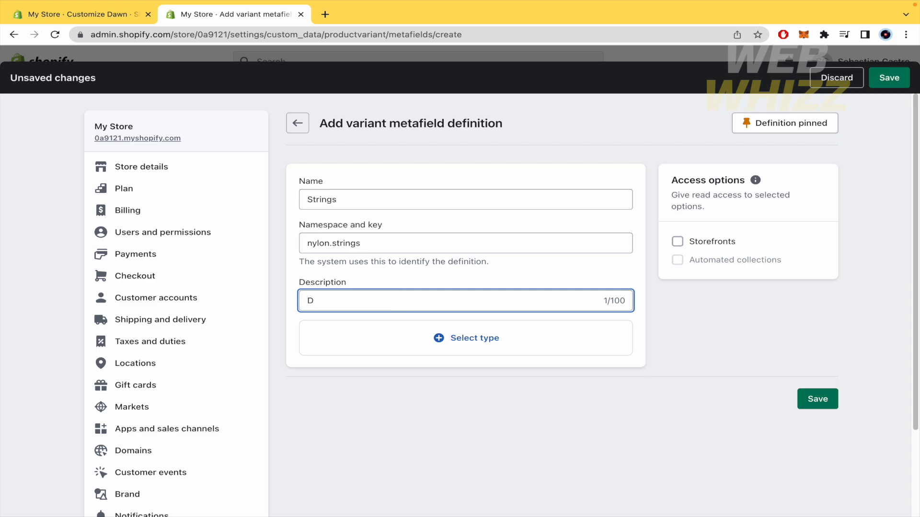
text('addario)
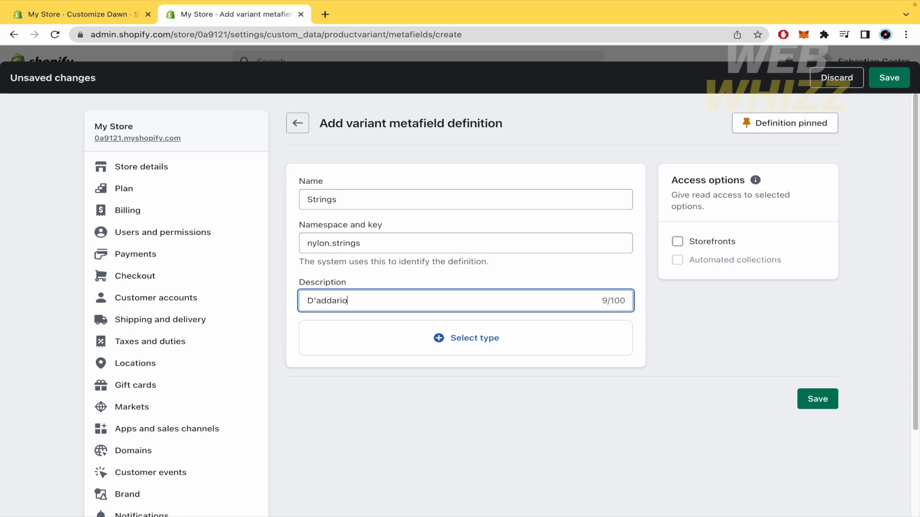
text(o)
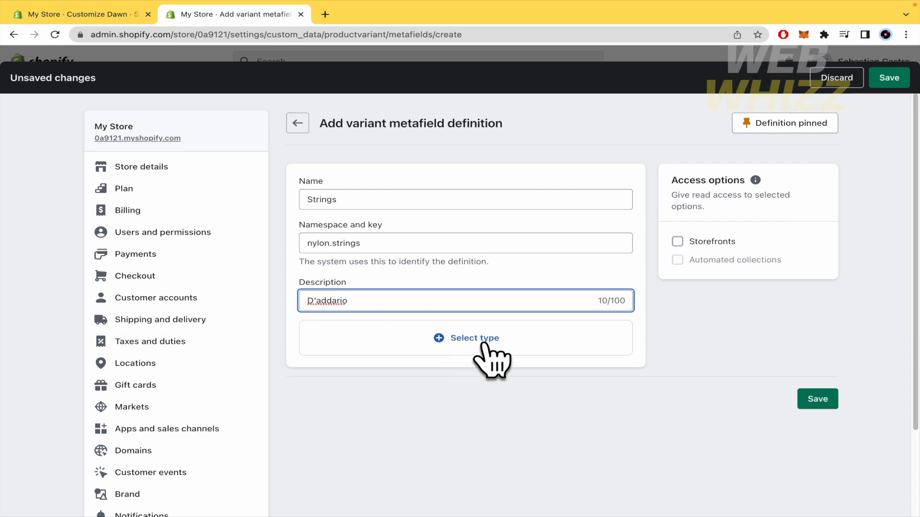
Set the Strings metafield type to Single line text with one value
click(466, 338)
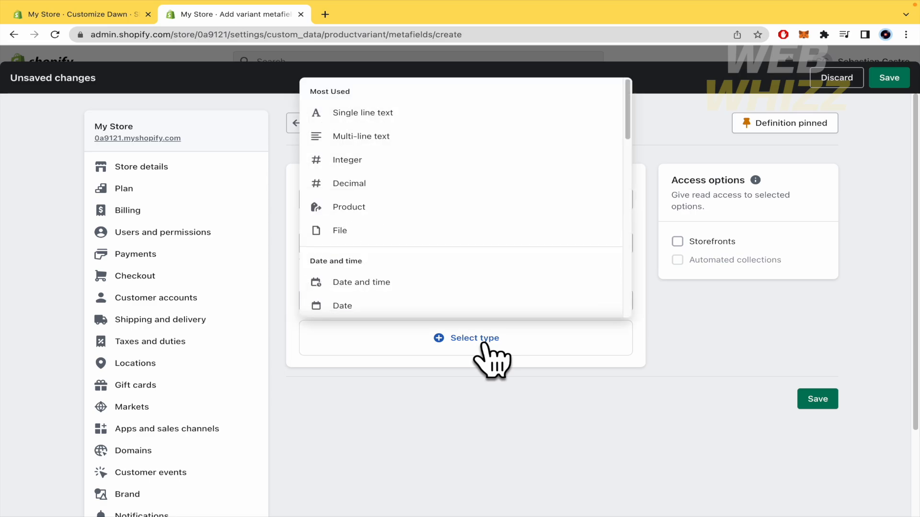
mouse_move(492, 123)
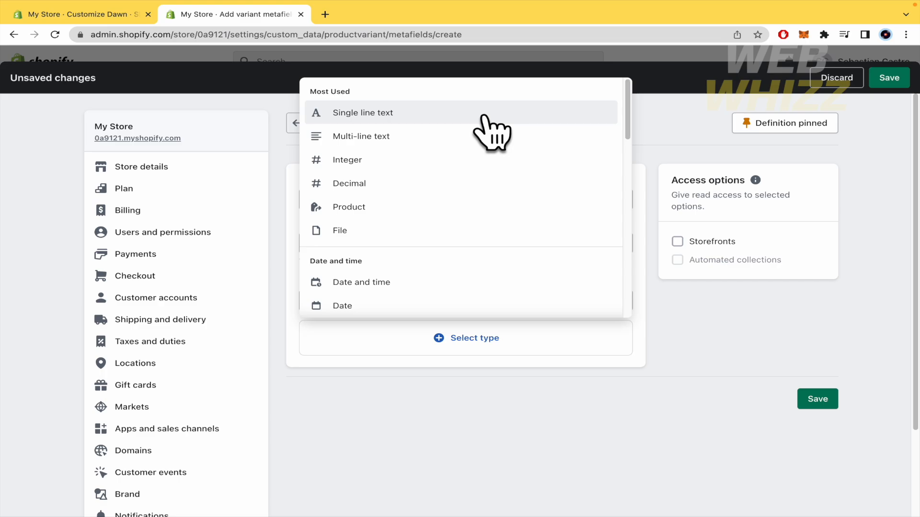
click(363, 112)
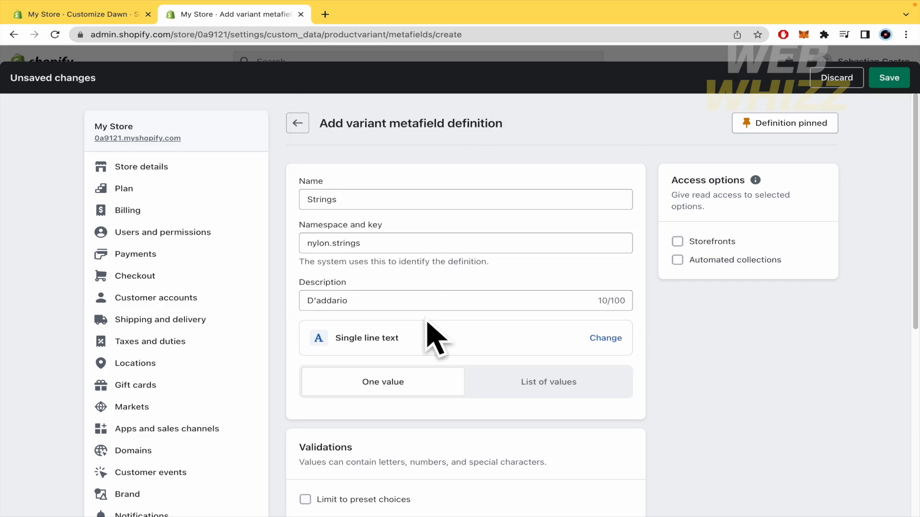
scroll(down, 3)
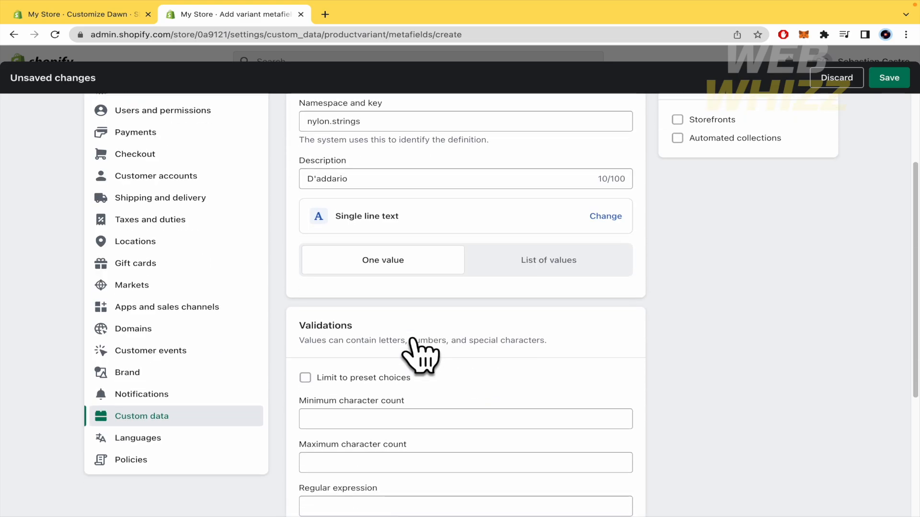
scroll(down, 3)
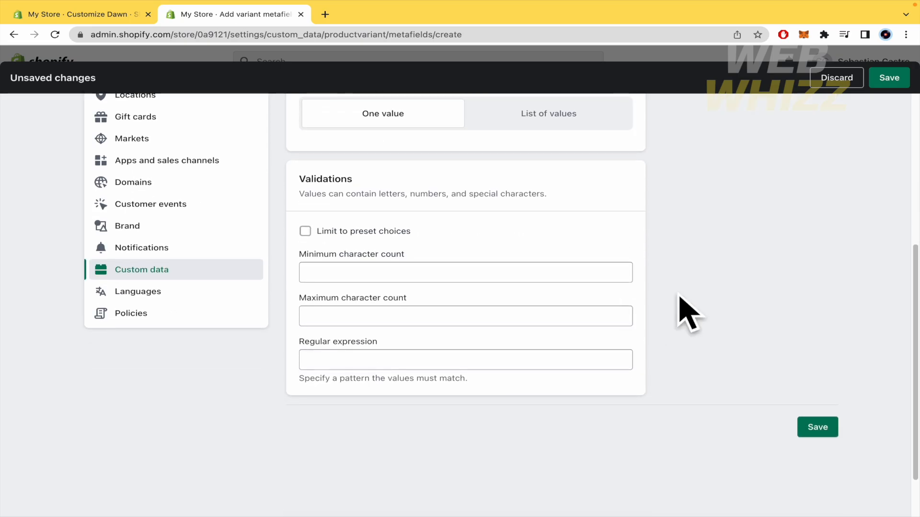
scroll(up, 3)
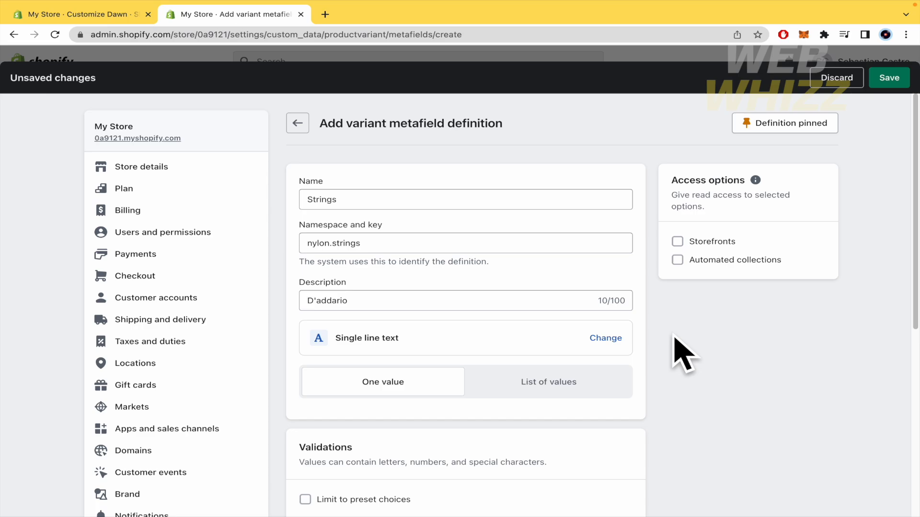
mouse_move(698, 252)
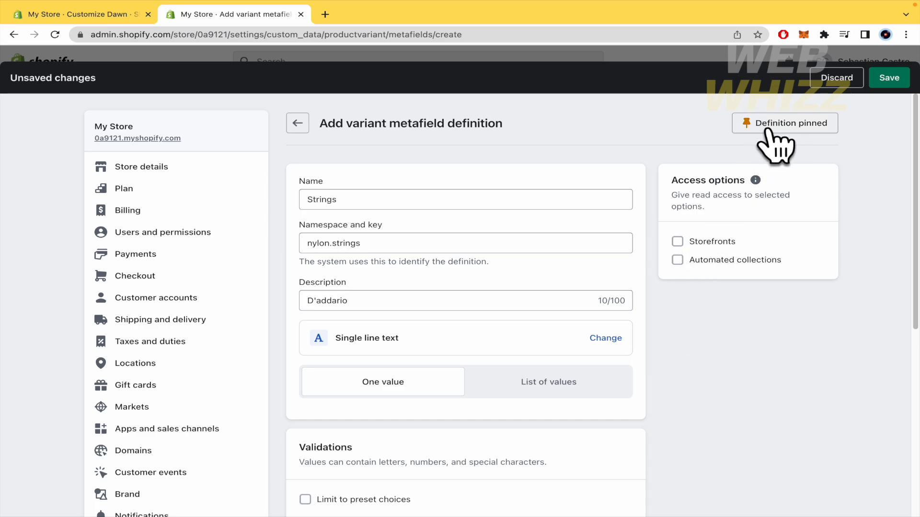
mouse_move(815, 158)
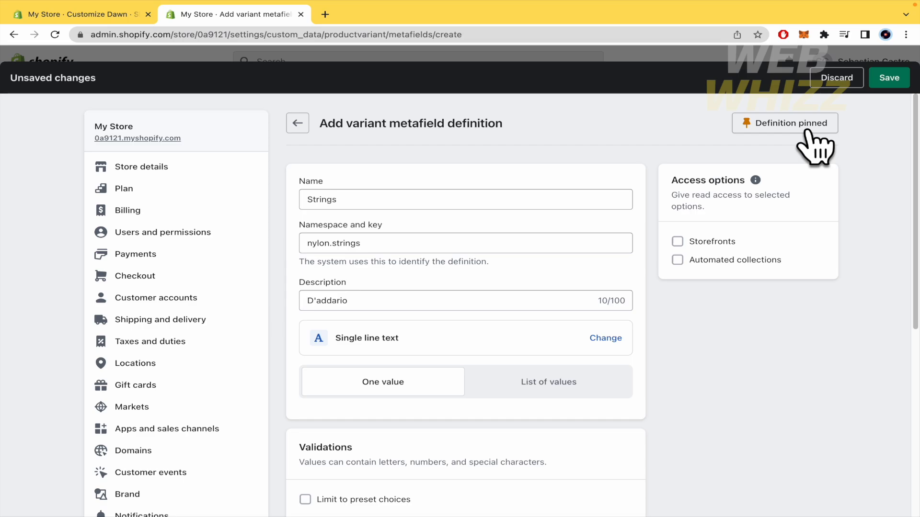
Toggle Storefronts access on and off, then save the Strings variant definition
scroll(down, 3)
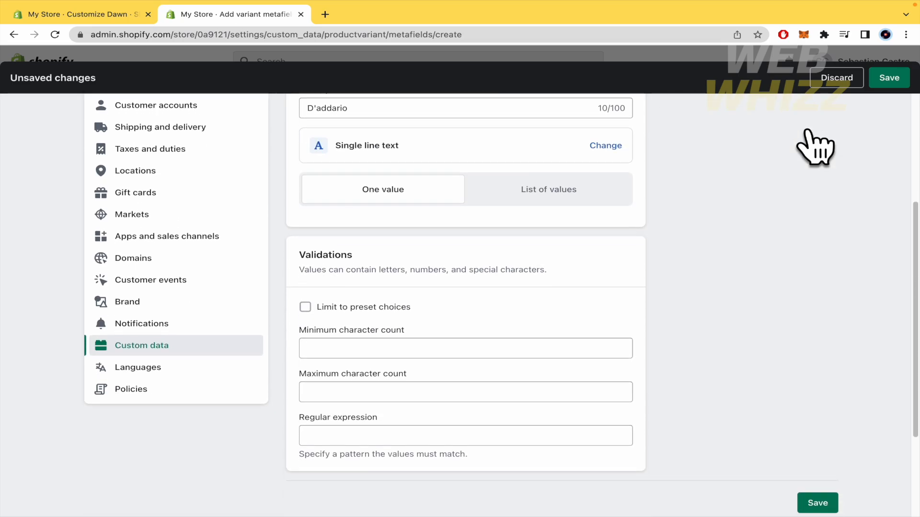
scroll(up, 3)
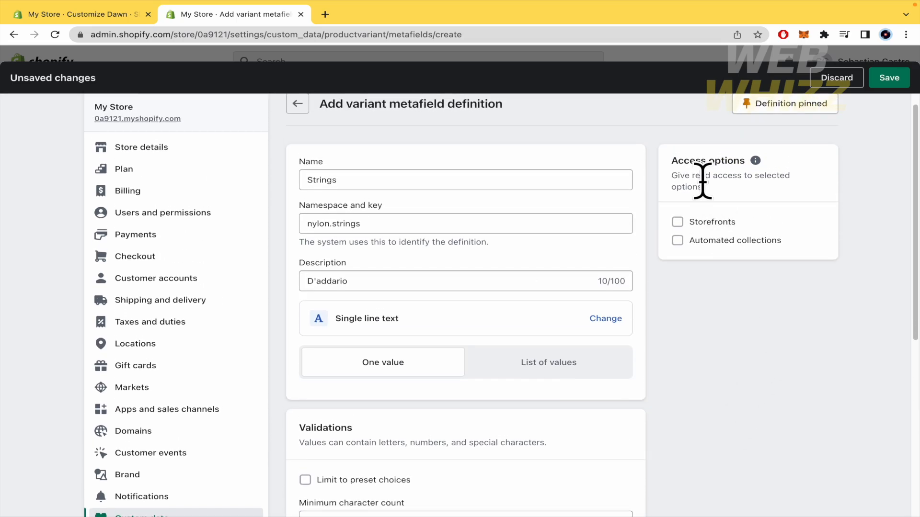
mouse_move(718, 199)
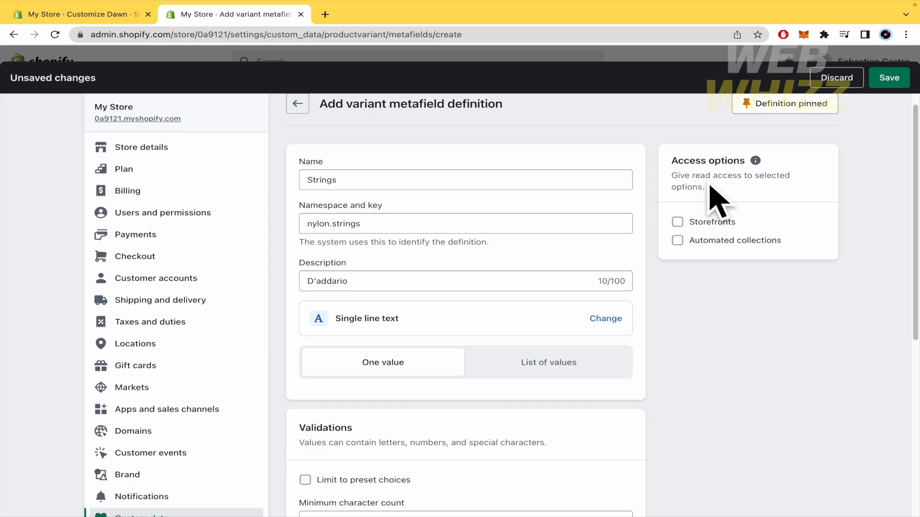
click(677, 221)
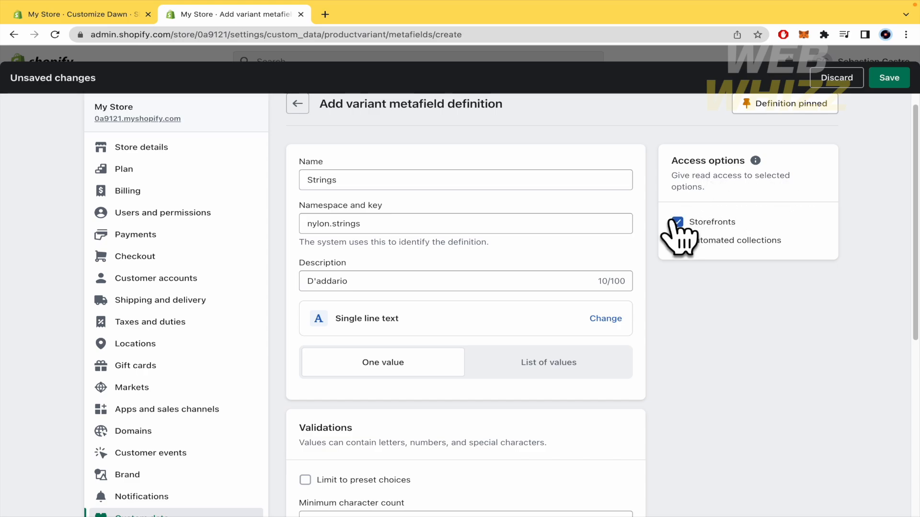
click(677, 240)
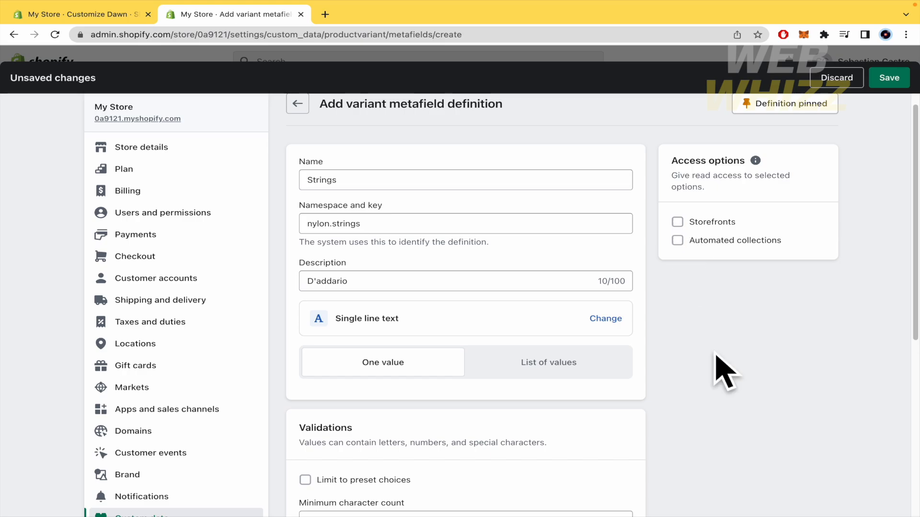
click(888, 78)
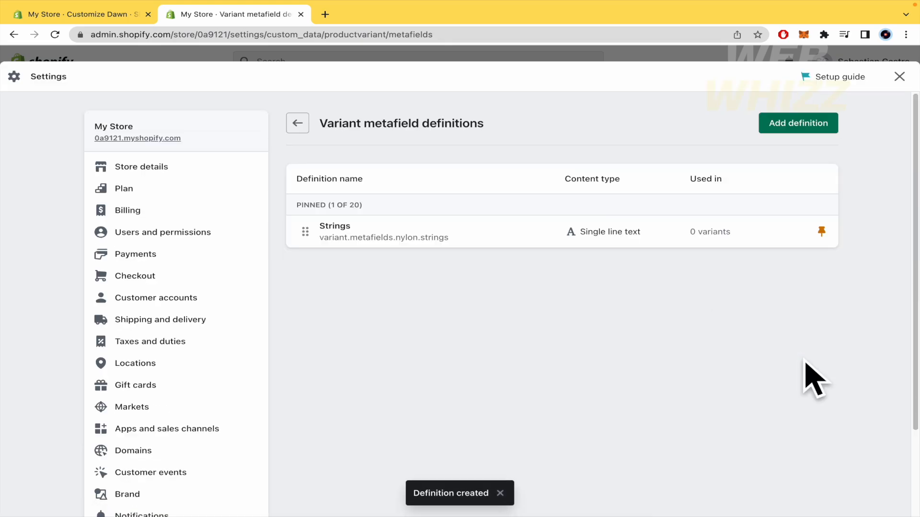
mouse_move(519, 258)
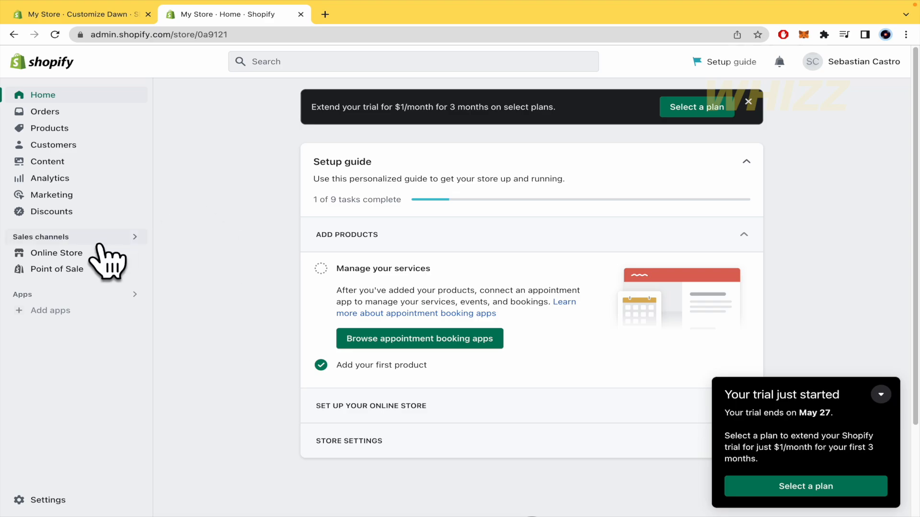
Reopen Dawn's Default product template previewing the Guitar and select Product information
click(57, 252)
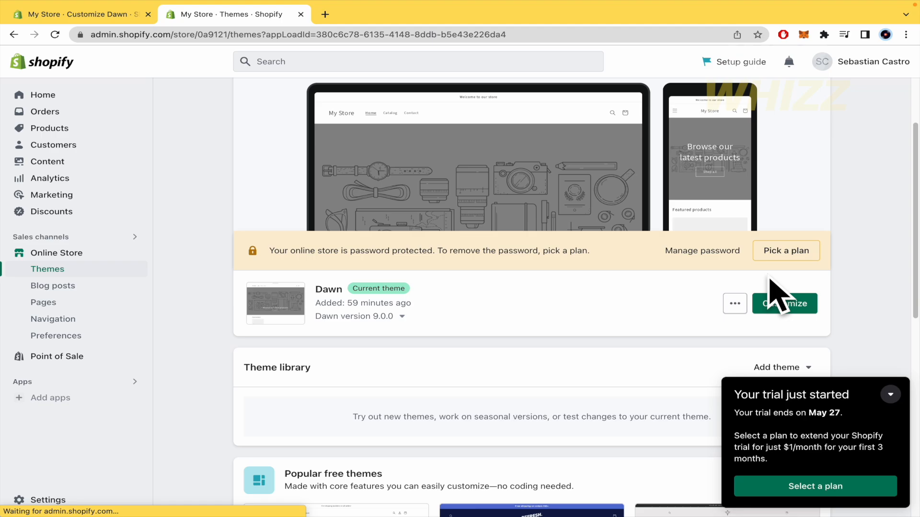
click(784, 304)
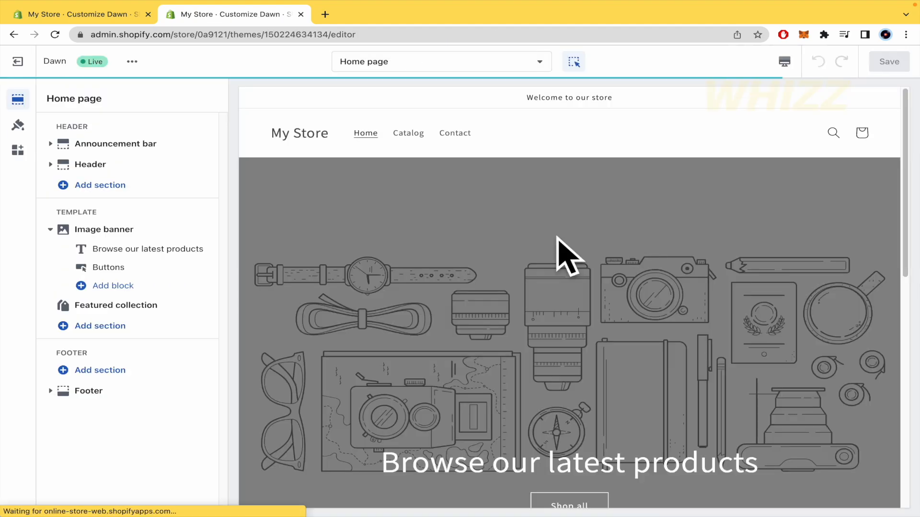
click(441, 61)
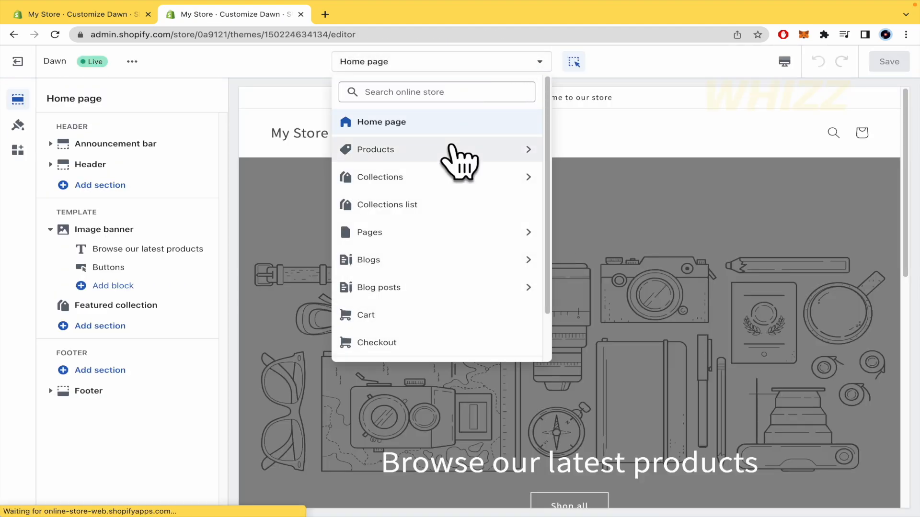
click(375, 149)
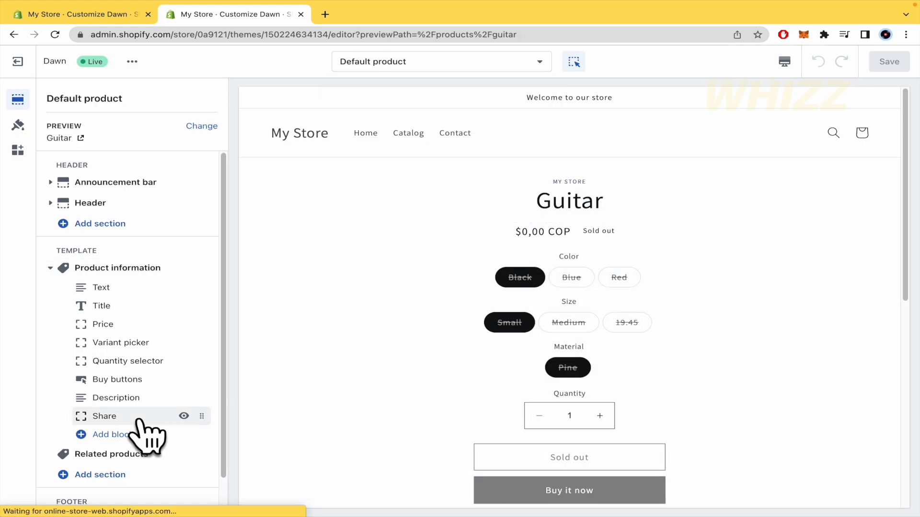
click(100, 306)
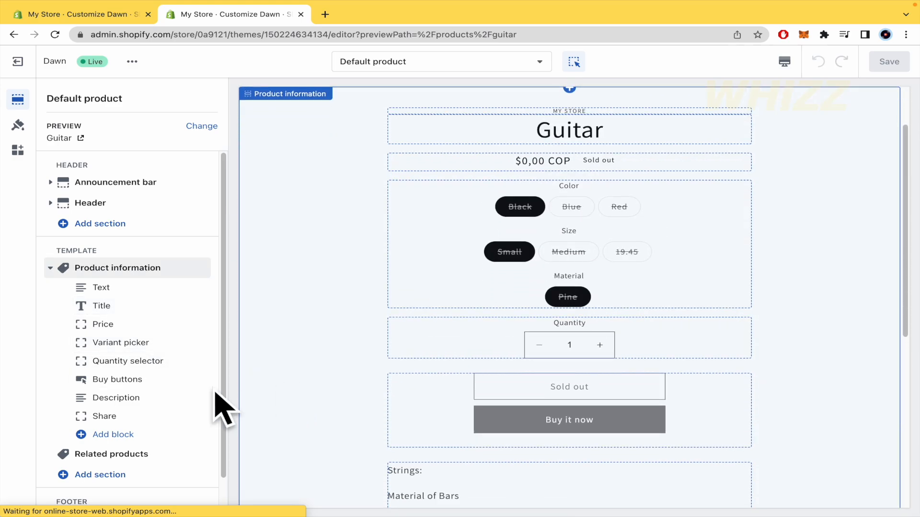
mouse_move(112, 434)
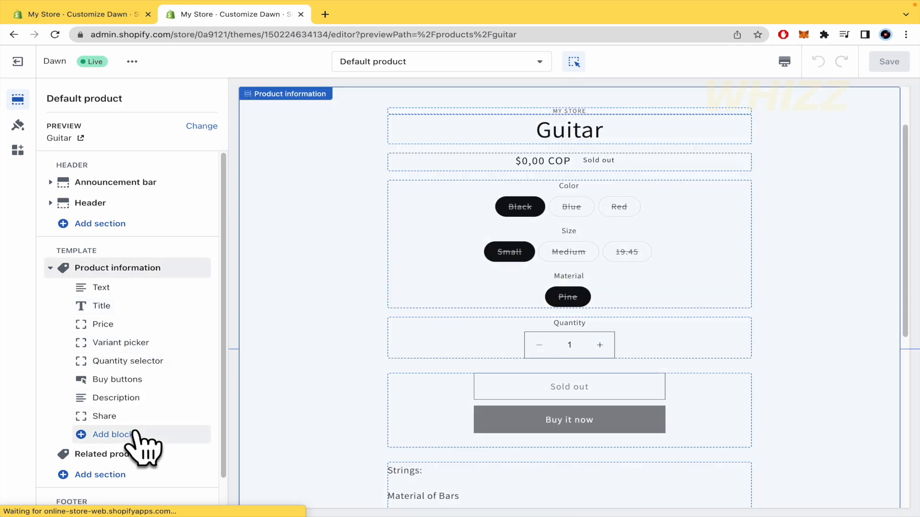
Add another Text block reading 'Strings:' below the variant picker and view dynamic sources
click(112, 434)
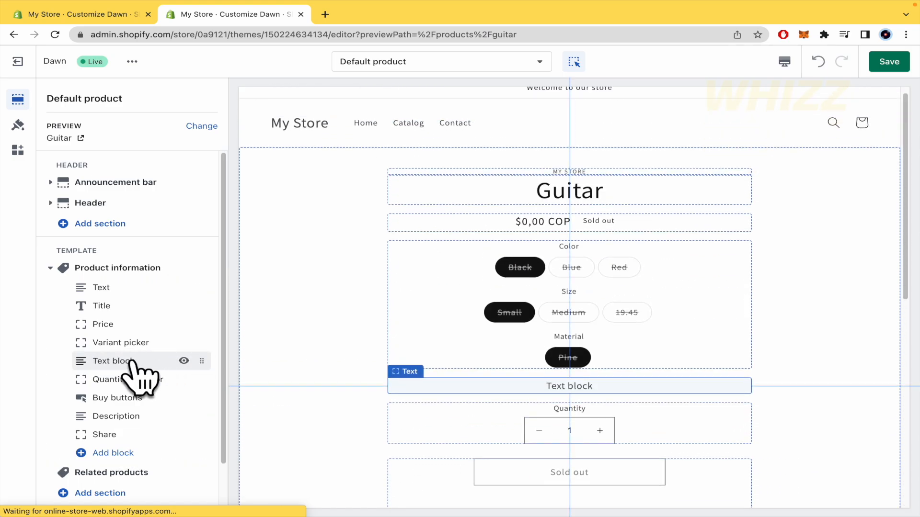
click(111, 361)
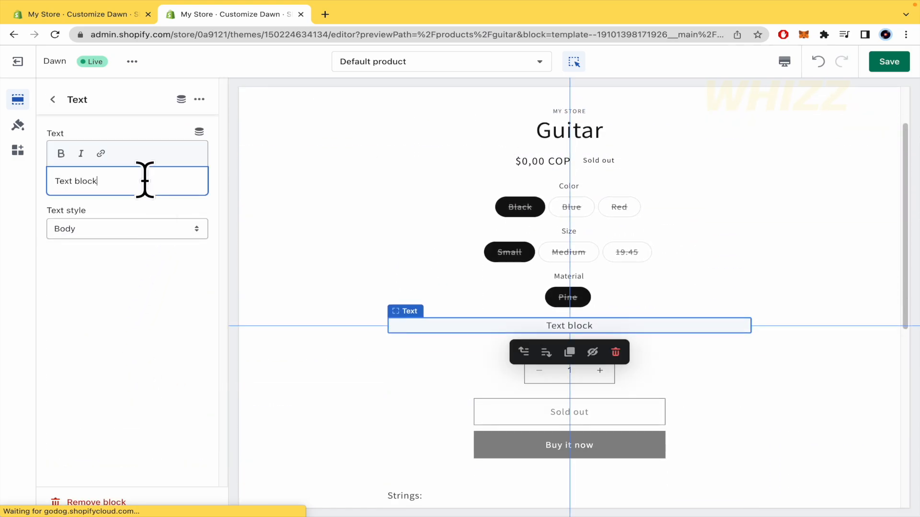
key(ctrl+a)
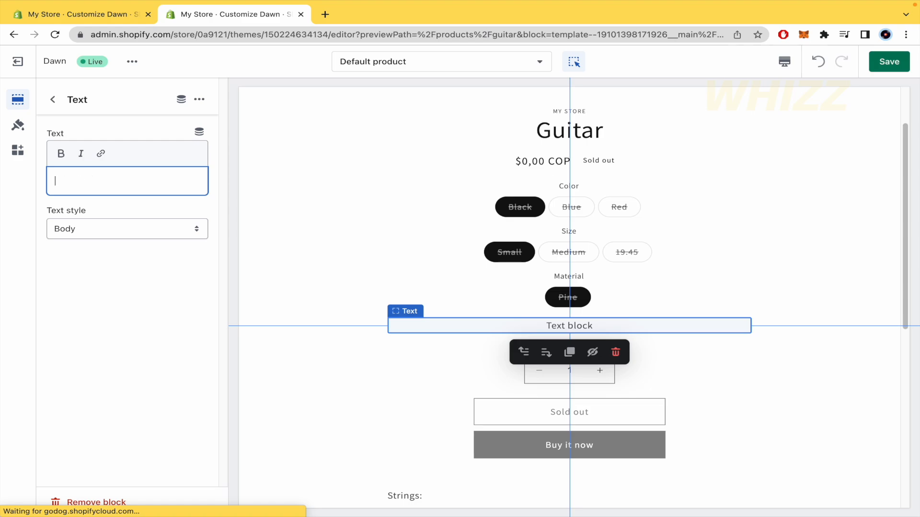
text(Strings:)
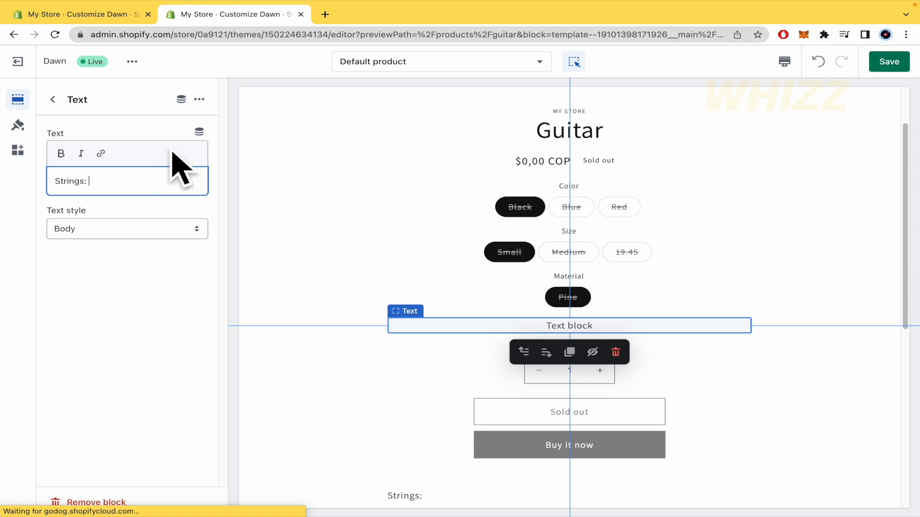
click(199, 132)
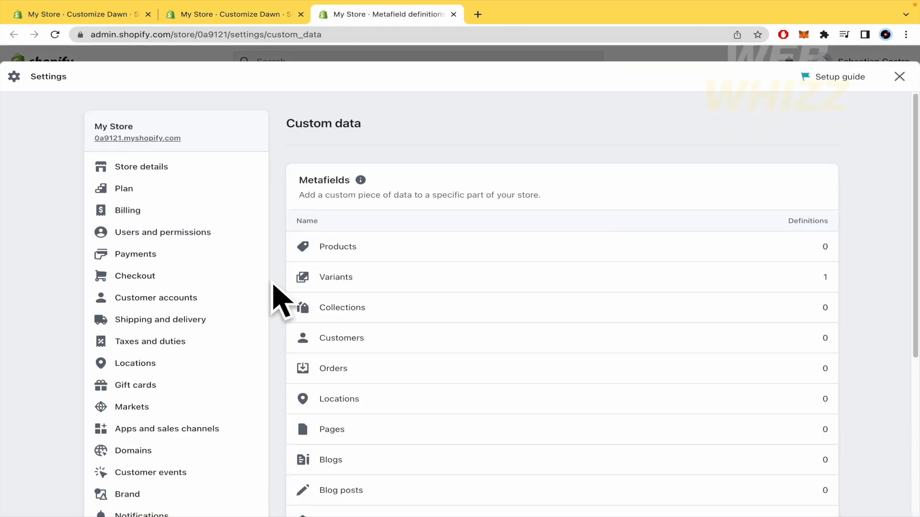
Tick Storefronts access on the Strings variant metafield, then return to the theme editor
click(335, 276)
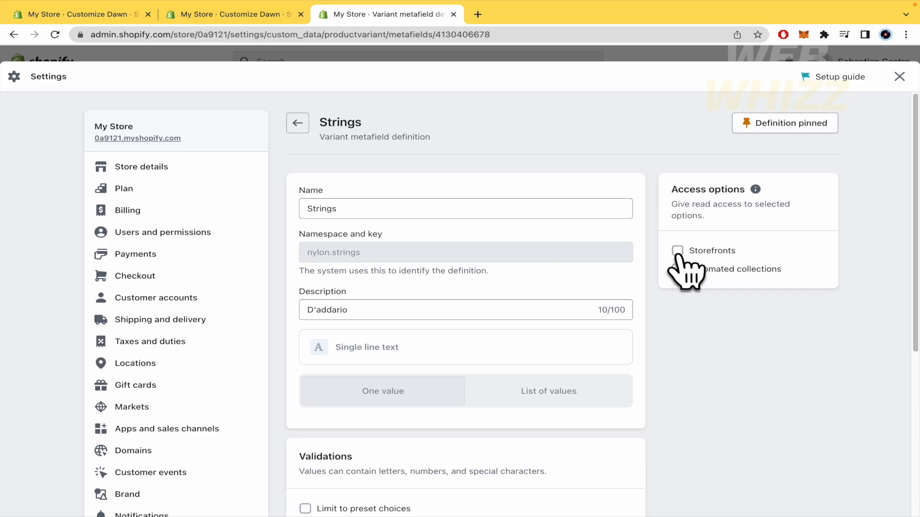
click(676, 251)
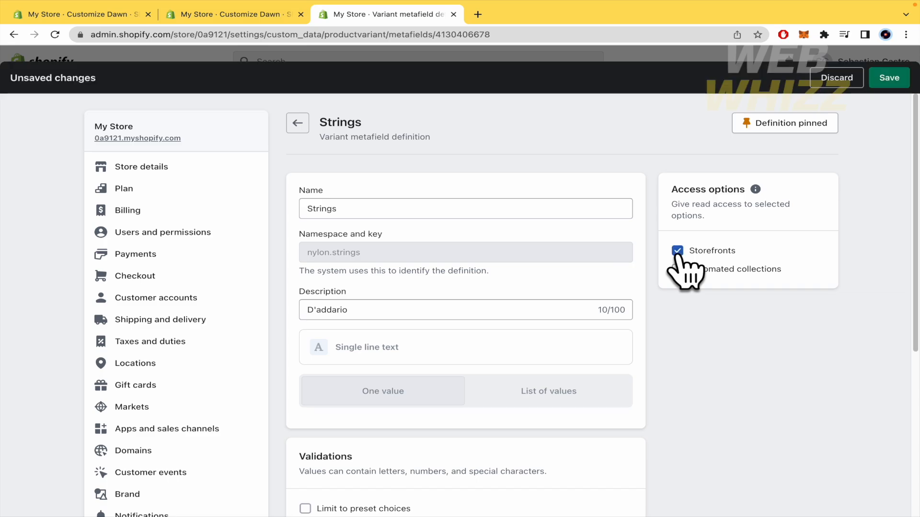
click(76, 14)
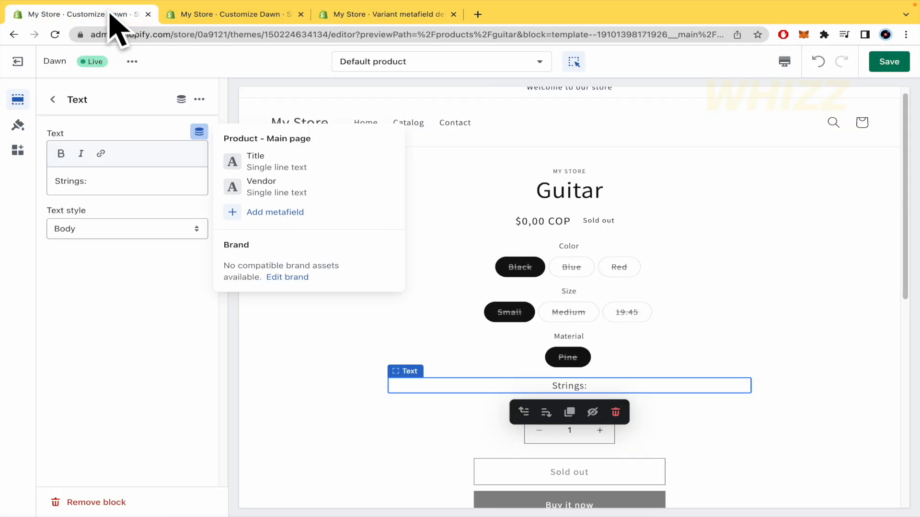